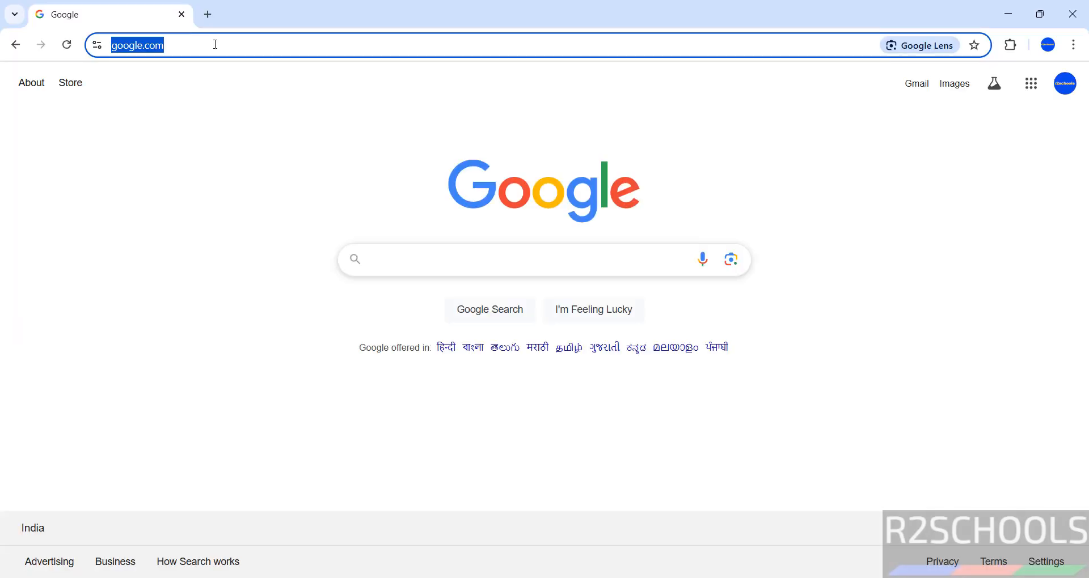
# - Navigate Chrome to the DBeaver Community site at dbeaver.io
pyautogui.write('dbeaver.io')
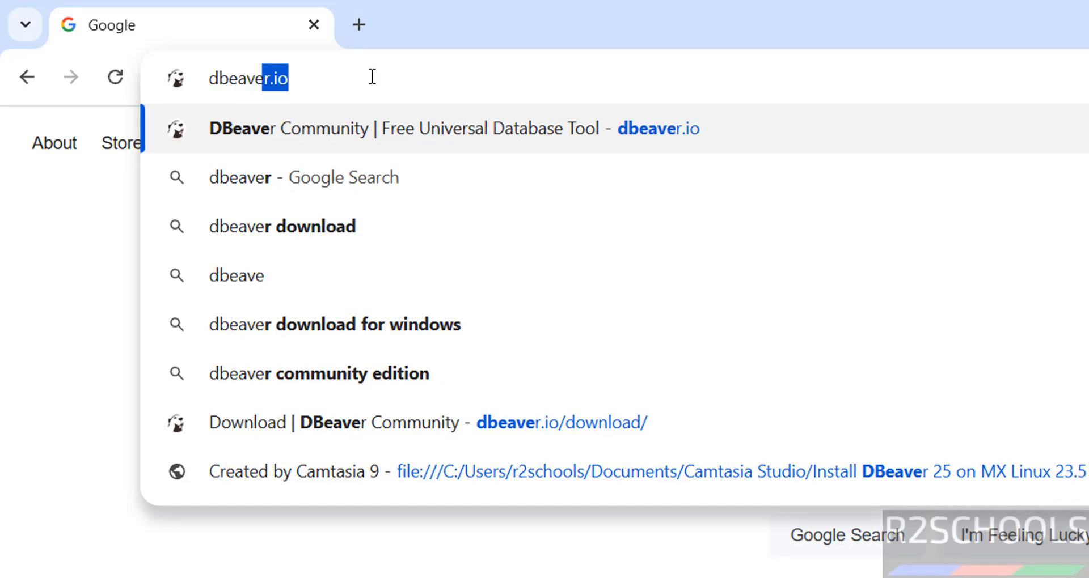
pyautogui.press('Enter')
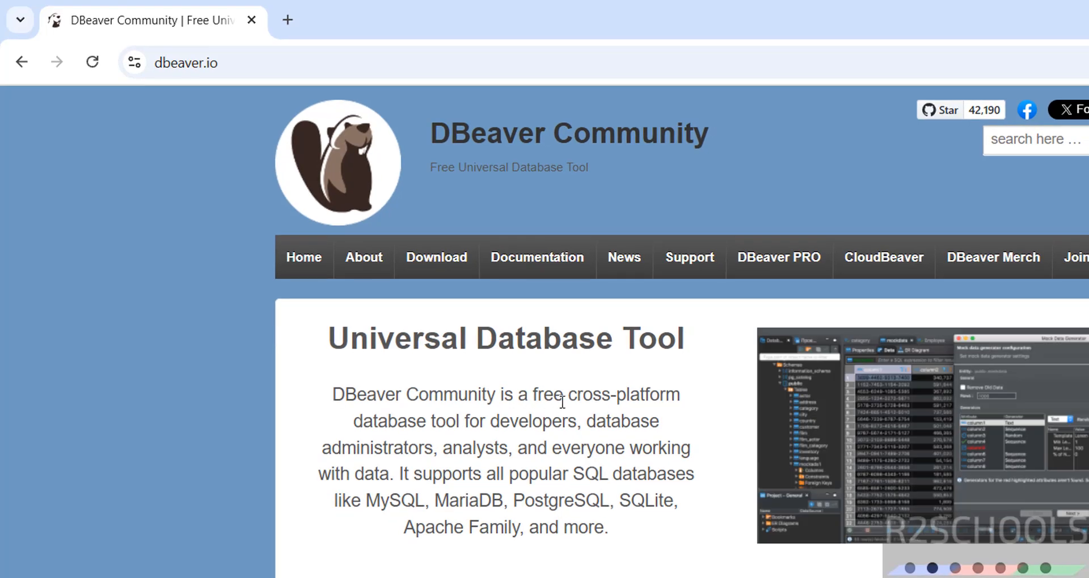
pyautogui.moveTo(541, 445)
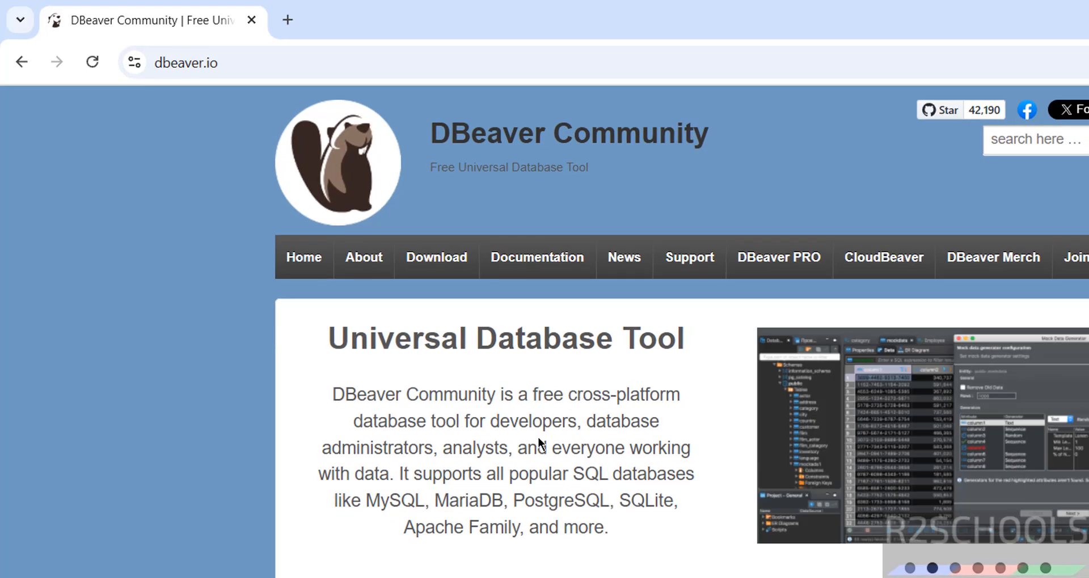
pyautogui.moveTo(491, 446)
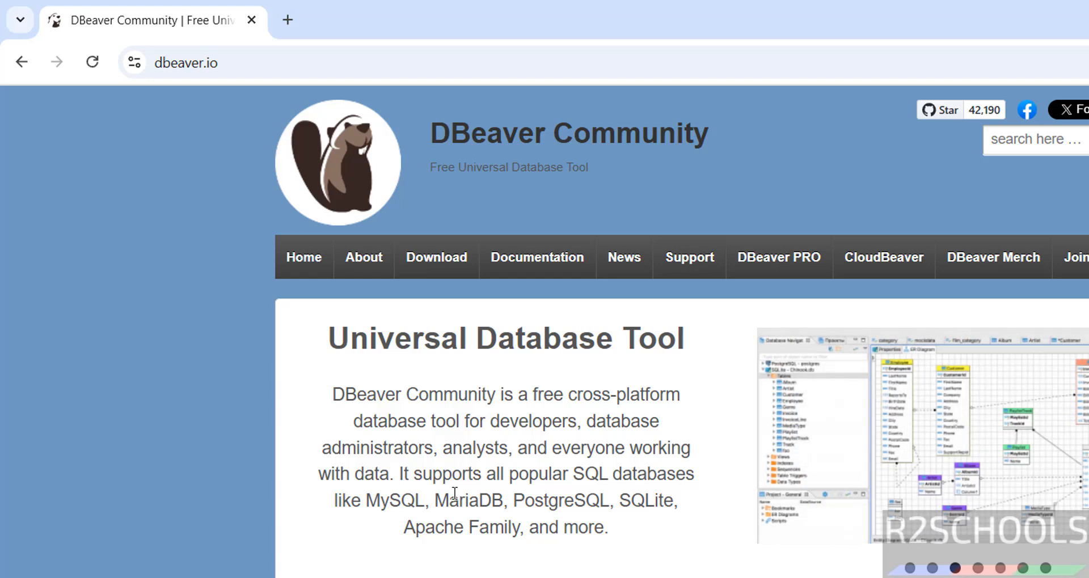
pyautogui.moveTo(639, 501)
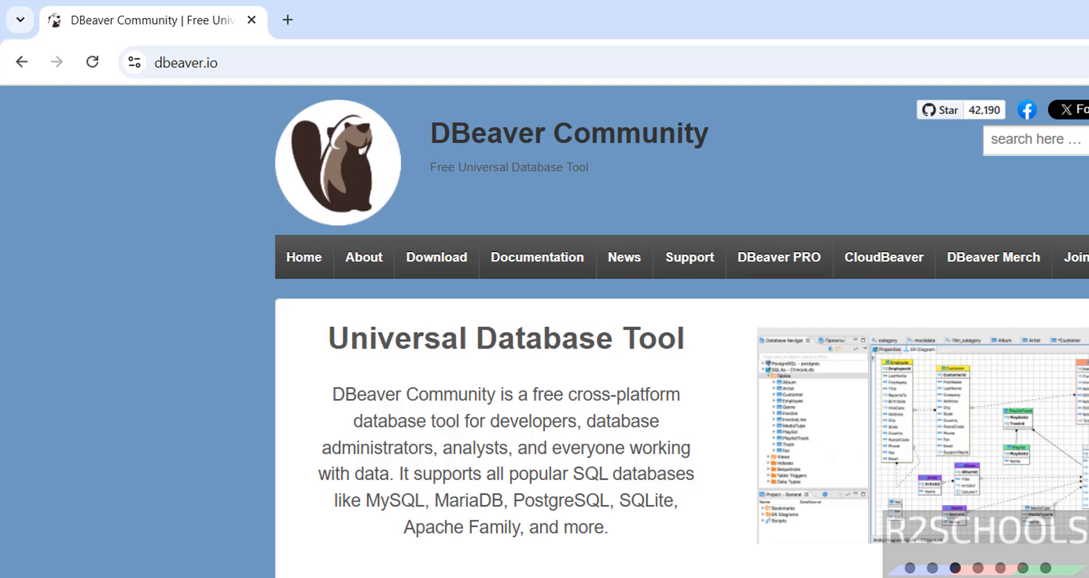
pyautogui.scroll(-3)
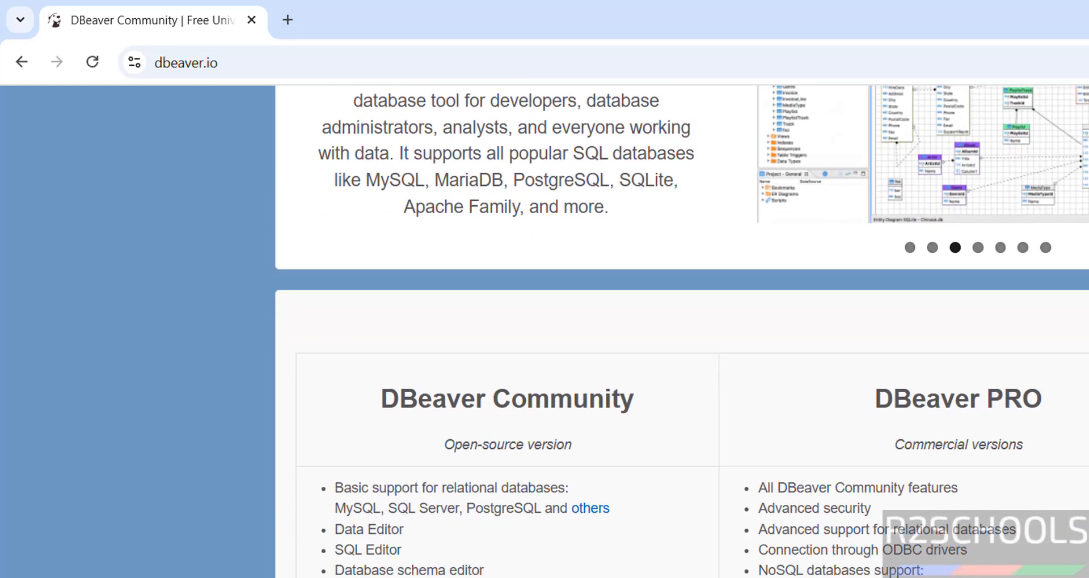
pyautogui.scroll(-3)
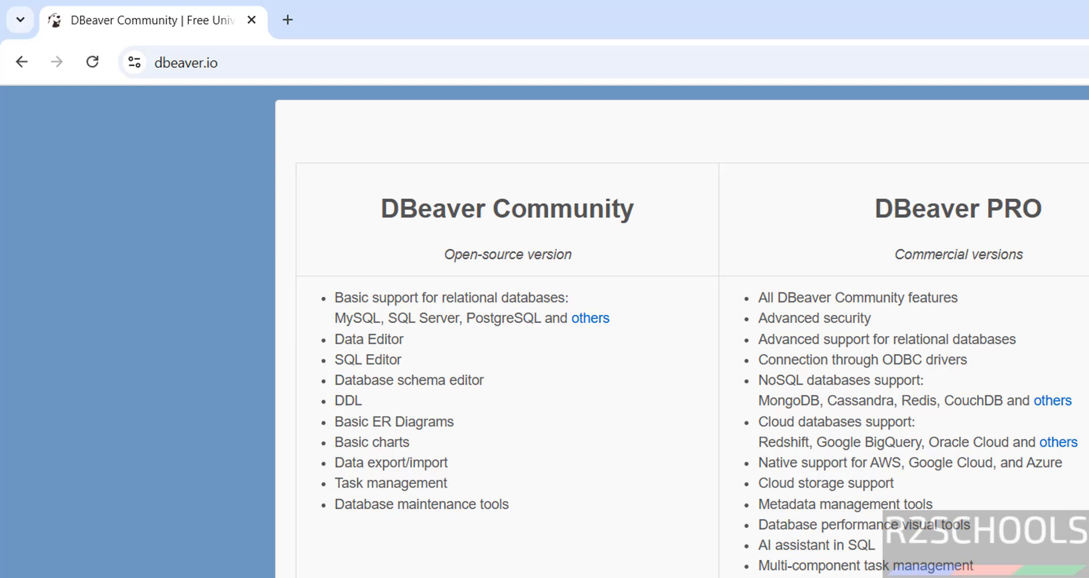
pyautogui.moveTo(886, 240)
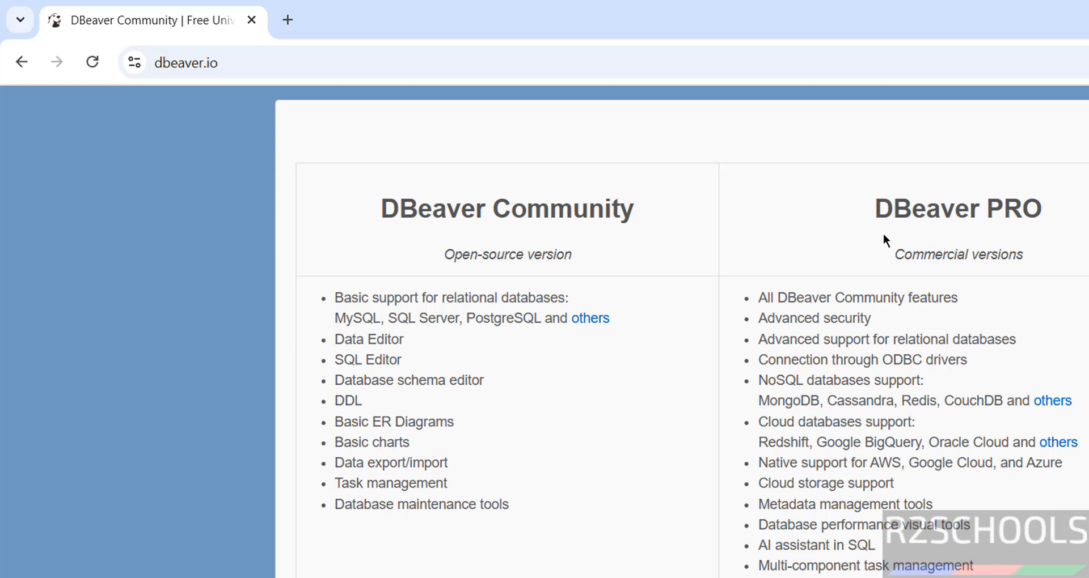
pyautogui.moveTo(425, 246)
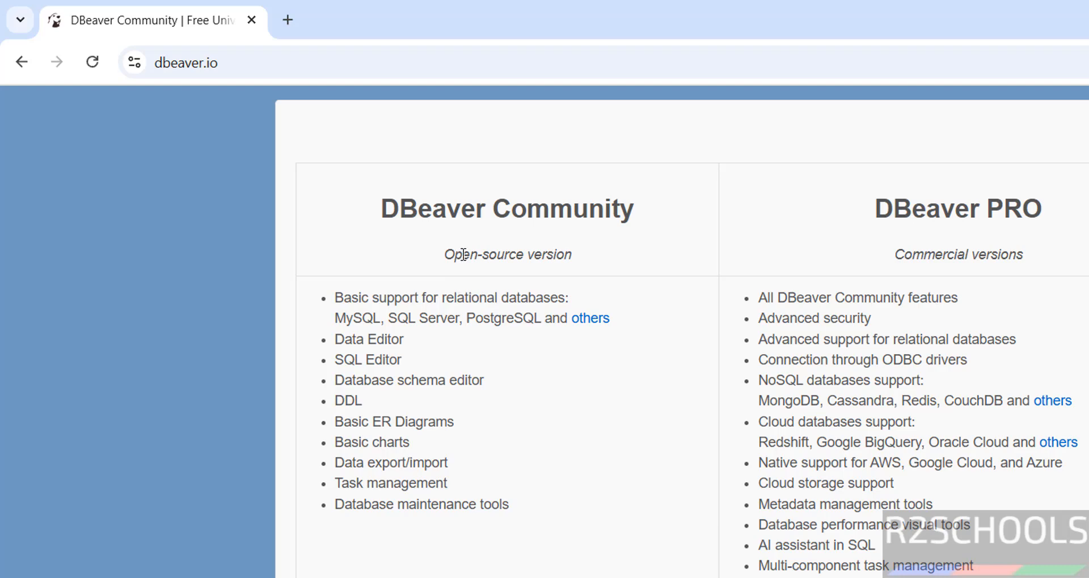
pyautogui.moveTo(457, 484)
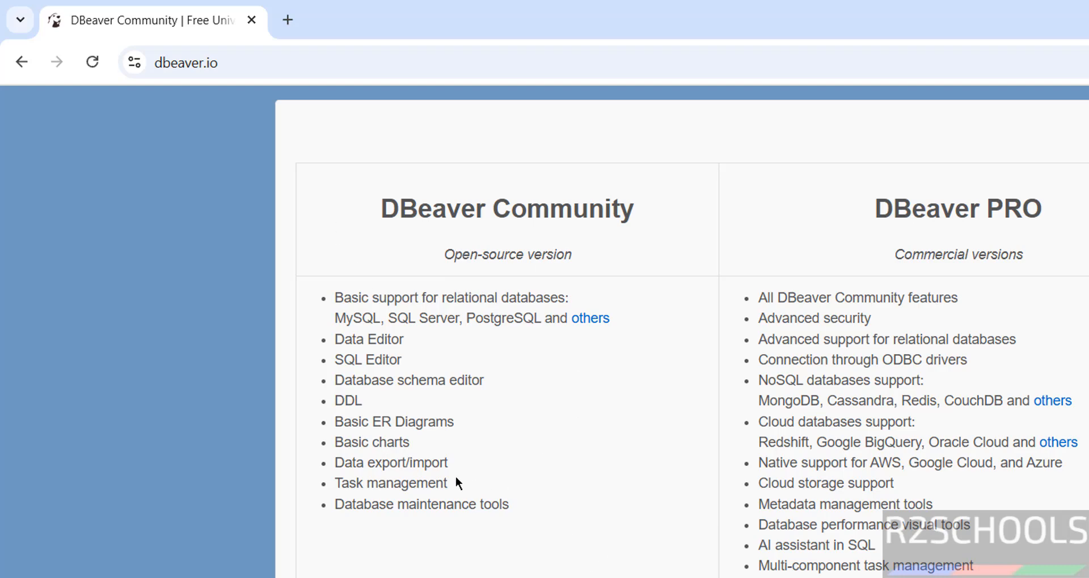
pyautogui.scroll(-3)
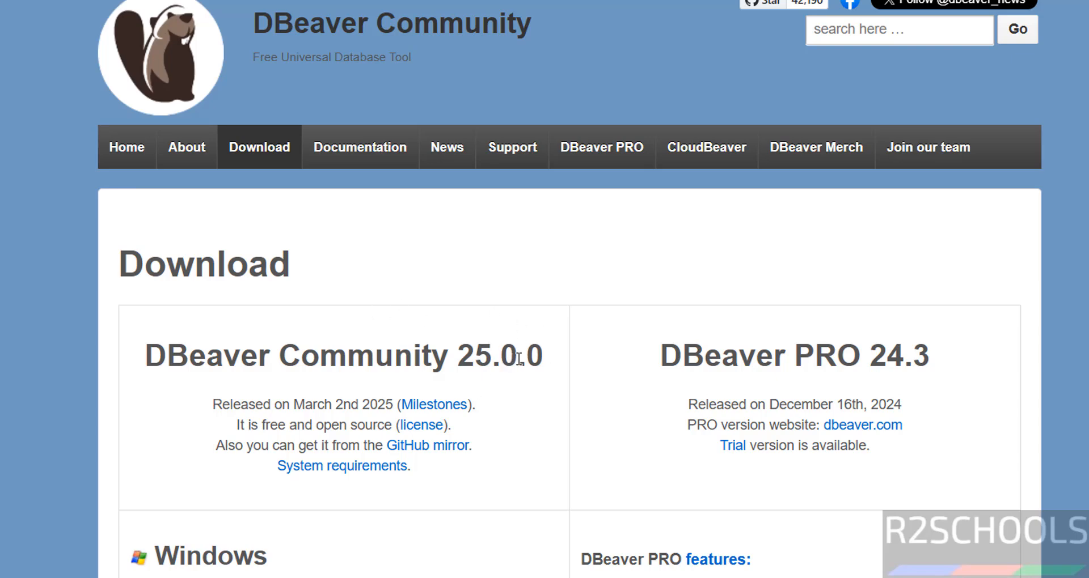
# - Start downloading the DBeaver Community 25.0.0 Windows installer from the download page
pyautogui.scroll(-3)
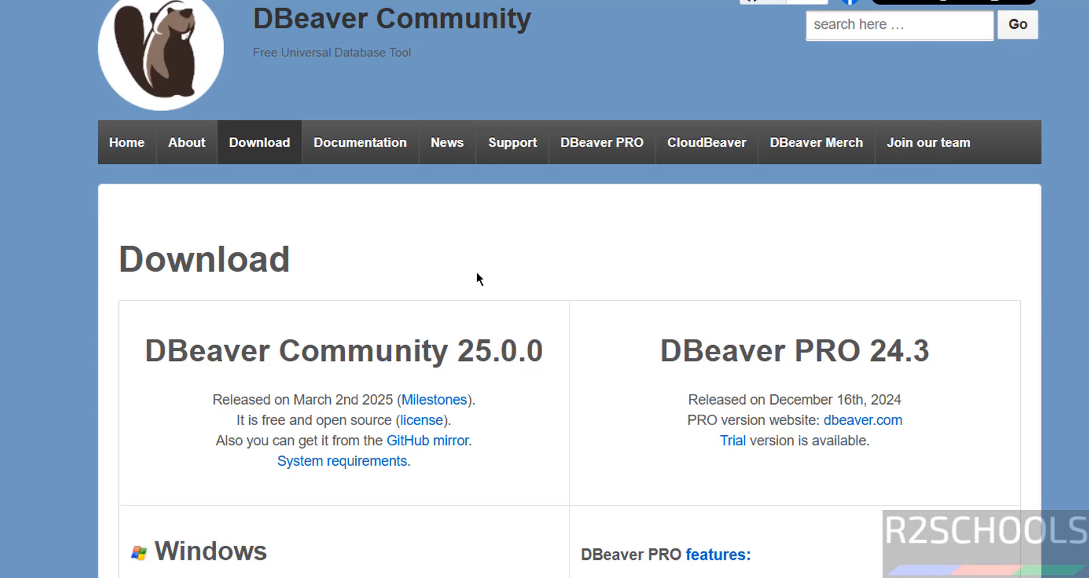
pyautogui.scroll(-3)
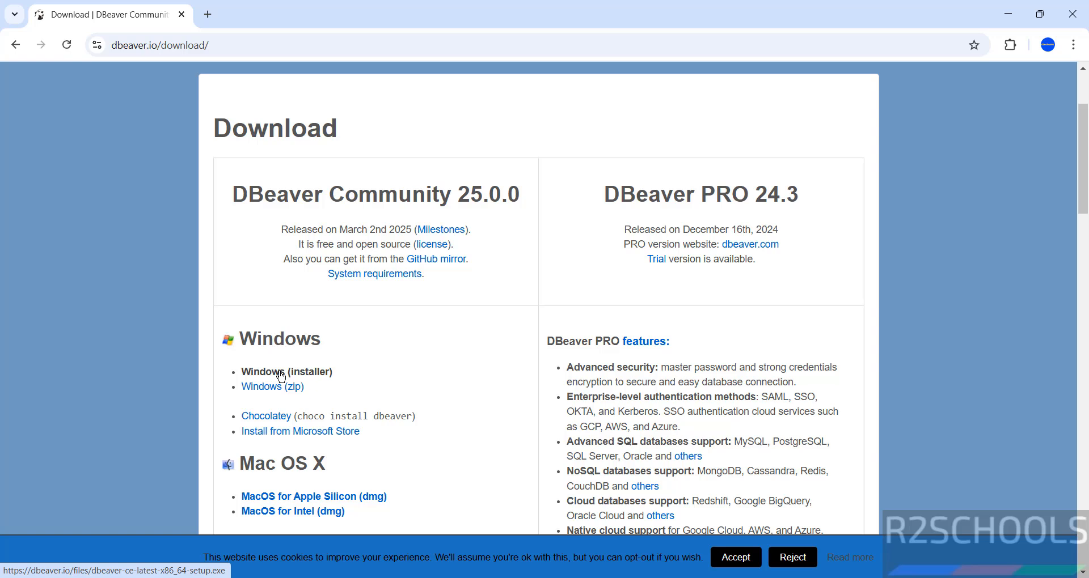
pyautogui.click(286, 372)
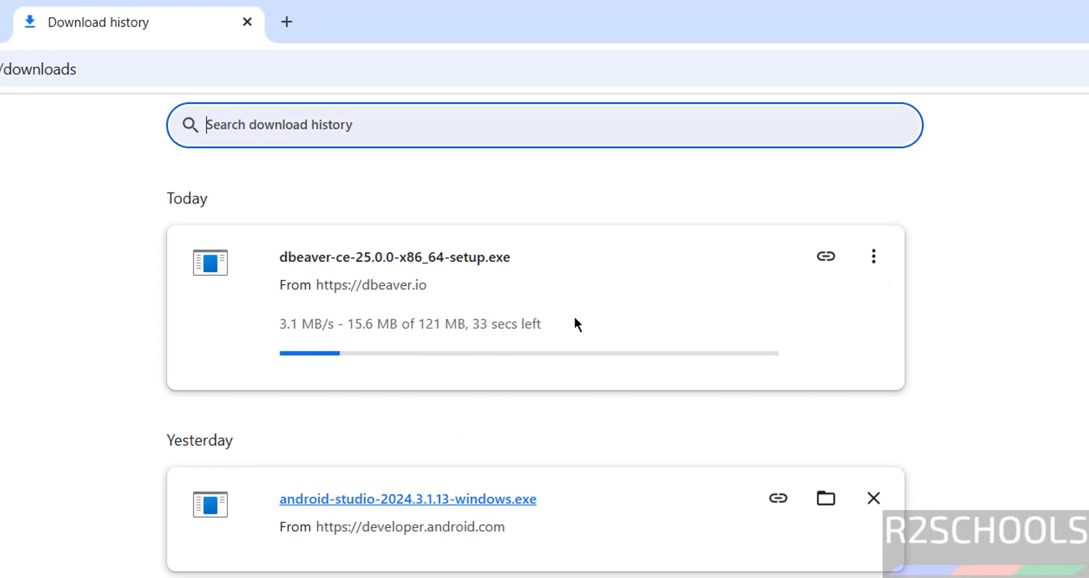
pyautogui.moveTo(1068, 373)
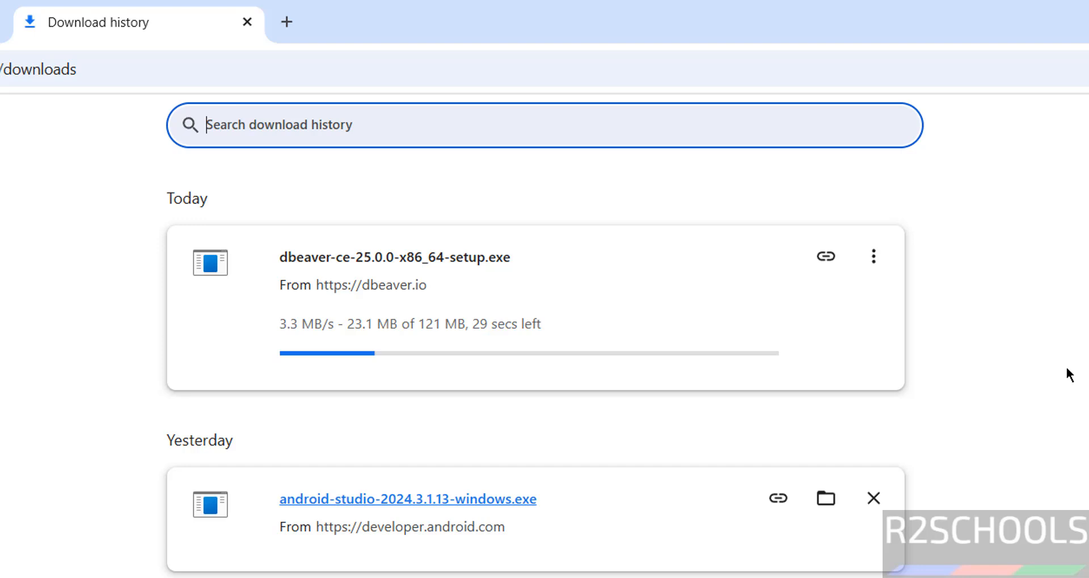
pyautogui.moveTo(76, 370)
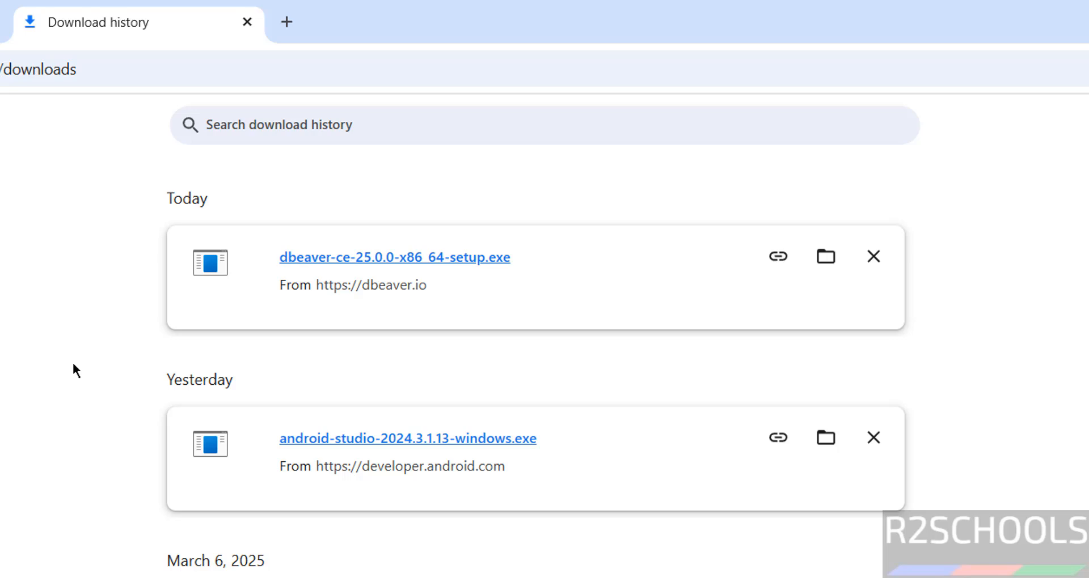
pyautogui.moveTo(362, 266)
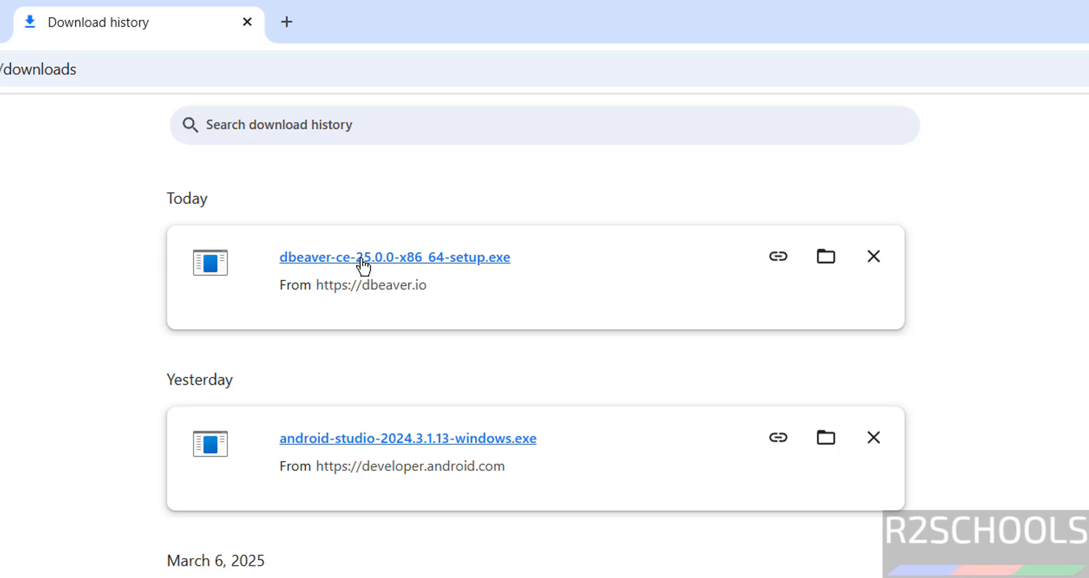
pyautogui.moveTo(525, 267)
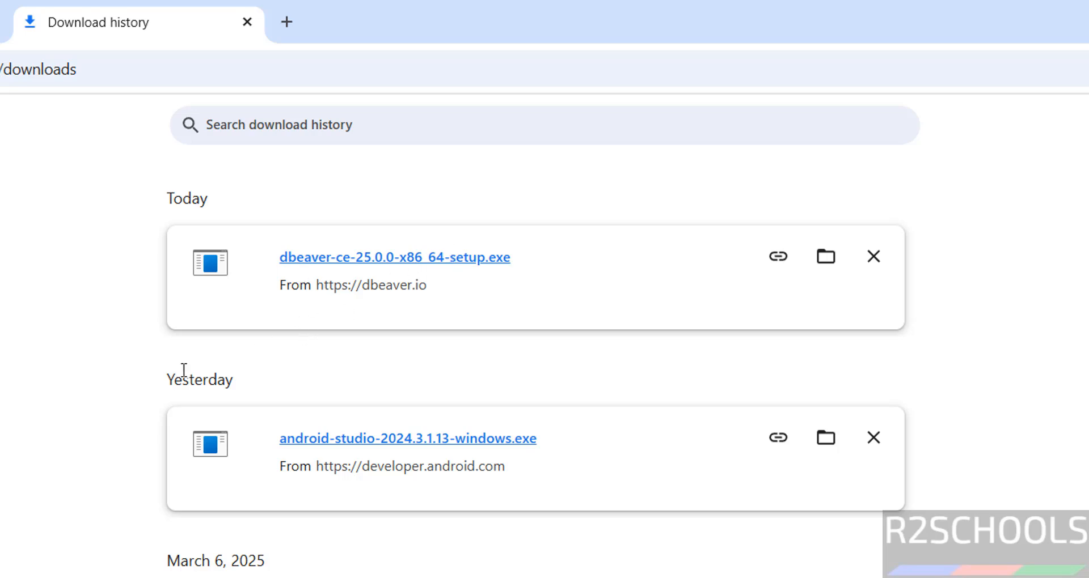
pyautogui.moveTo(418, 271)
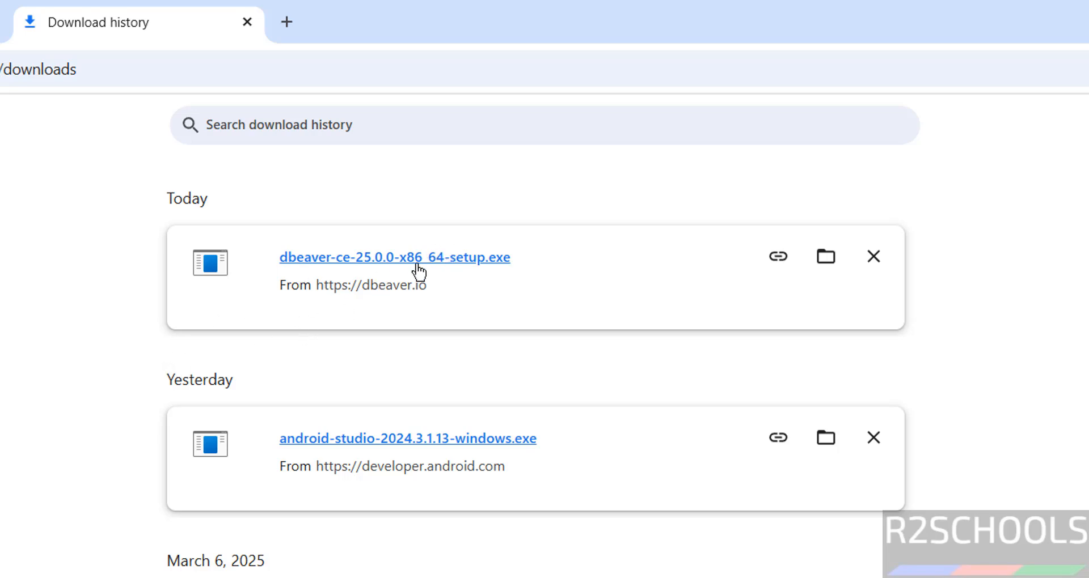
# - Wait for dbeaver-ce-25.0.0-x86_64-setup.exe to finish downloading in the download history
pyautogui.scroll(-3)
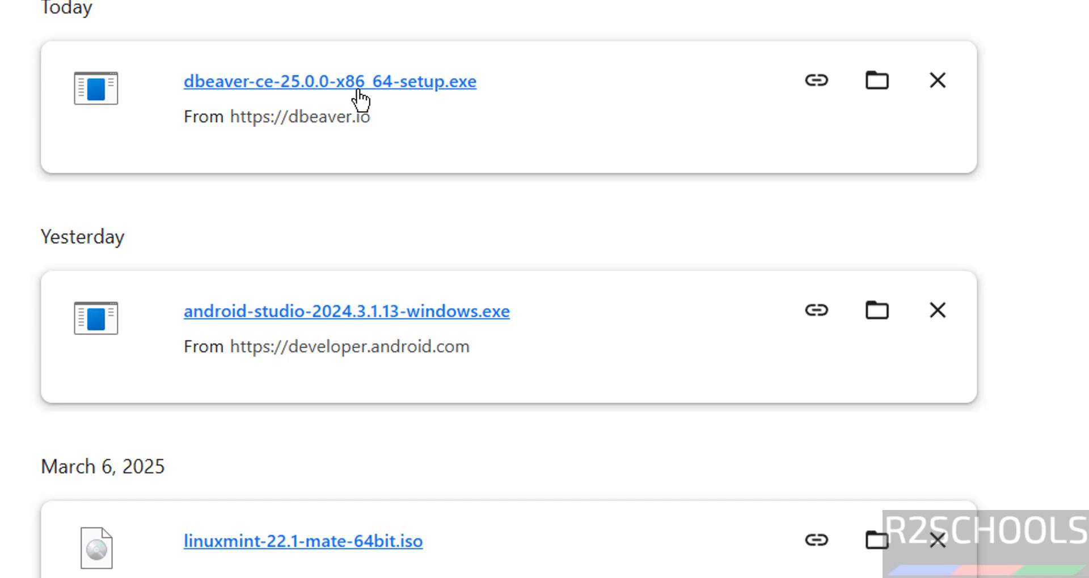
# - Run the downloaded setup file, accept the license and choose a current-user-only install
pyautogui.click(330, 82)
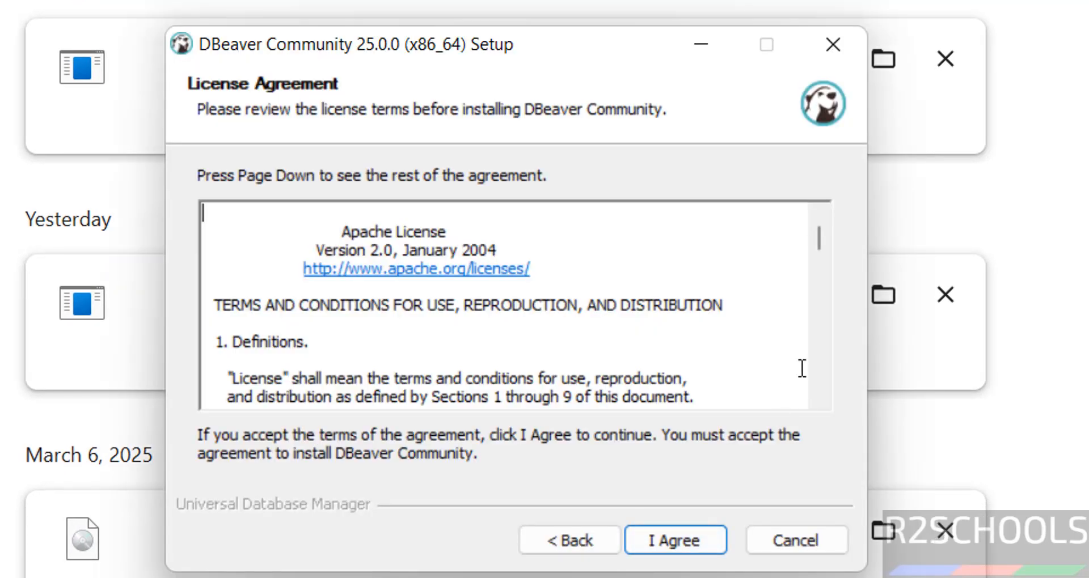
pyautogui.moveTo(701, 459)
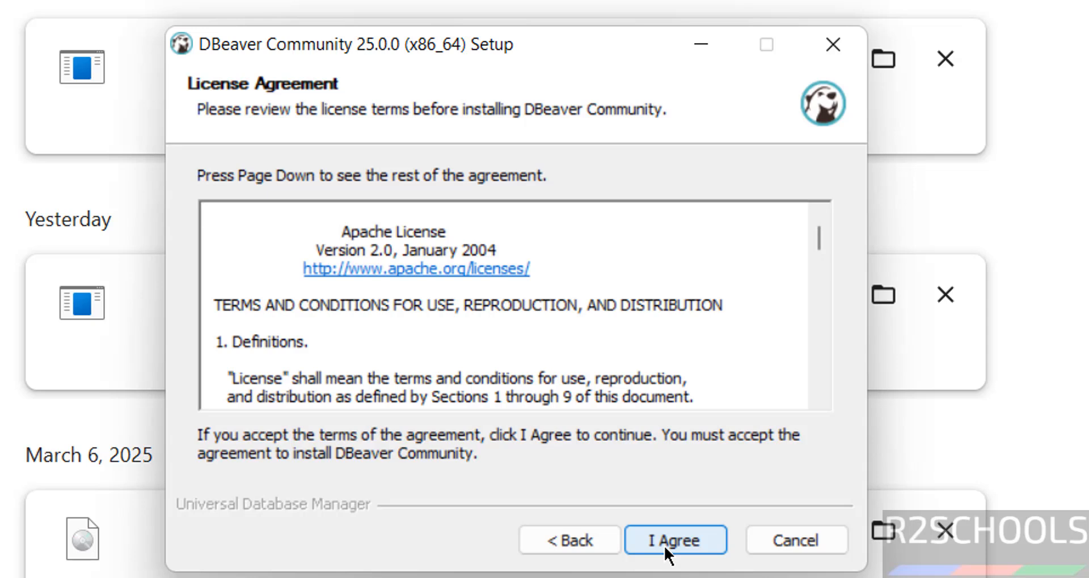
pyautogui.click(673, 540)
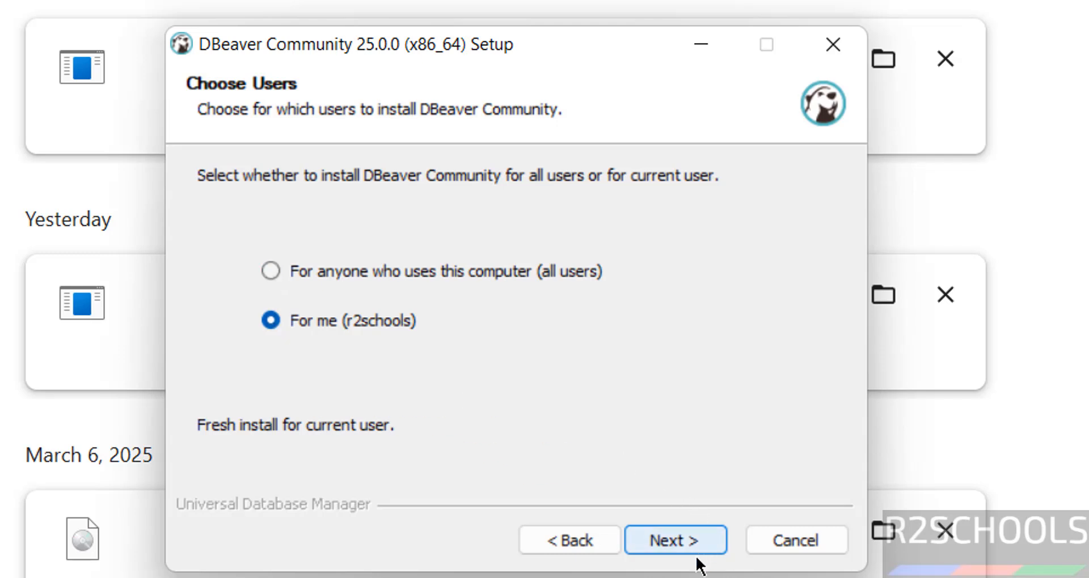
pyautogui.click(675, 539)
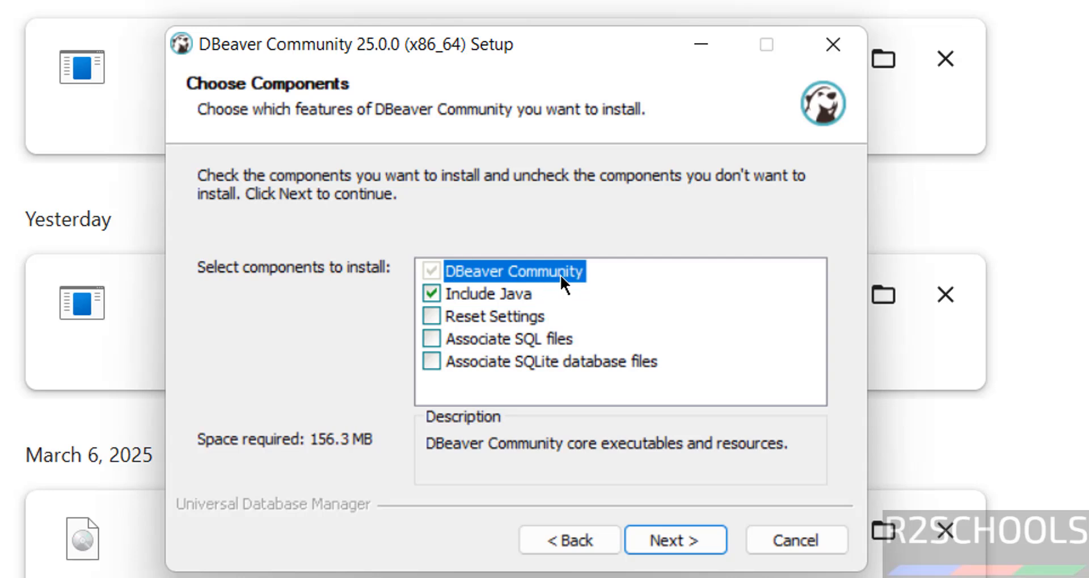
pyautogui.moveTo(432, 321)
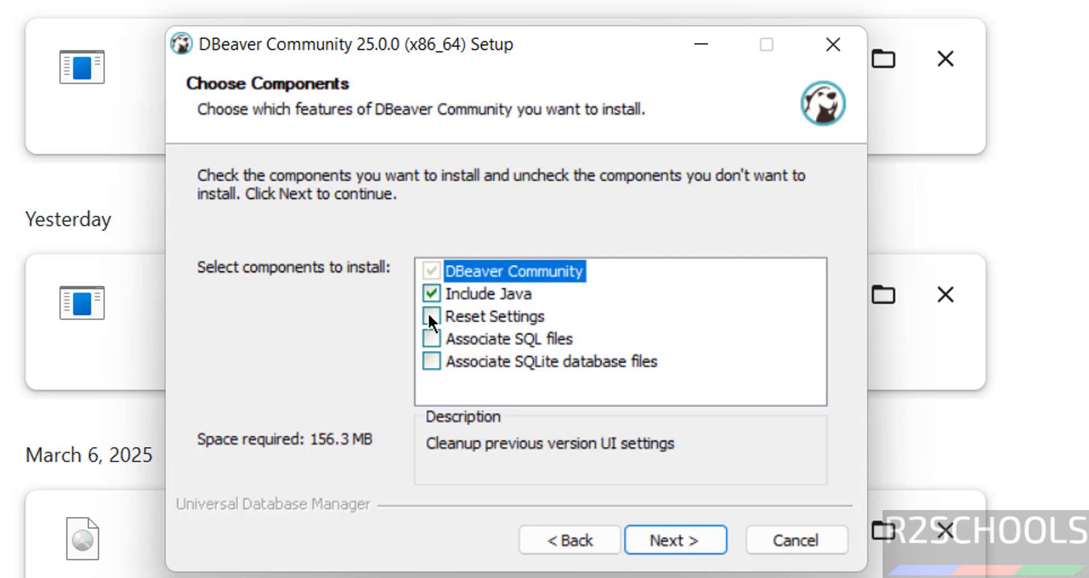
# - Add .sql and SQLite file associations, keep the default folders and start installing DBeaver
pyautogui.click(431, 339)
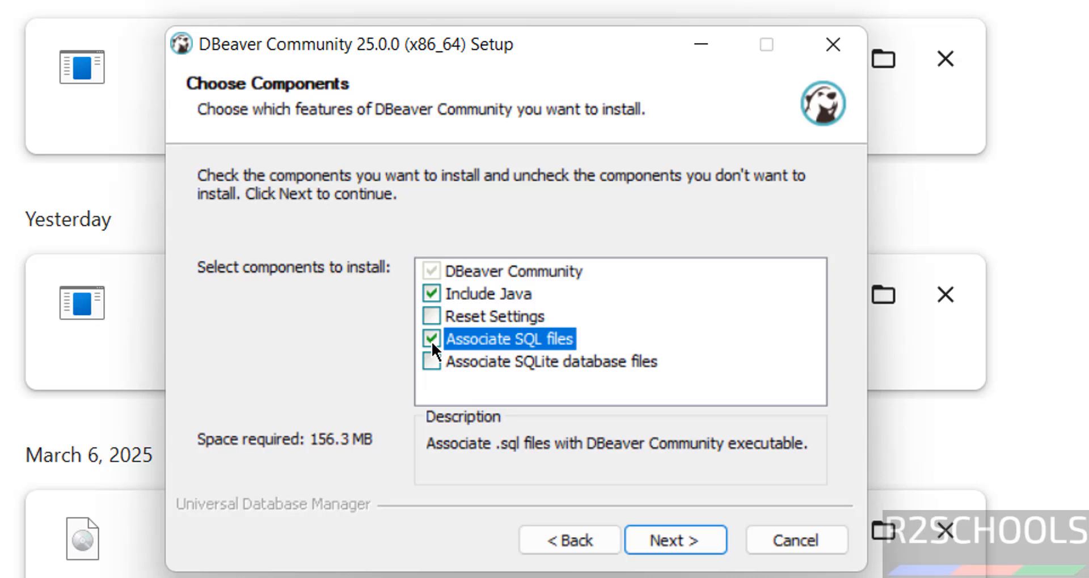
pyautogui.click(431, 362)
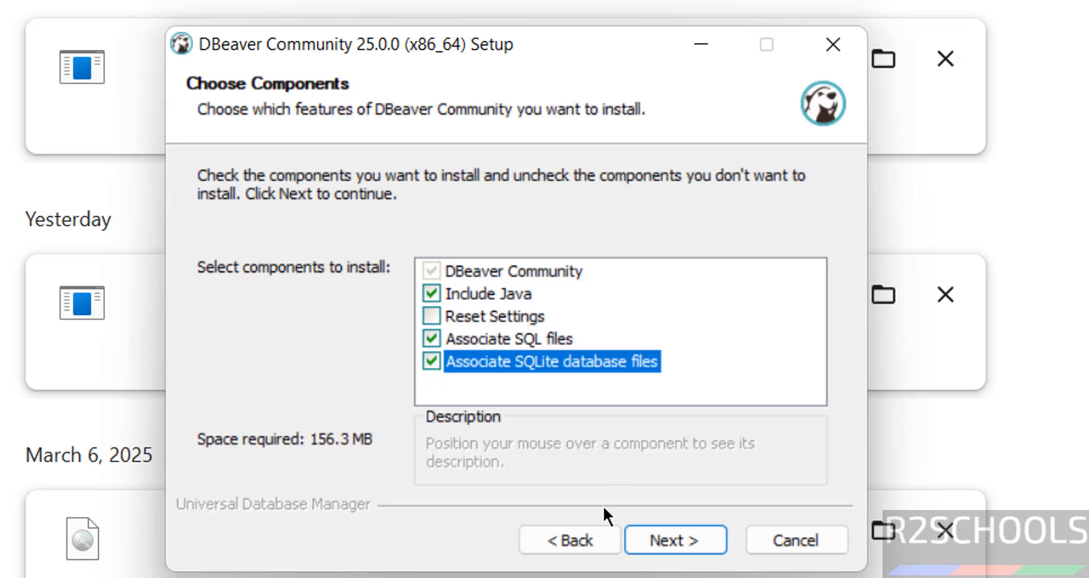
pyautogui.click(675, 540)
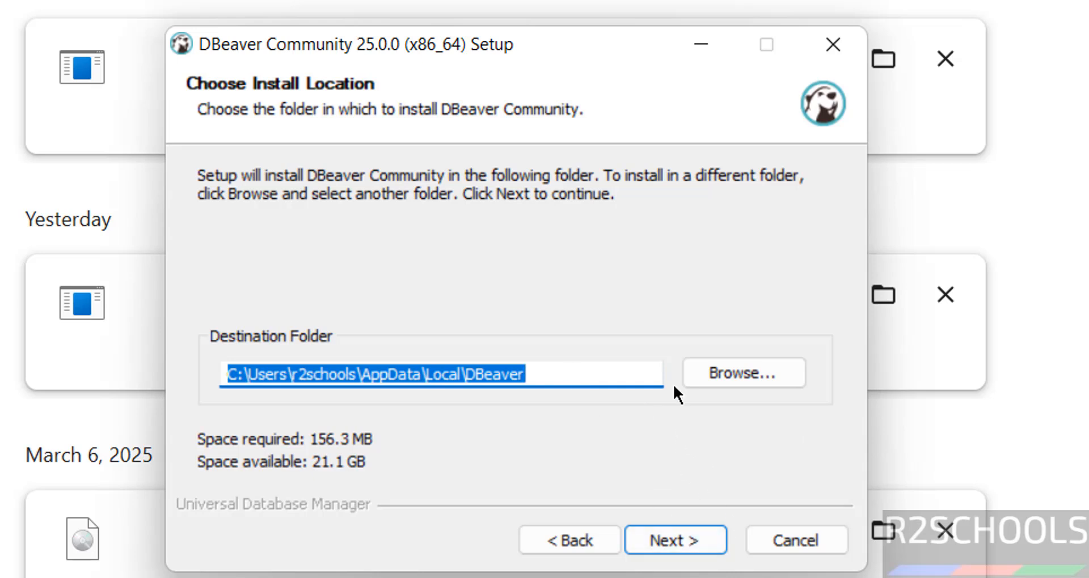
pyautogui.moveTo(743, 373)
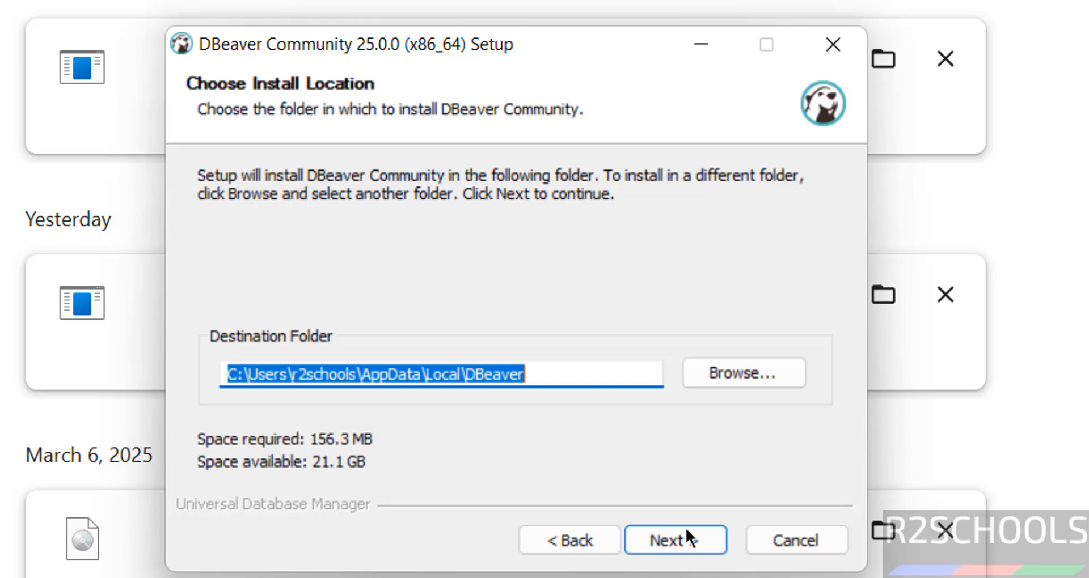
pyautogui.click(674, 540)
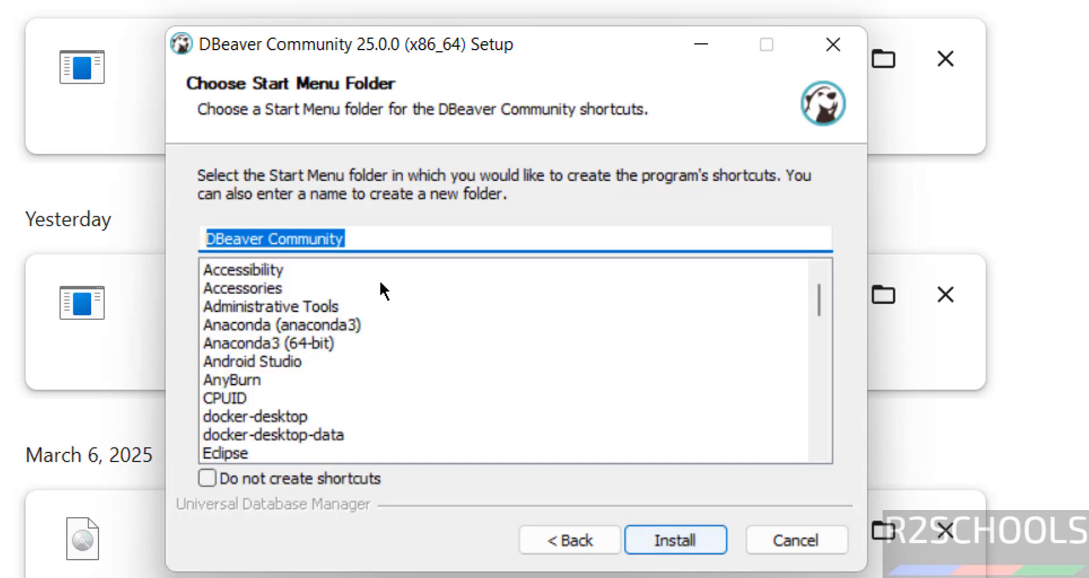
pyautogui.moveTo(373, 235)
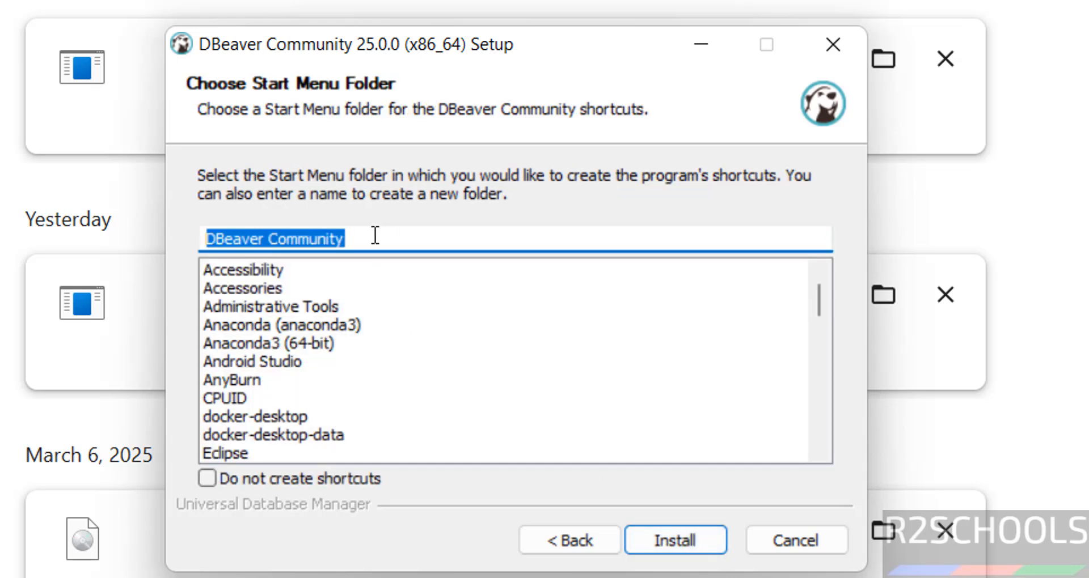
pyautogui.moveTo(480, 461)
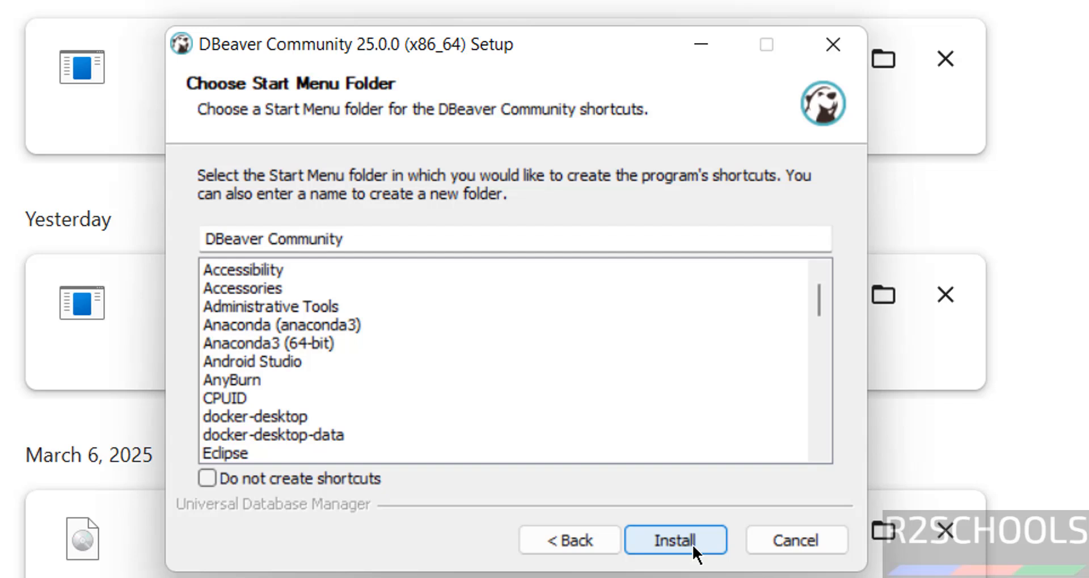
pyautogui.click(673, 540)
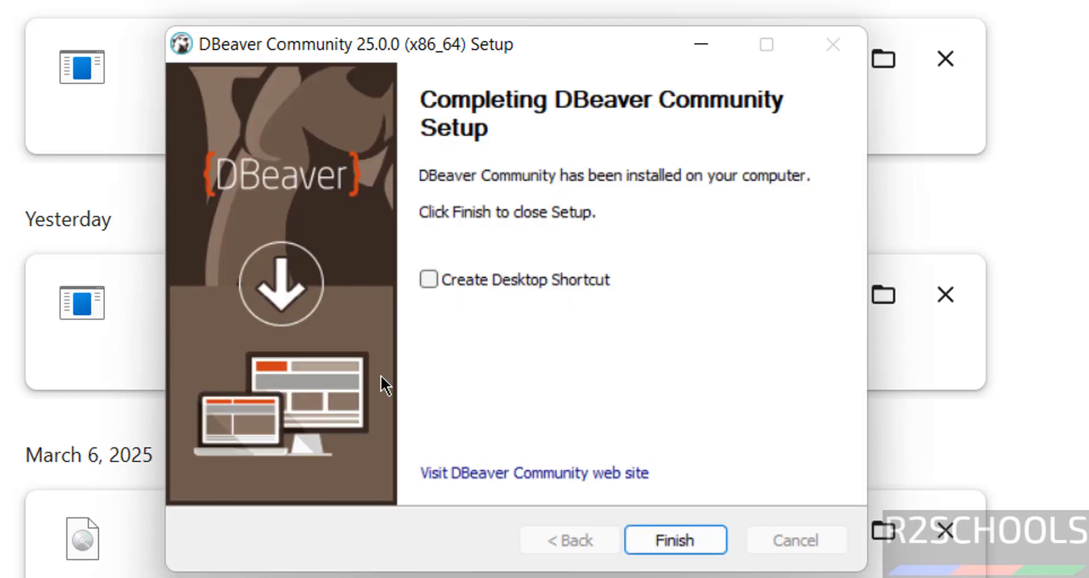
pyautogui.moveTo(618, 318)
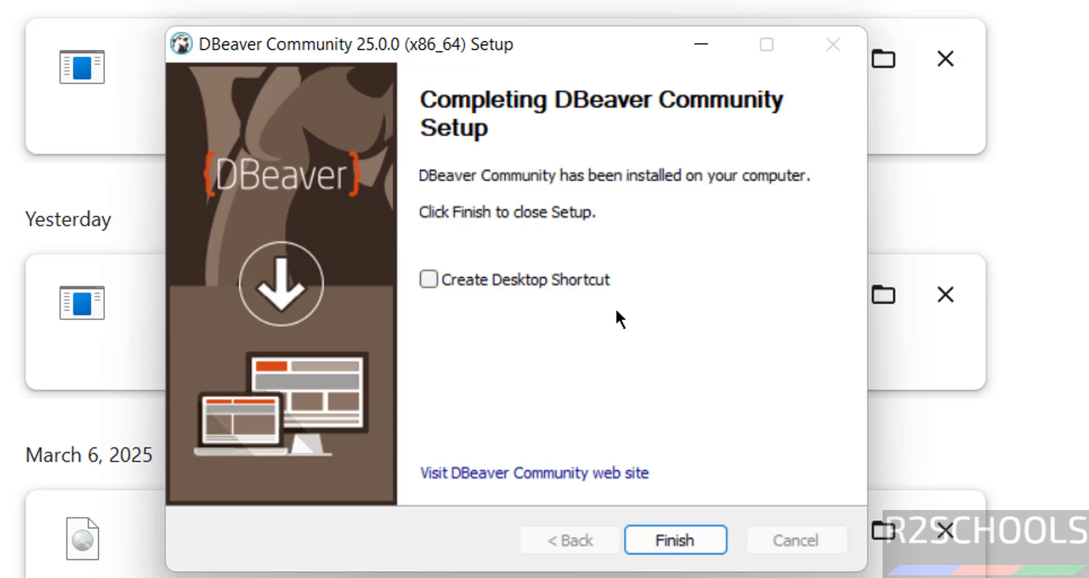
# - Leave Create Desktop Shortcut unchecked and finish the installer
pyautogui.click(428, 279)
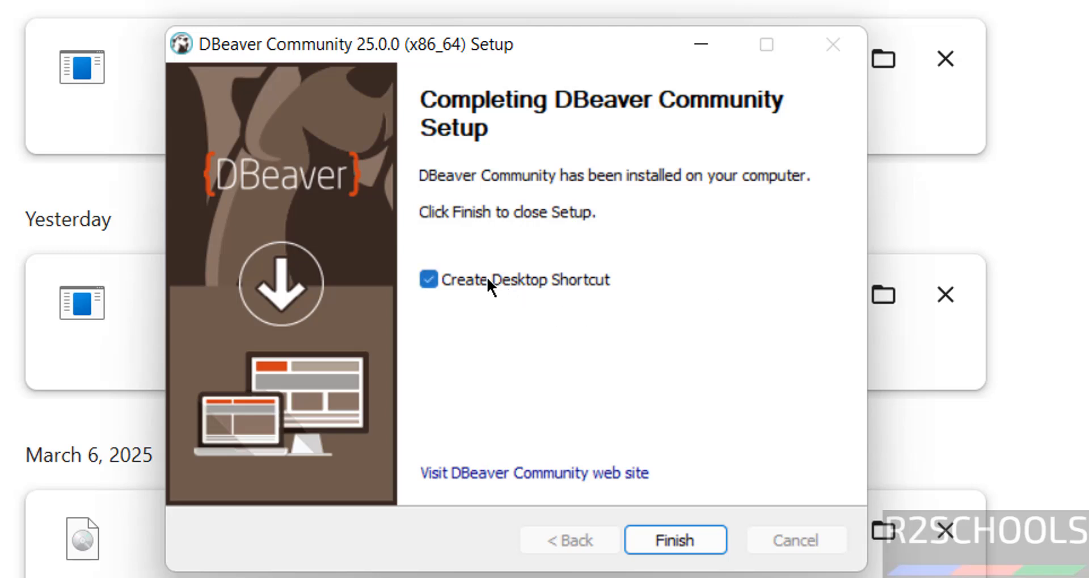
pyautogui.click(429, 280)
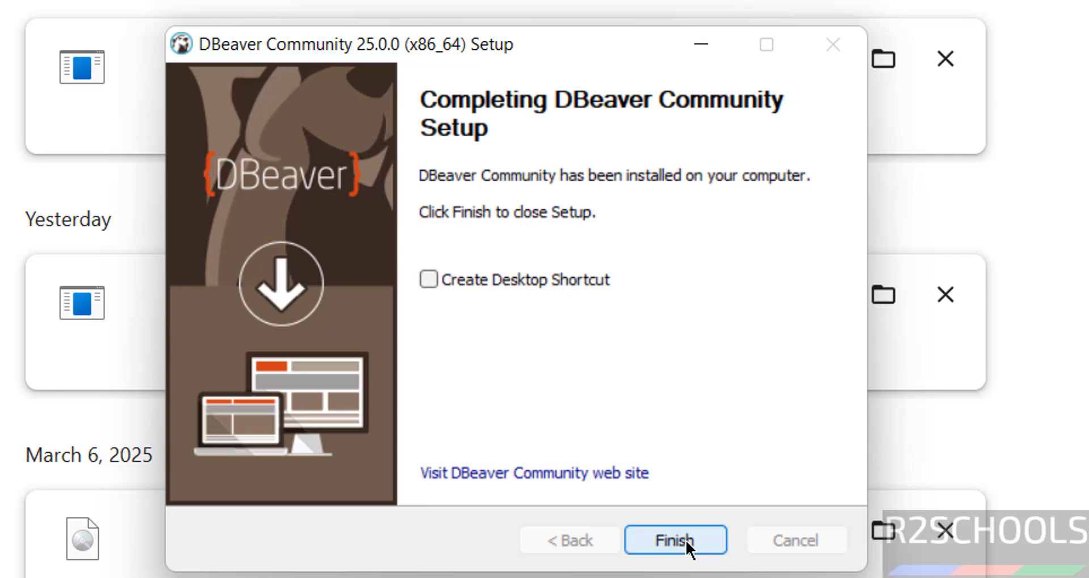
pyautogui.click(673, 540)
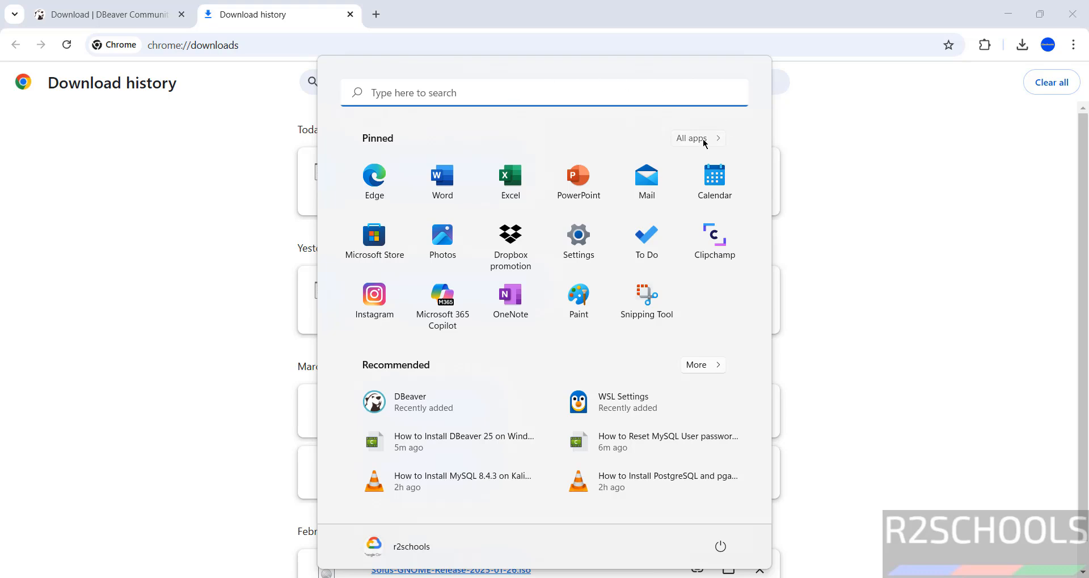
# - Launch DBeaver from the Start menu's All apps list
pyautogui.click(690, 139)
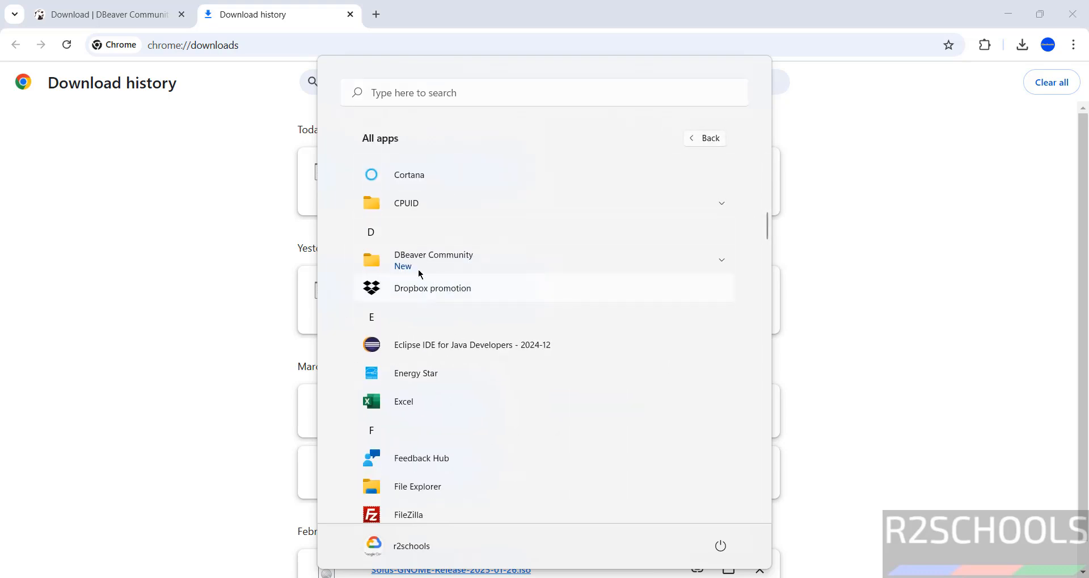
pyautogui.click(432, 260)
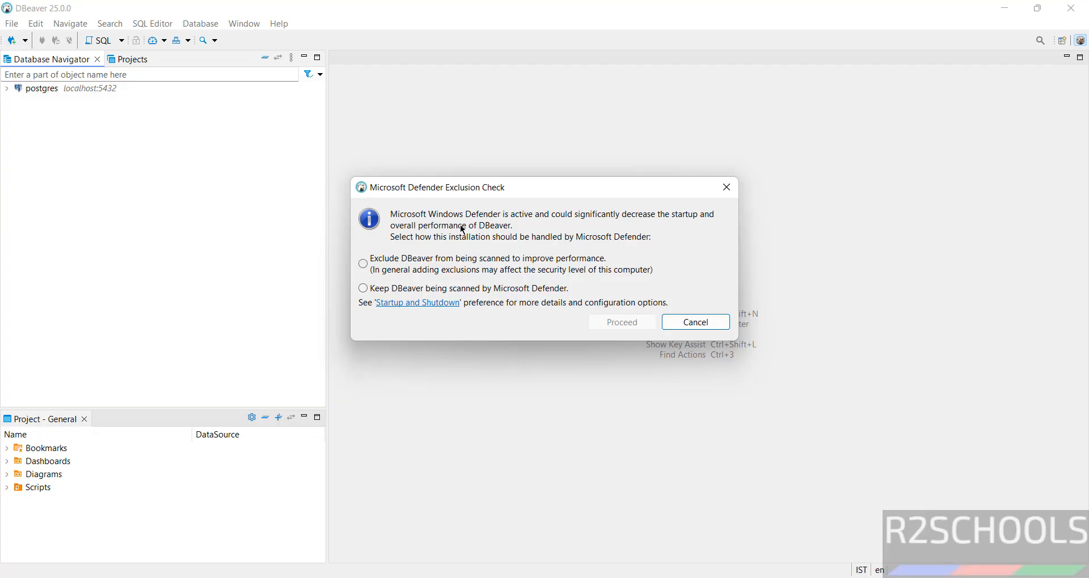
pyautogui.moveTo(602, 228)
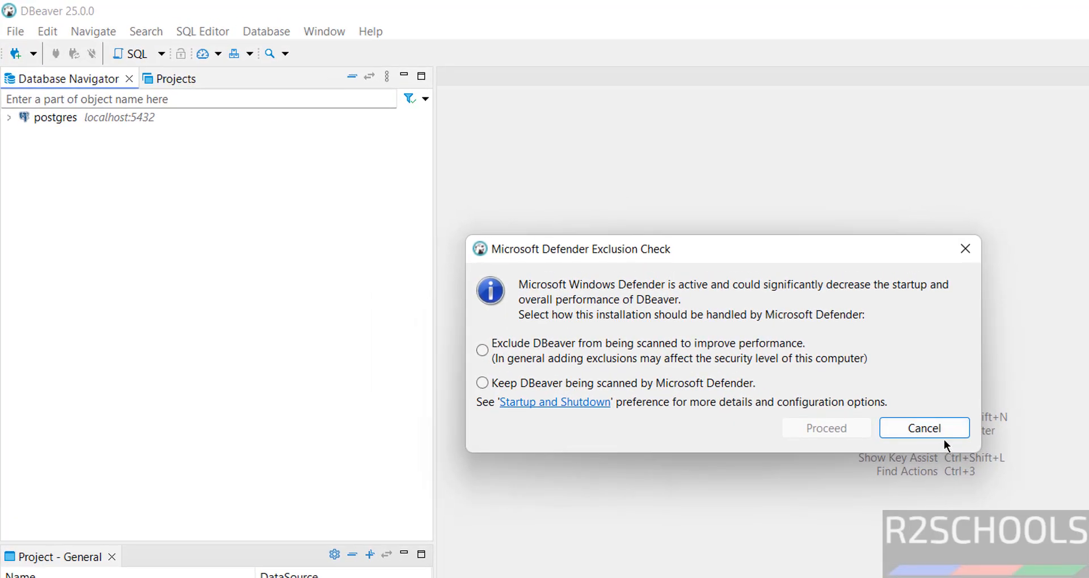
# - Dismiss the Defender prompt and begin a PostgreSQL connection to localhost with the postgres password, showing all databases
pyautogui.click(924, 427)
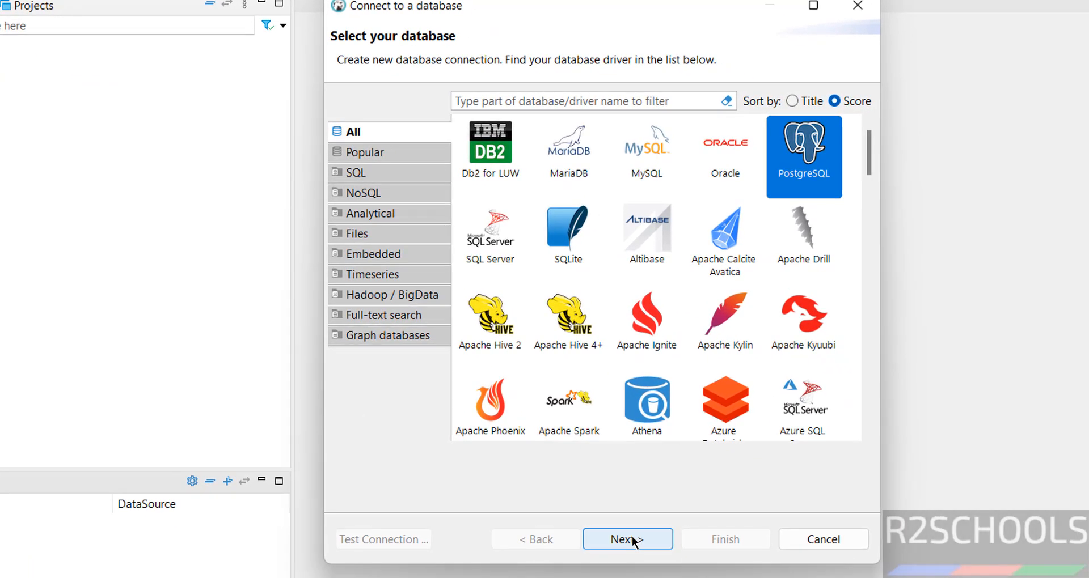
pyautogui.click(626, 539)
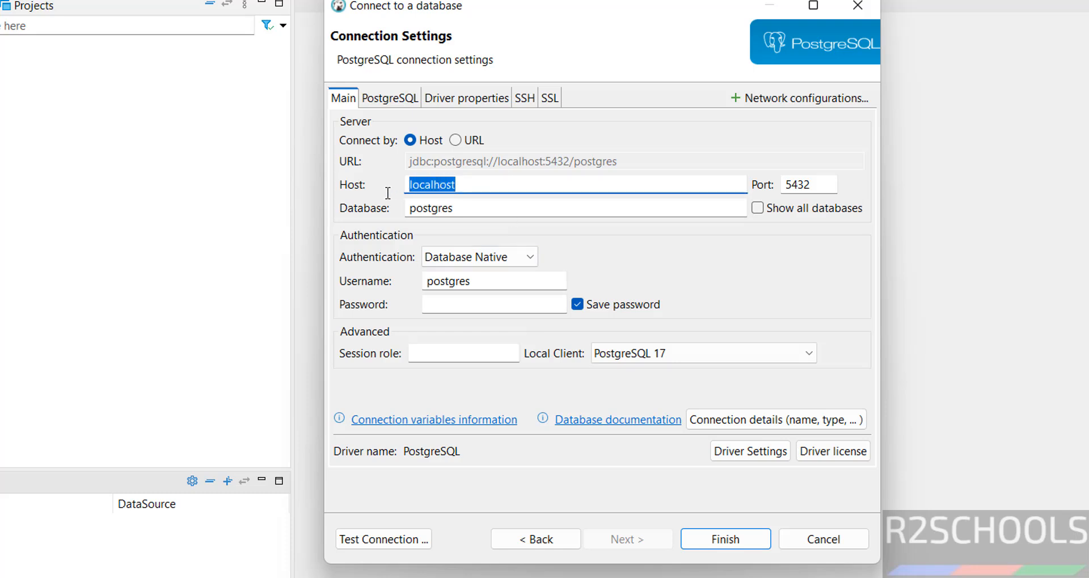
pyautogui.click(478, 183)
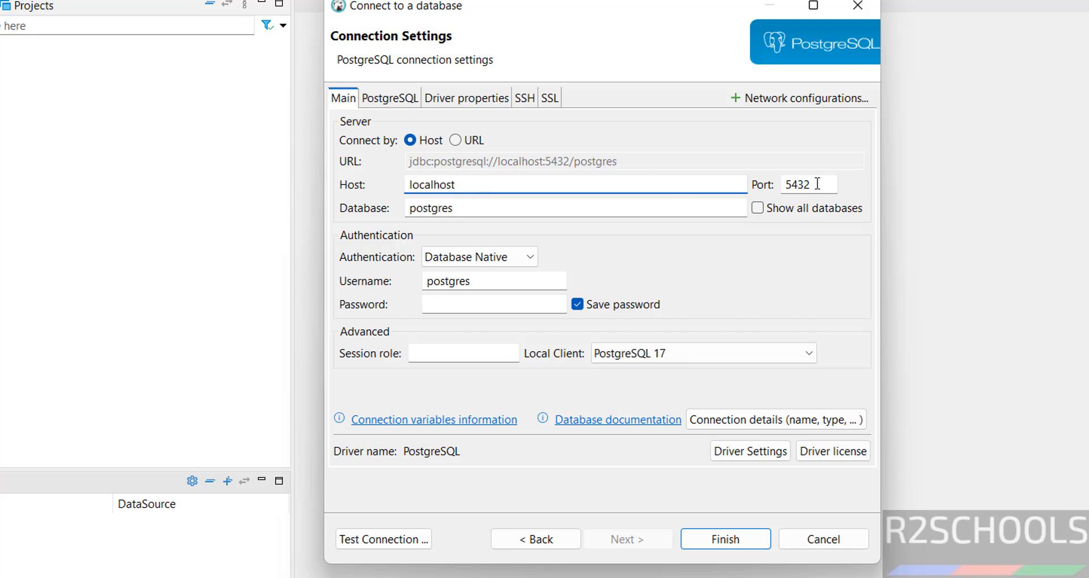
pyautogui.click(756, 207)
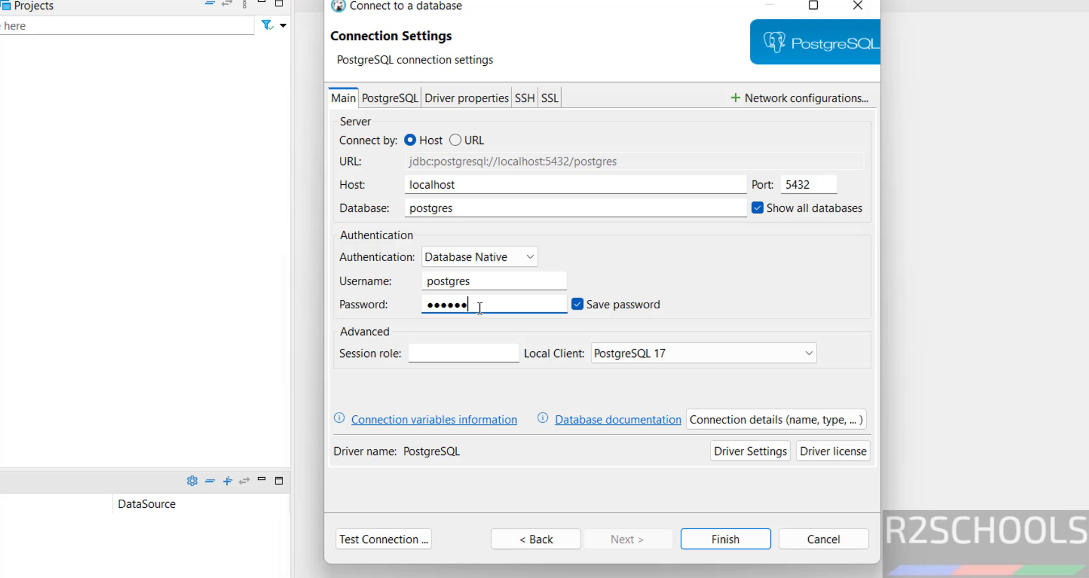
pyautogui.write('•••')
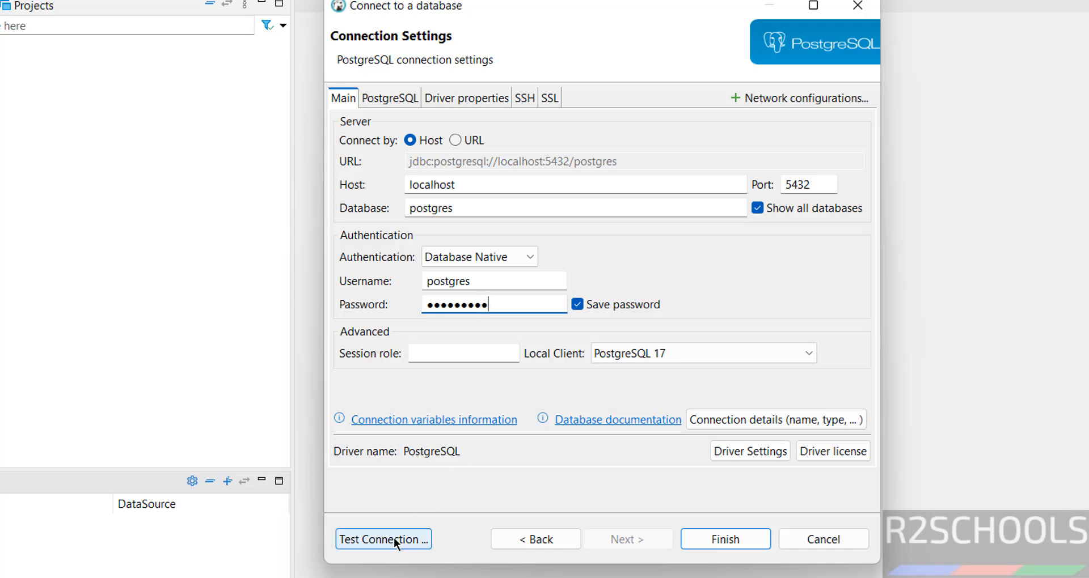
# - Test the connection successfully against PostgreSQL 17.4 and save it
pyautogui.click(383, 539)
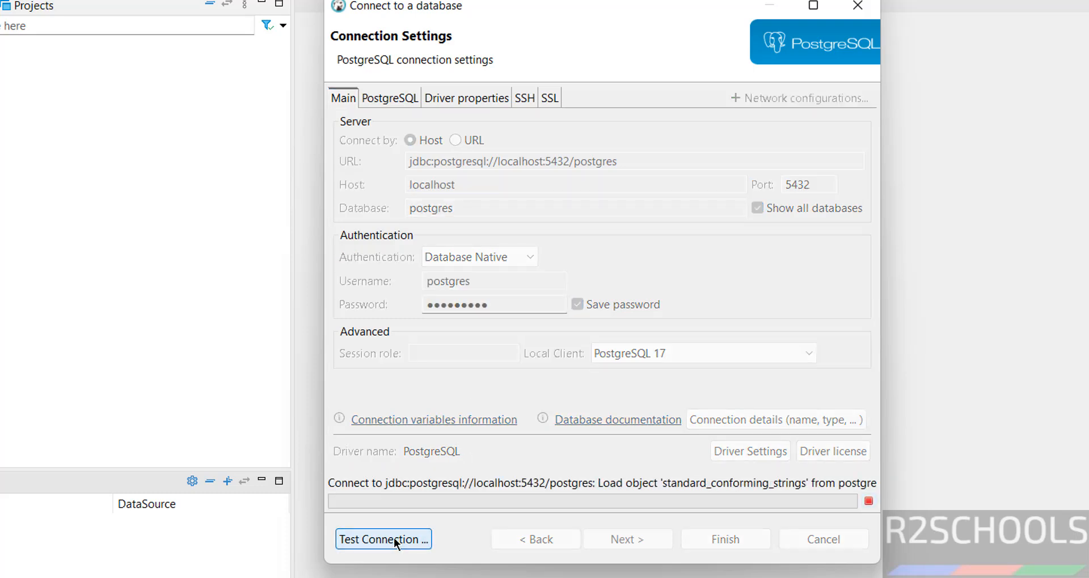
pyautogui.click(382, 539)
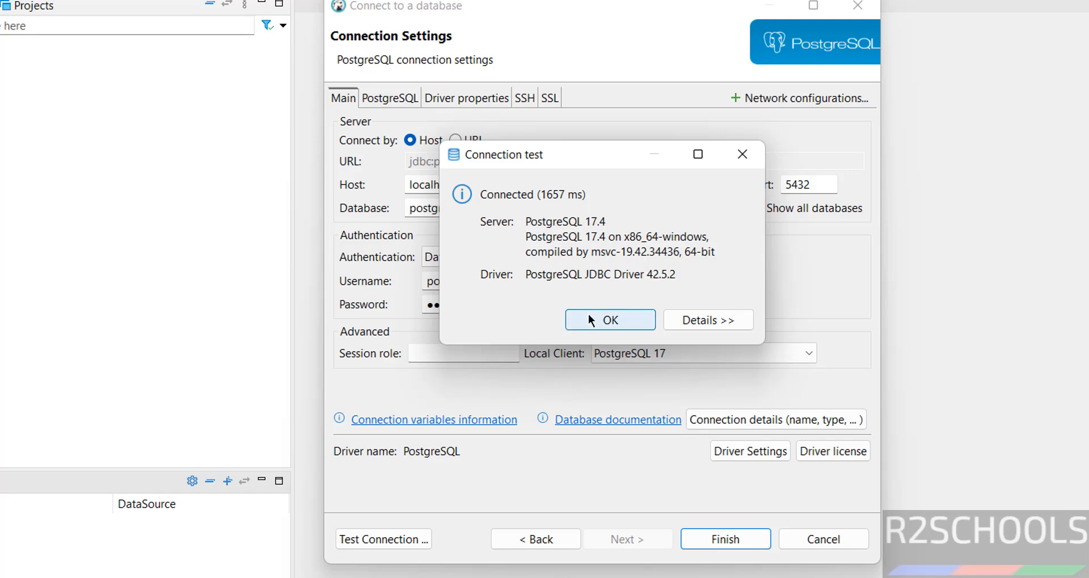
pyautogui.click(609, 319)
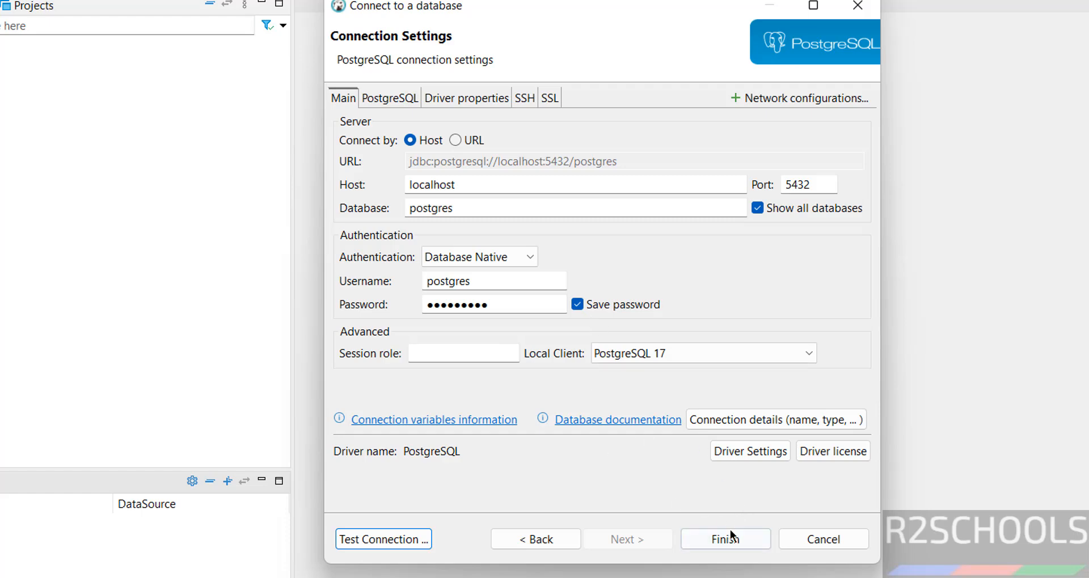
pyautogui.click(725, 540)
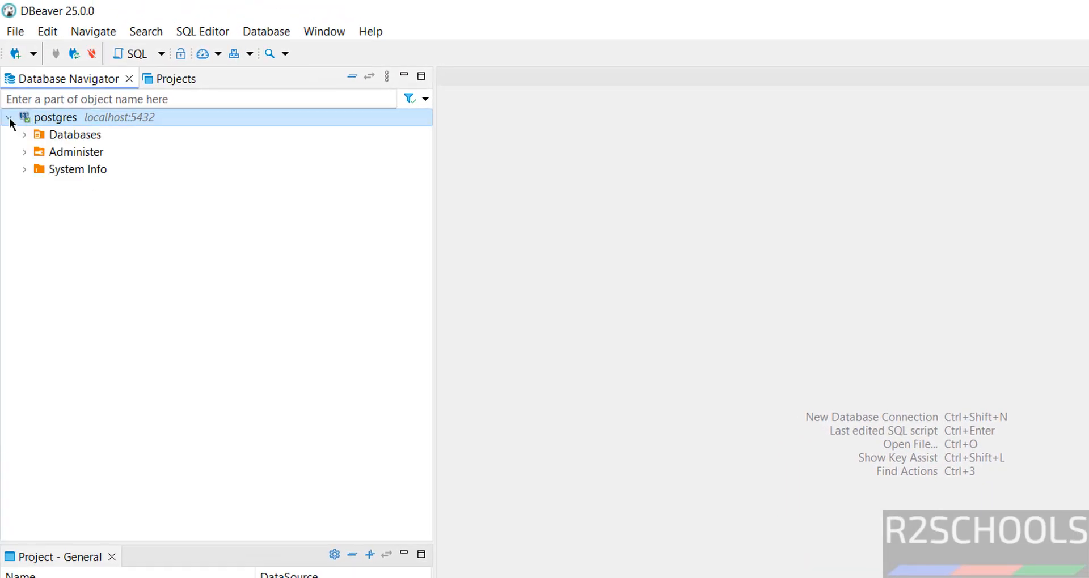
# - Expand the connection's databases and open an SQL console on the bank database
pyautogui.click(24, 135)
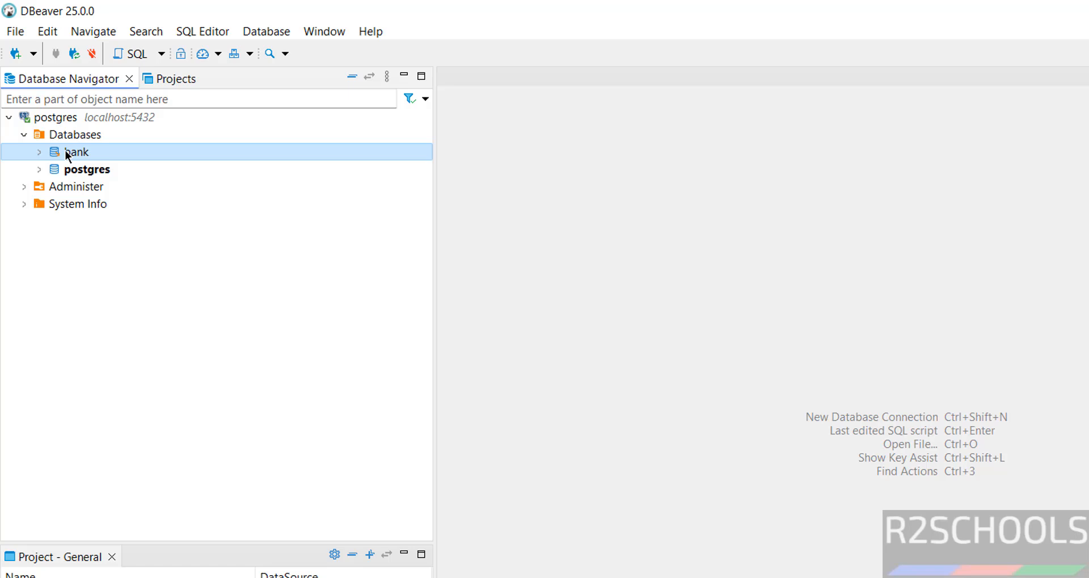
pyautogui.rightClick(72, 151)
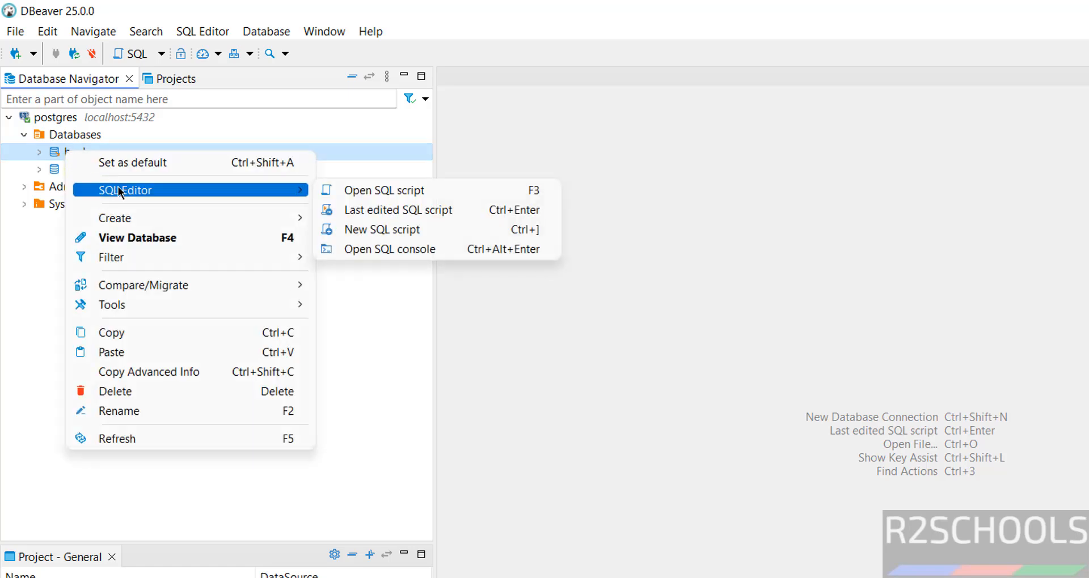
pyautogui.moveTo(396, 248)
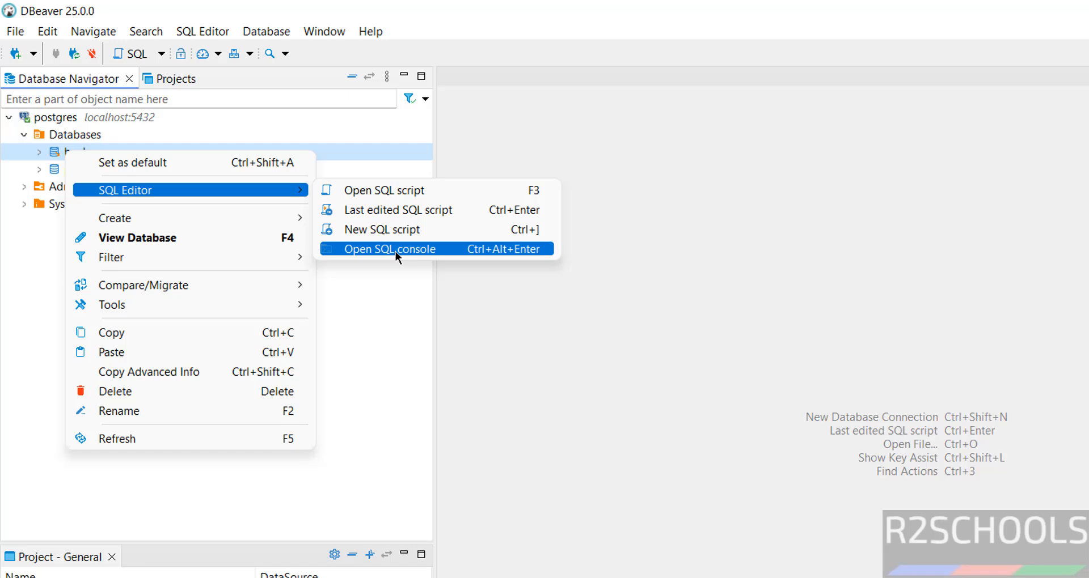
pyautogui.click(395, 248)
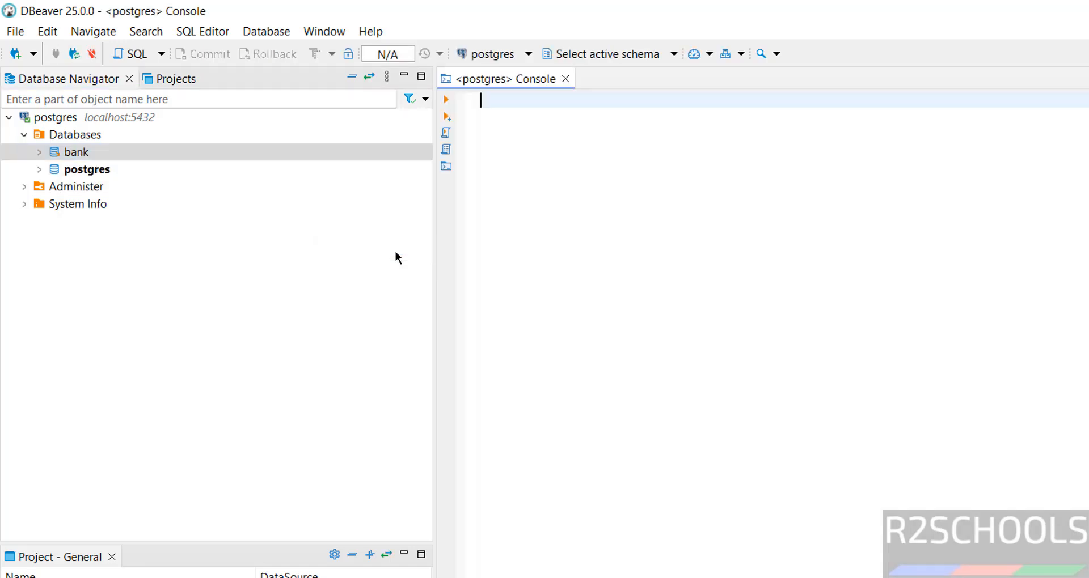
# - Run select version() in the bank console, returning PostgreSQL 17.4
pyautogui.write('select version();')
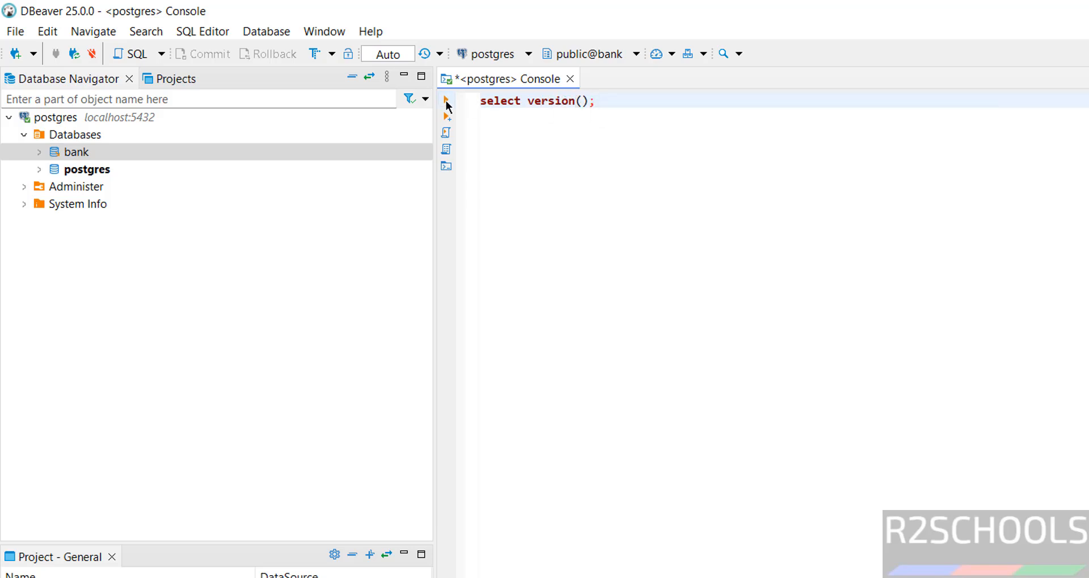
pyautogui.click(445, 99)
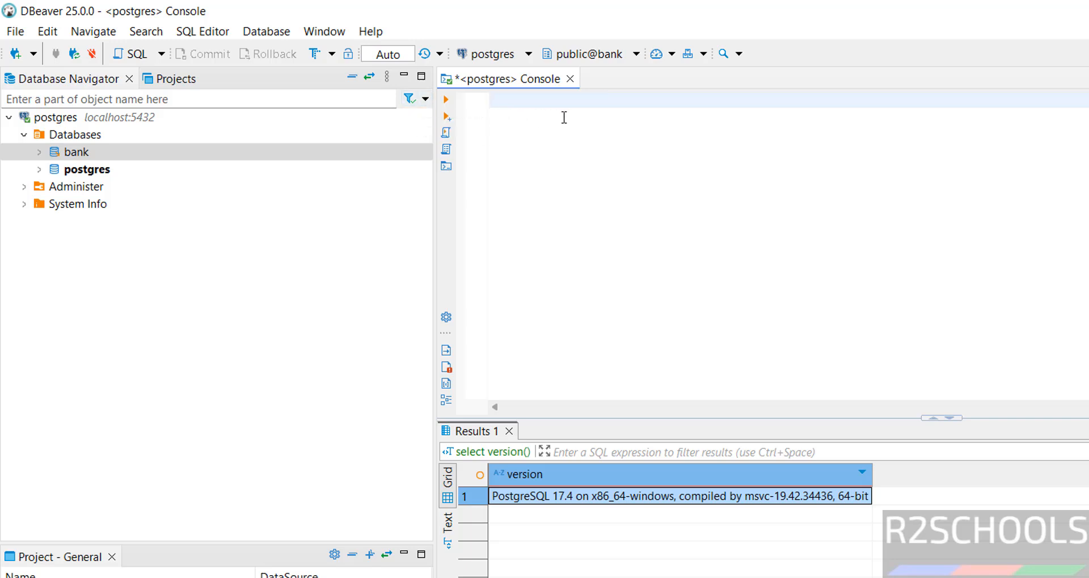
# - Run select * from customer, listing customers Vijay and James
pyautogui.write('select * from customer;')
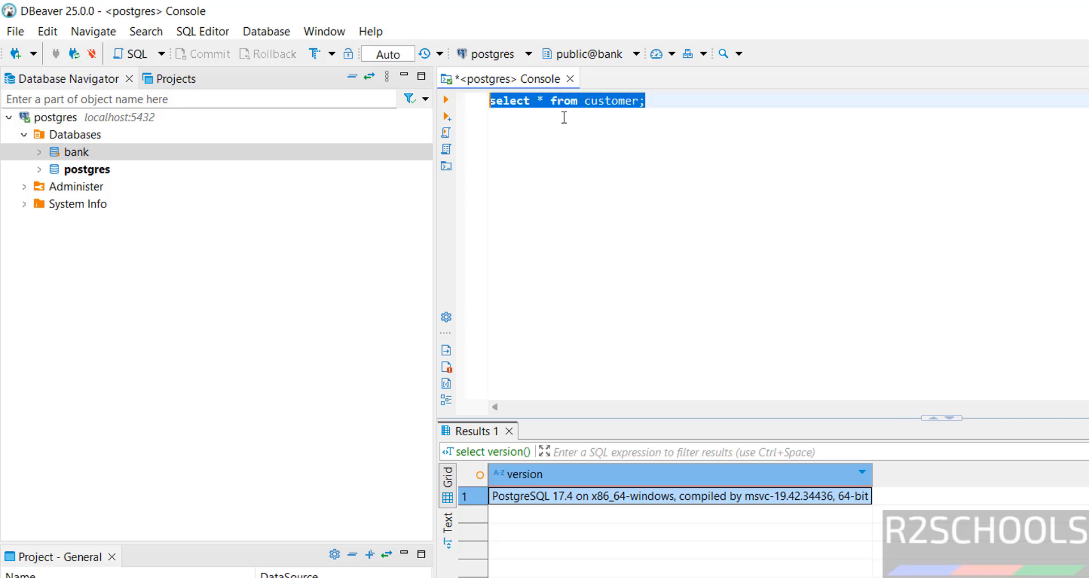
pyautogui.press('ctrl+space')
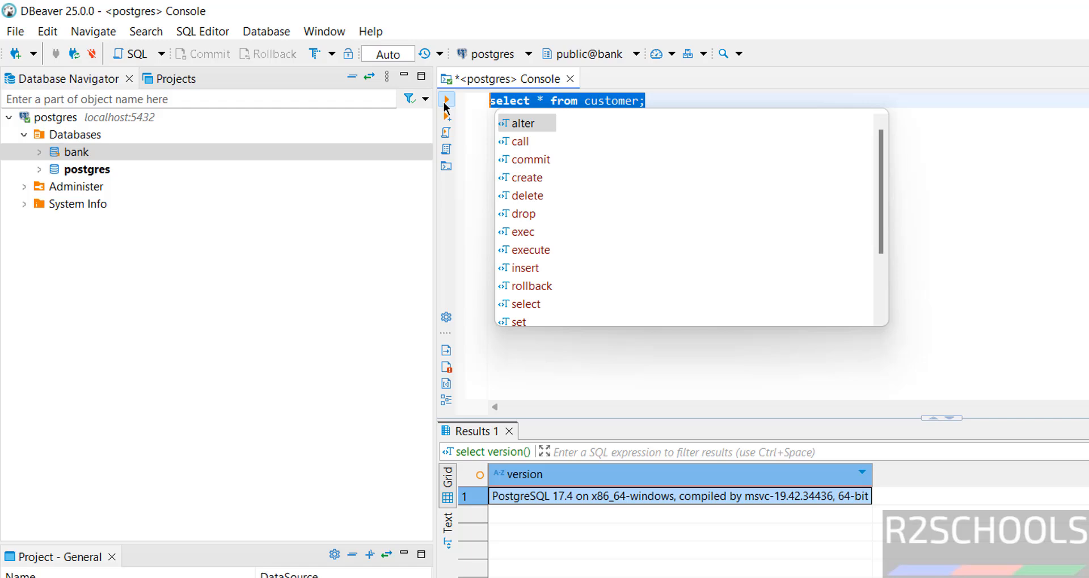
pyautogui.click(447, 99)
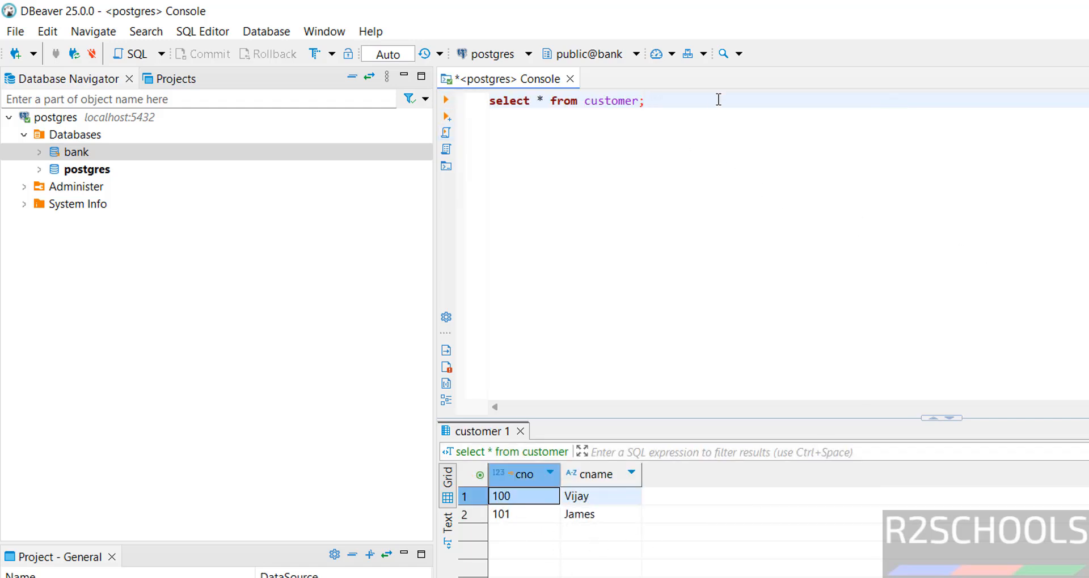
pyautogui.click(202, 32)
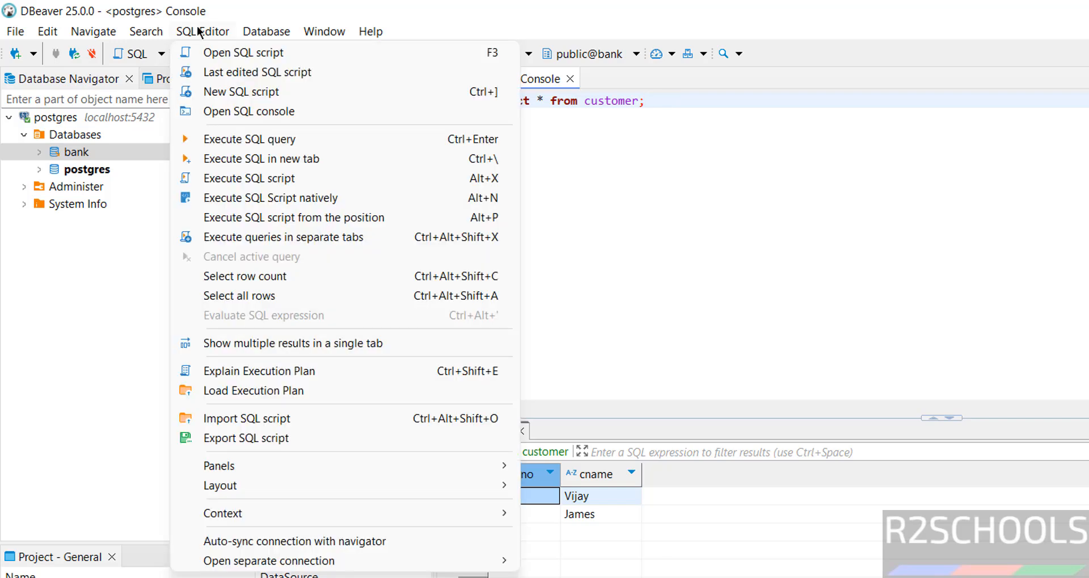
pyautogui.moveTo(261, 159)
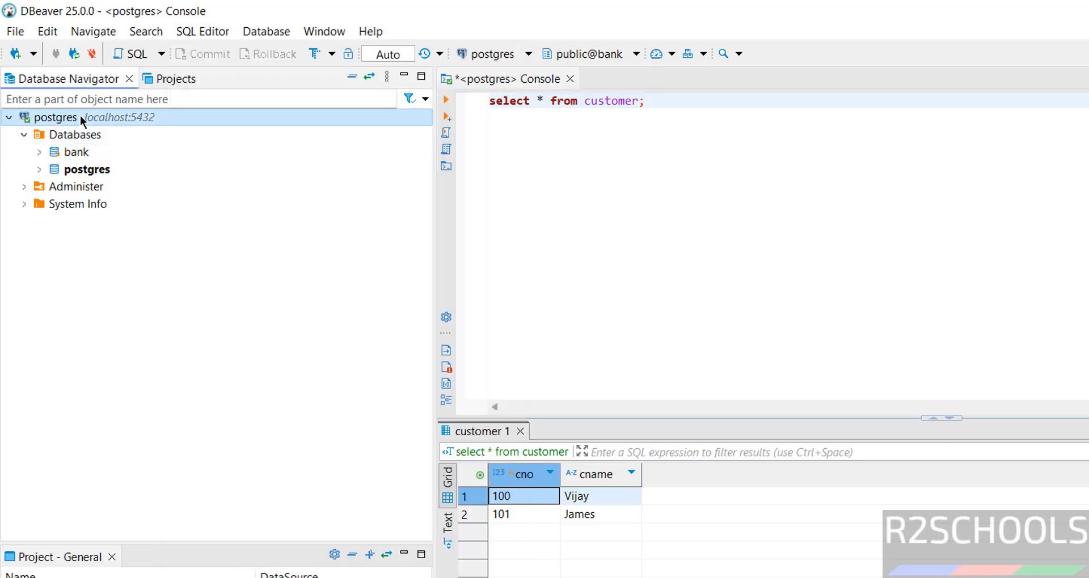
pyautogui.moveTo(570, 78)
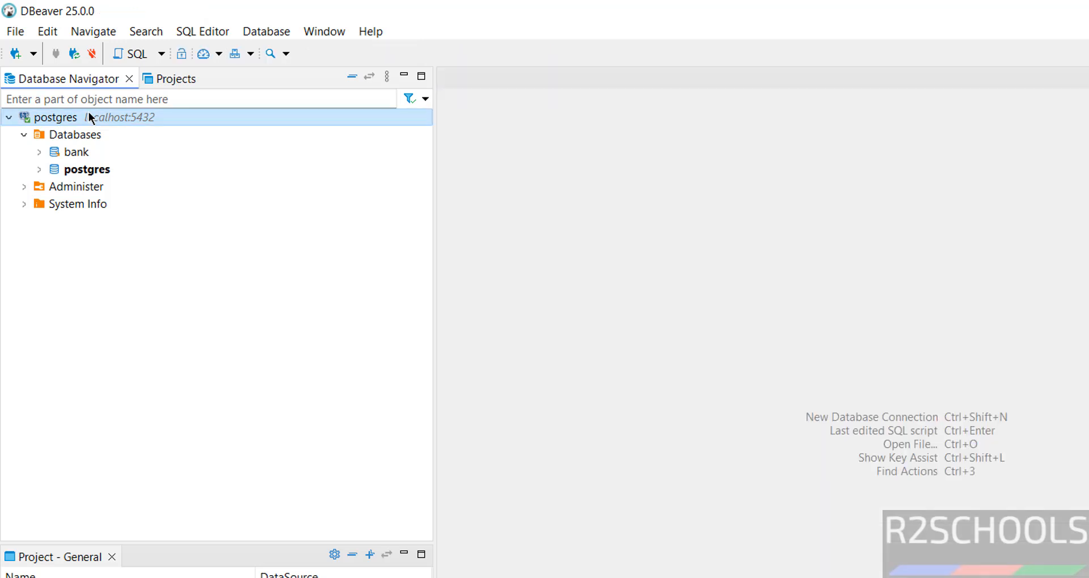
# - Delete the postgres connection from the Database Navigator, confirming with Yes
pyautogui.rightClick(55, 116)
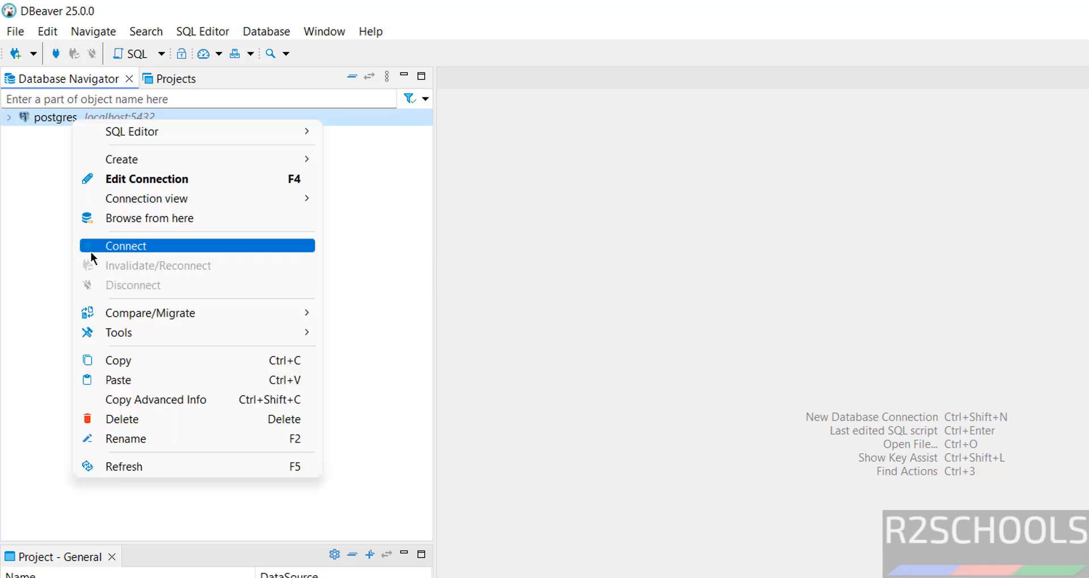
pyautogui.moveTo(144, 361)
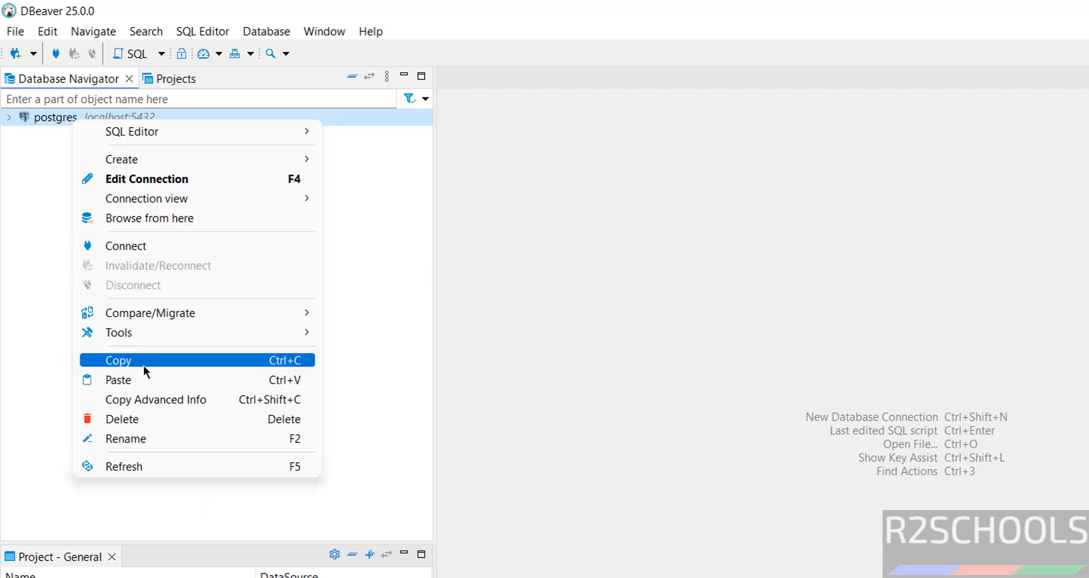
pyautogui.moveTo(151, 428)
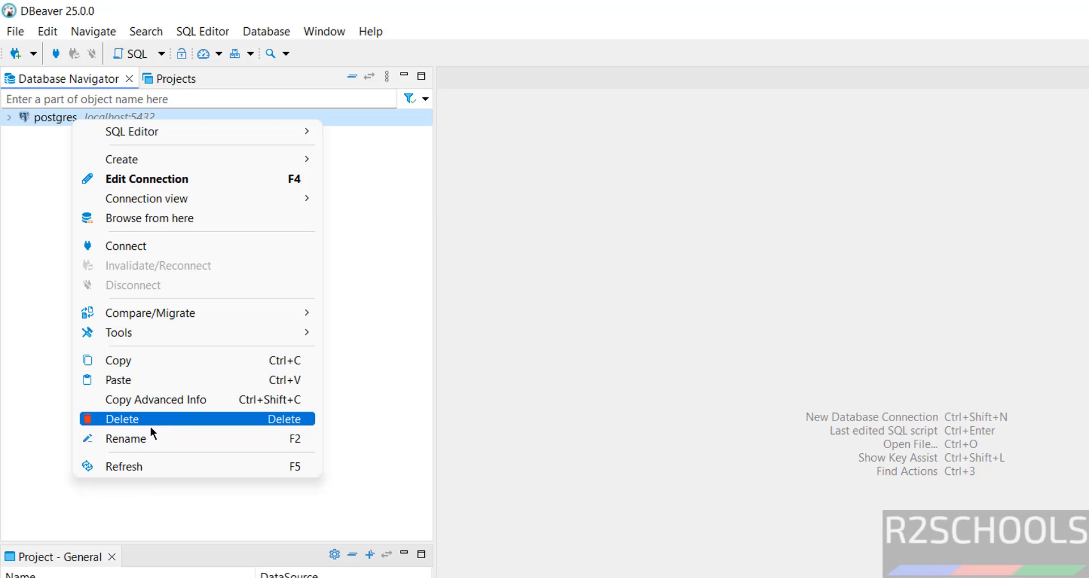
pyautogui.click(121, 418)
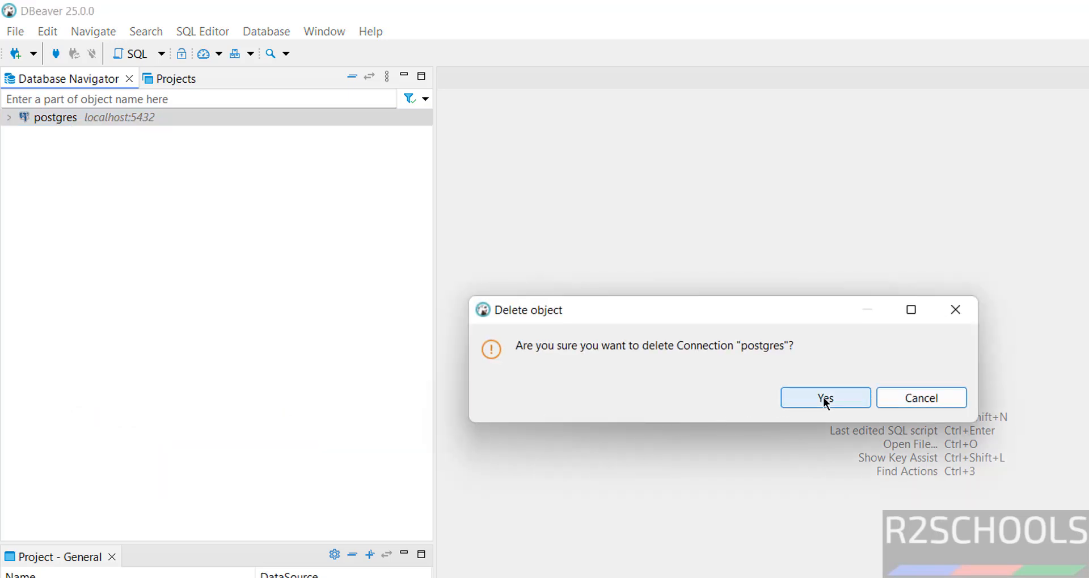
pyautogui.click(824, 398)
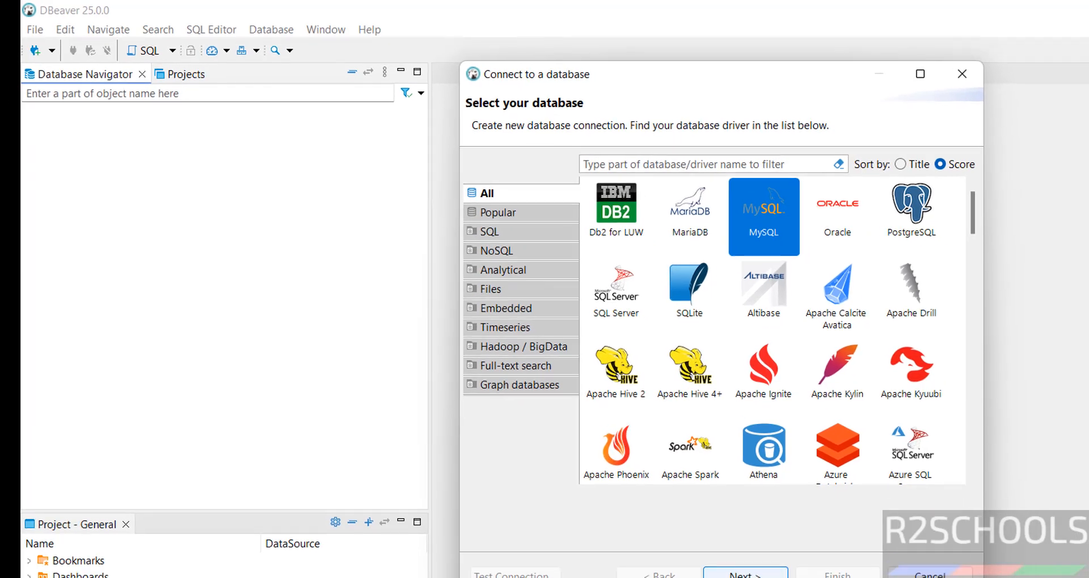
# - Fill the MySQL connection form for localhost:3306 with database bank and the root password
pyautogui.click(745, 574)
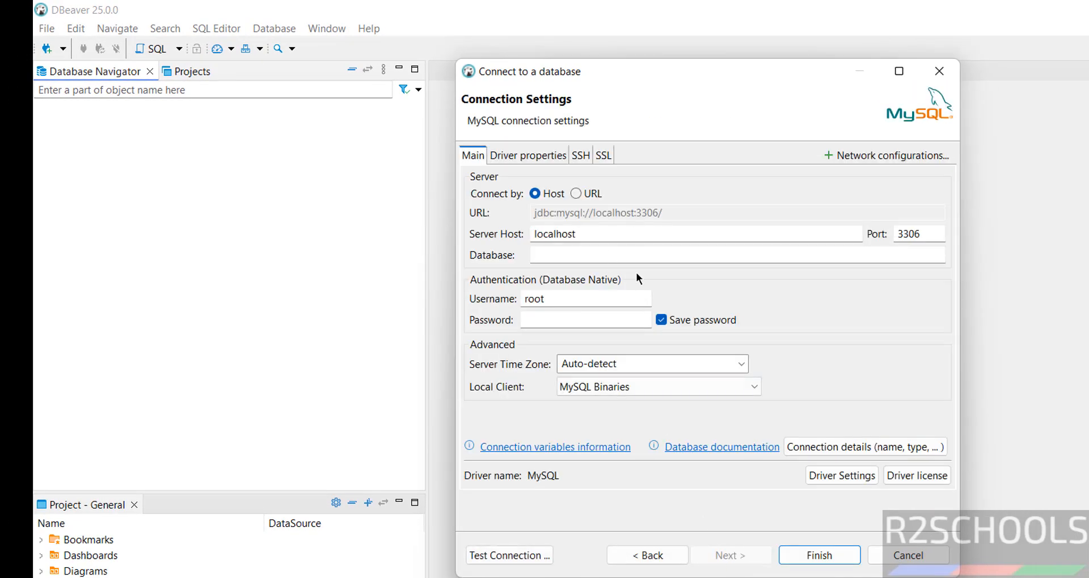
pyautogui.click(694, 254)
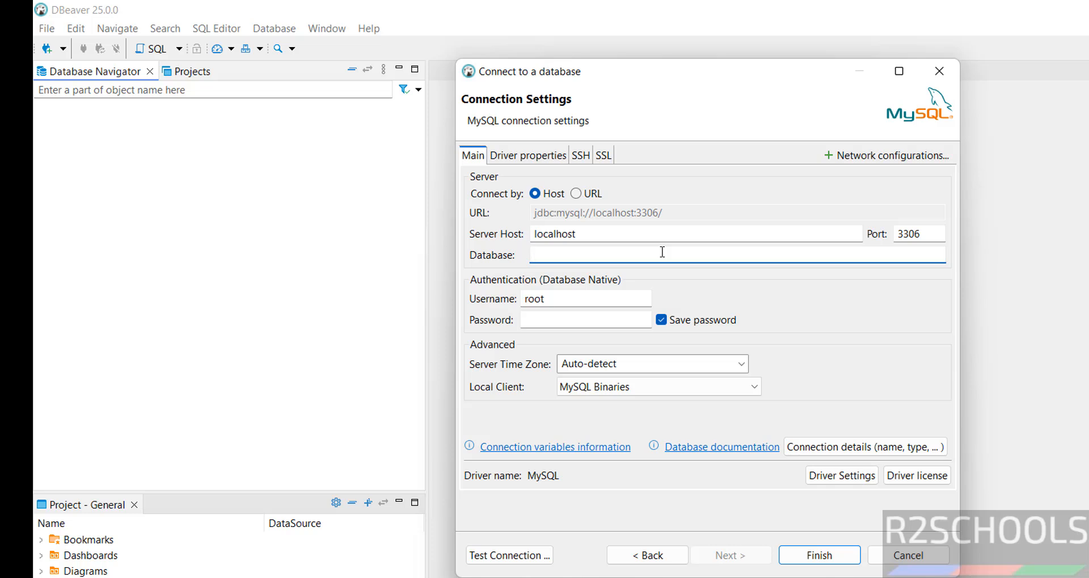
pyautogui.write('bank')
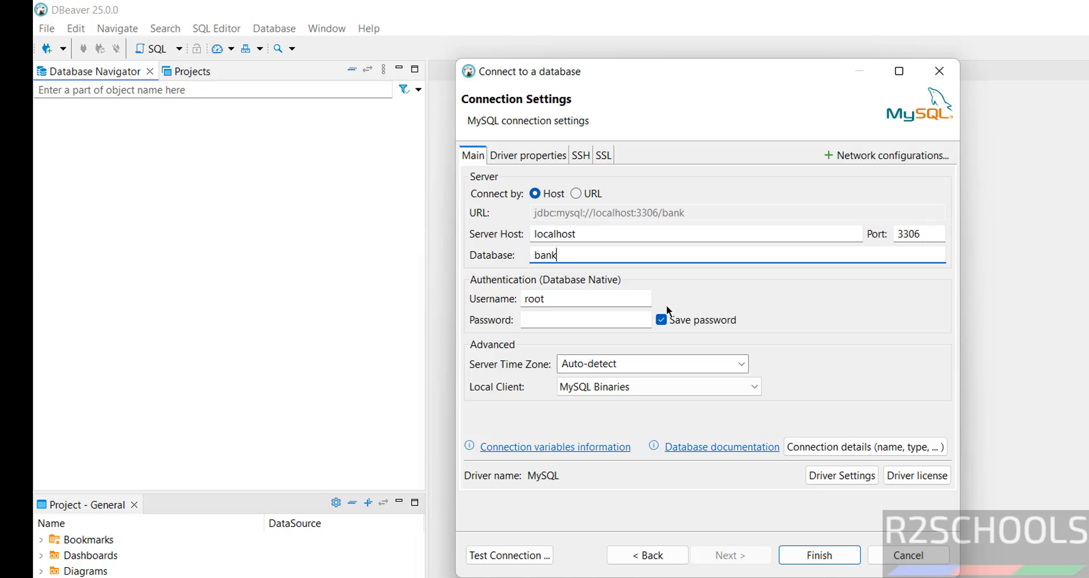
pyautogui.click(585, 320)
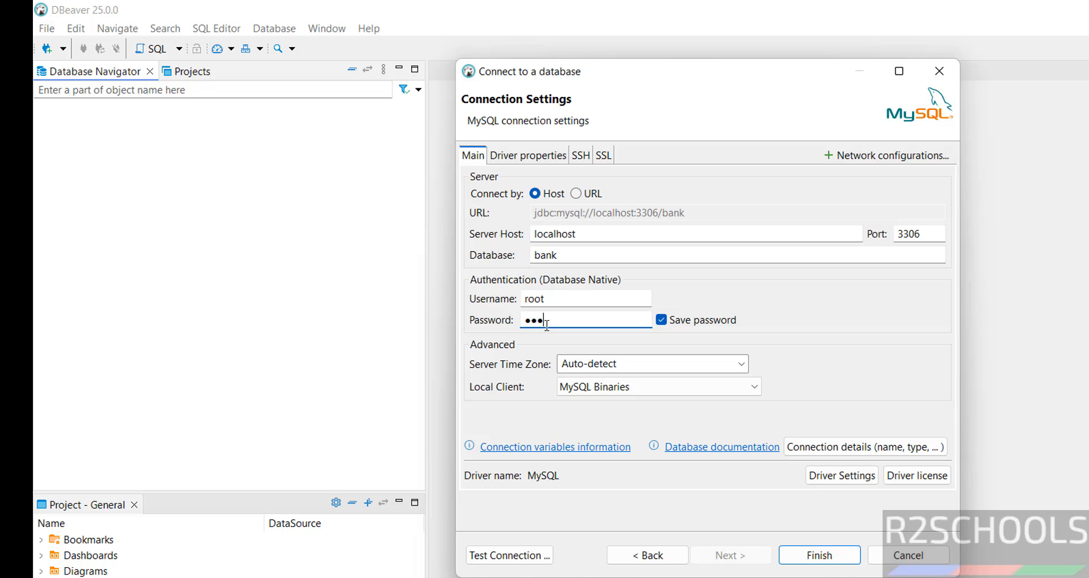
pyautogui.write('●●●')
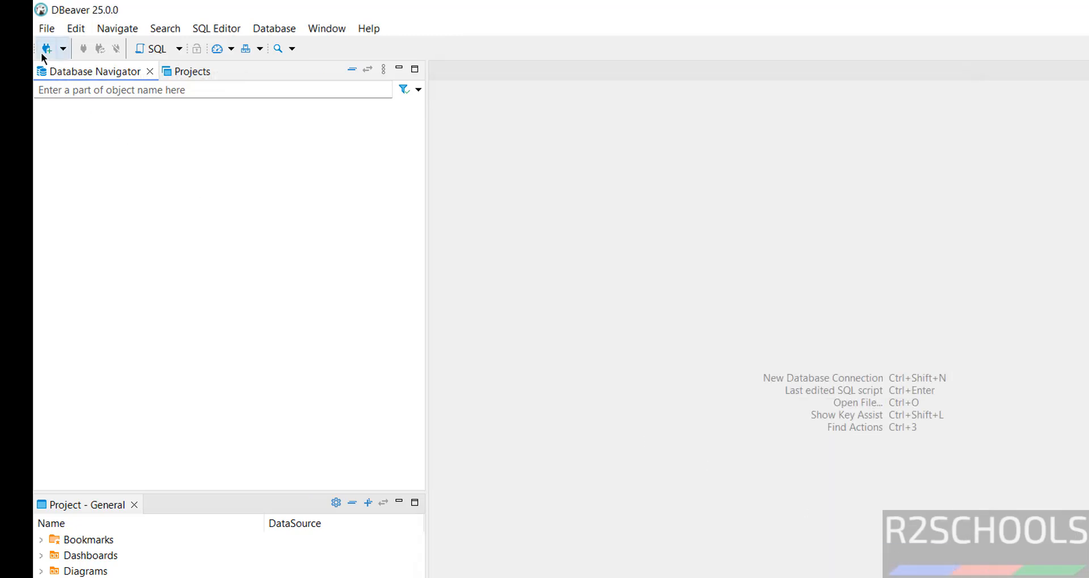
# - Create a SQLite connection and browse its path to C:\sqlite3dbs\r2schools.db
pyautogui.click(45, 48)
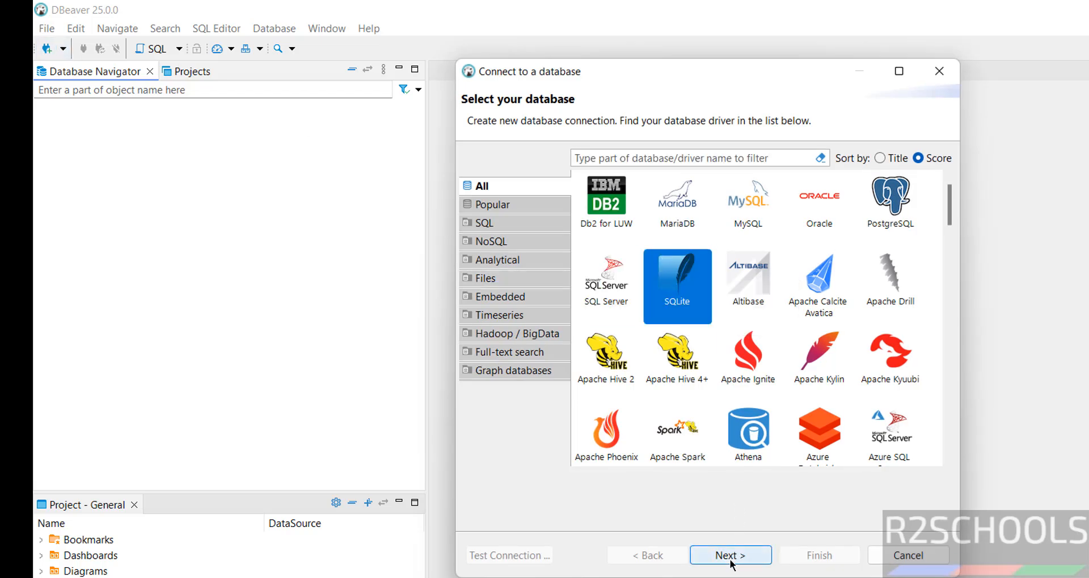
pyautogui.click(729, 556)
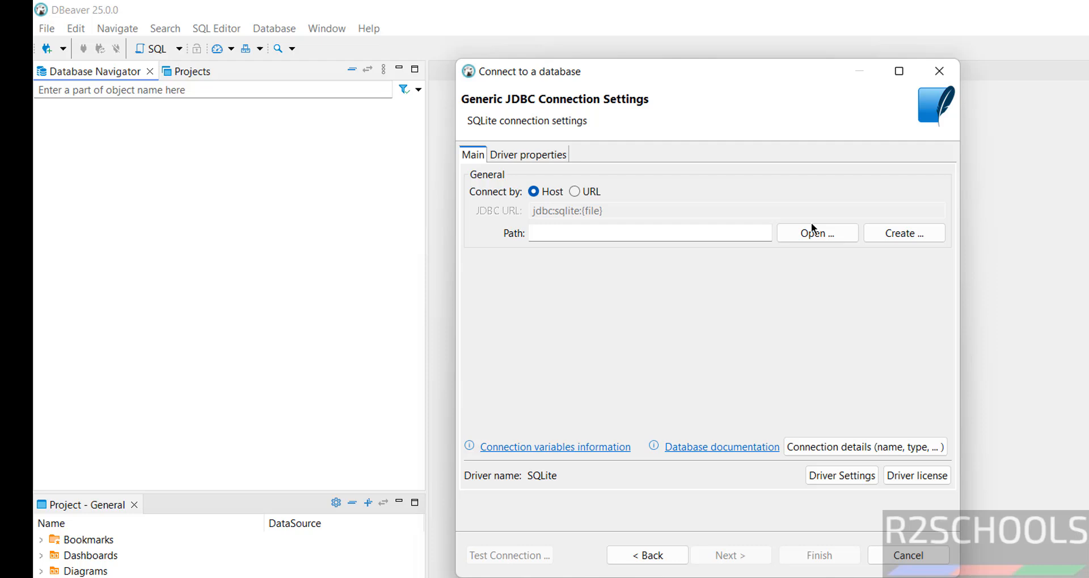
pyautogui.moveTo(817, 233)
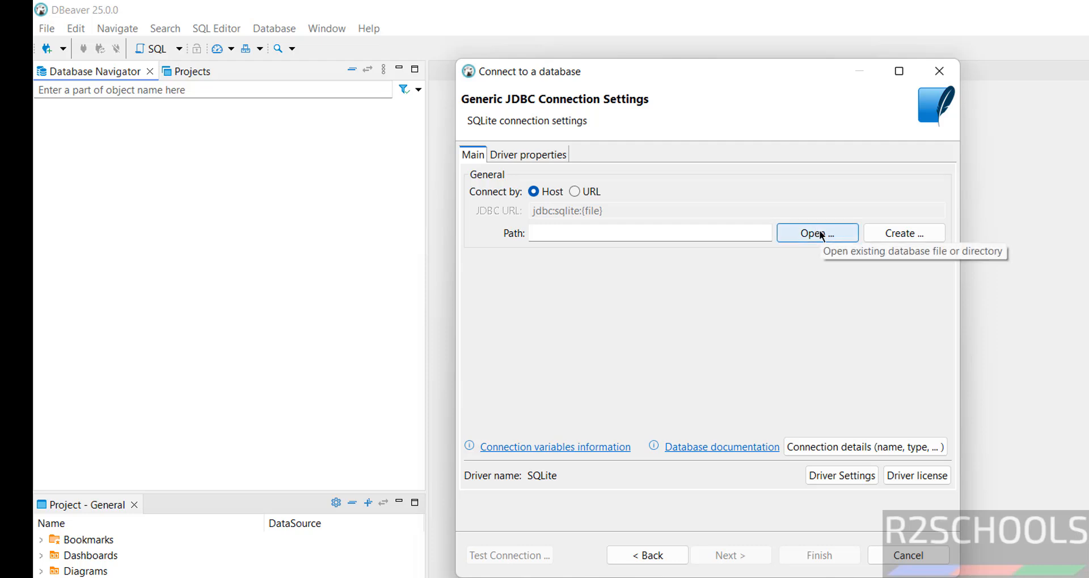
pyautogui.click(817, 232)
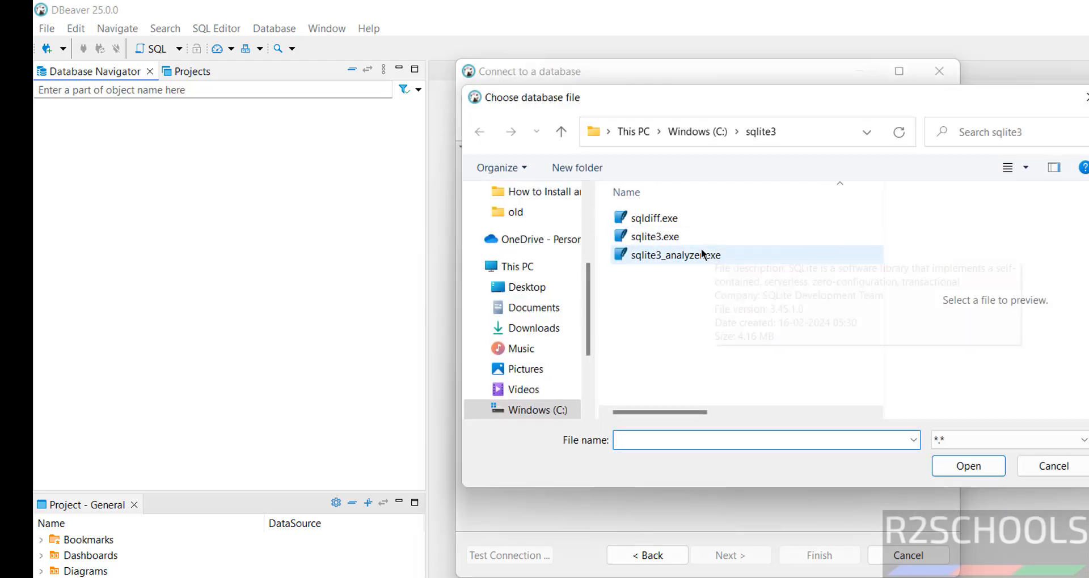
pyautogui.click(696, 132)
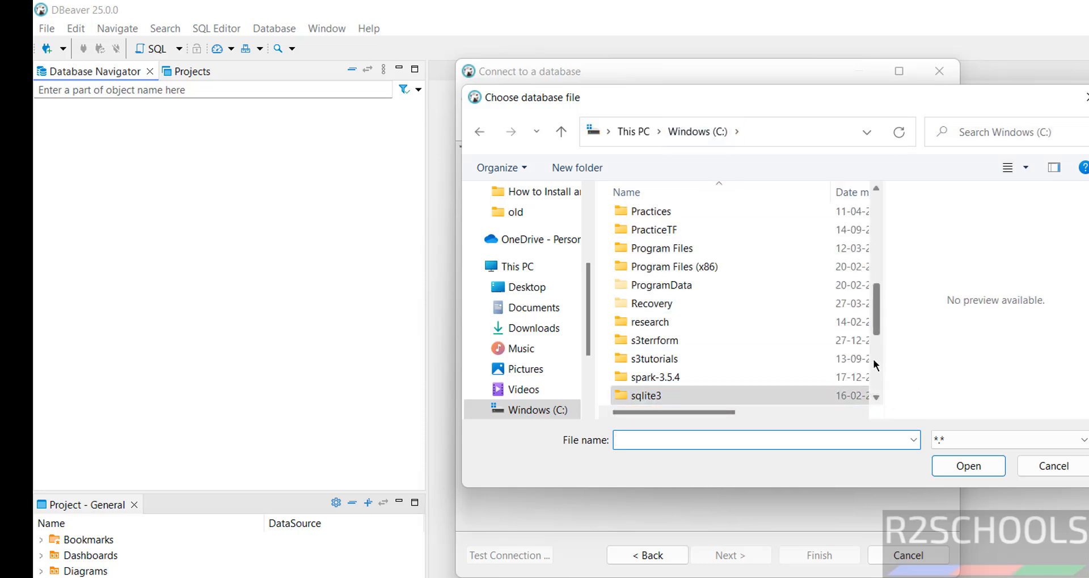
pyautogui.doubleClick(645, 394)
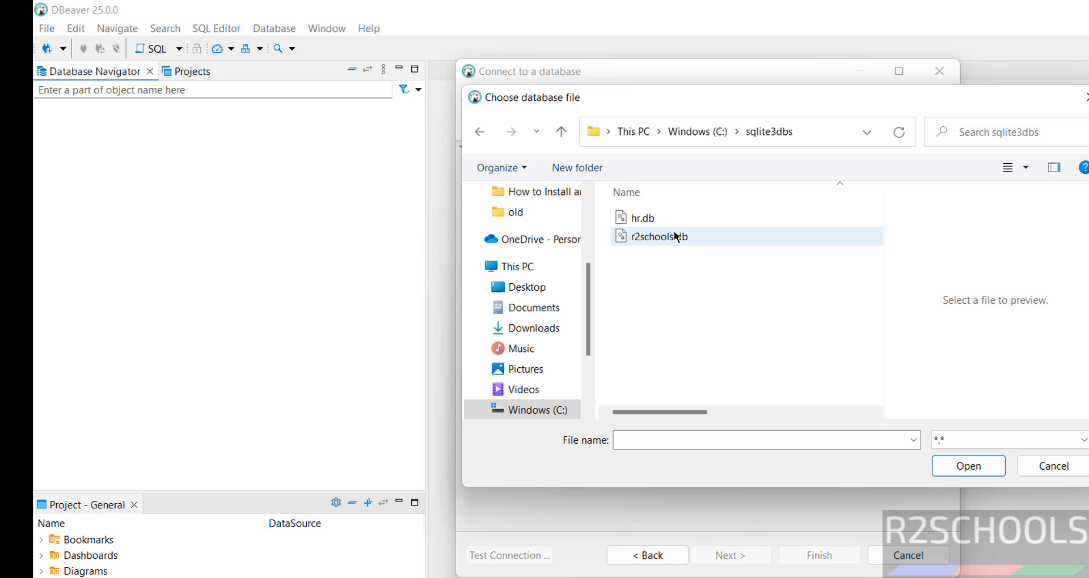
pyautogui.click(657, 236)
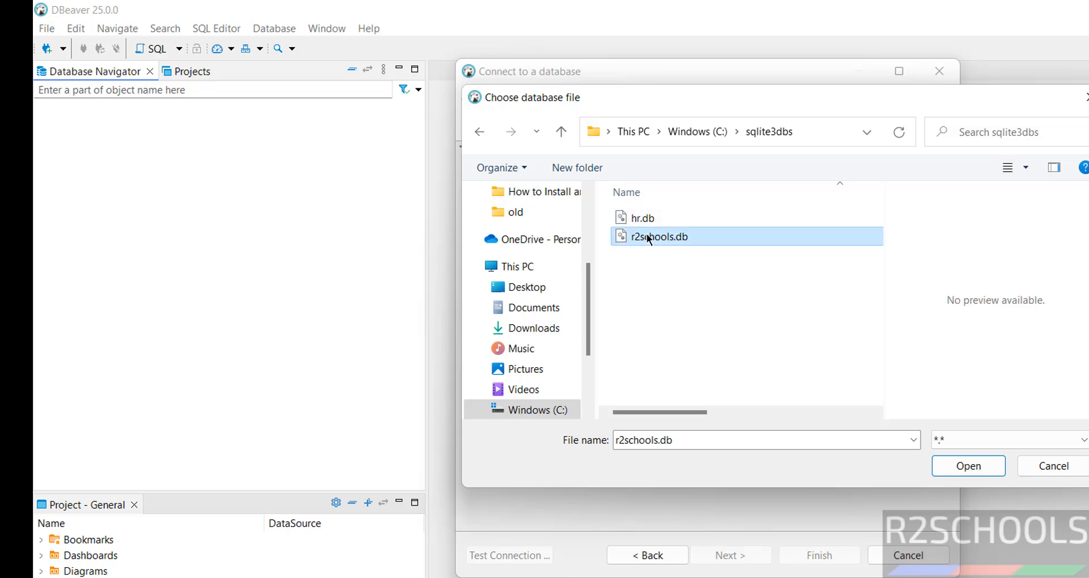
pyautogui.click(966, 466)
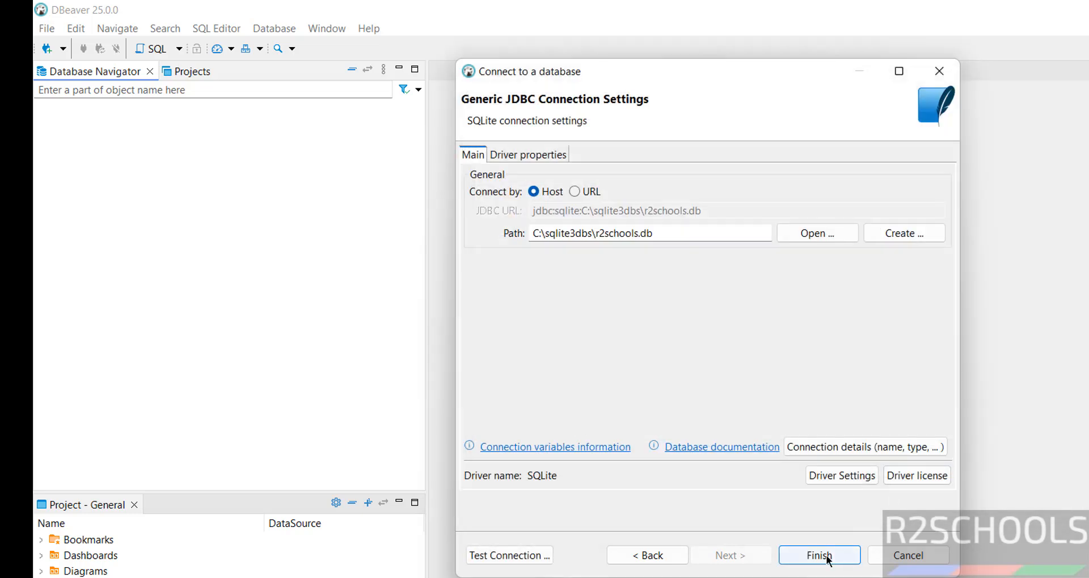
# - Finish the r2schools.db connection and expand its Tables folder showing staff and student
pyautogui.click(819, 555)
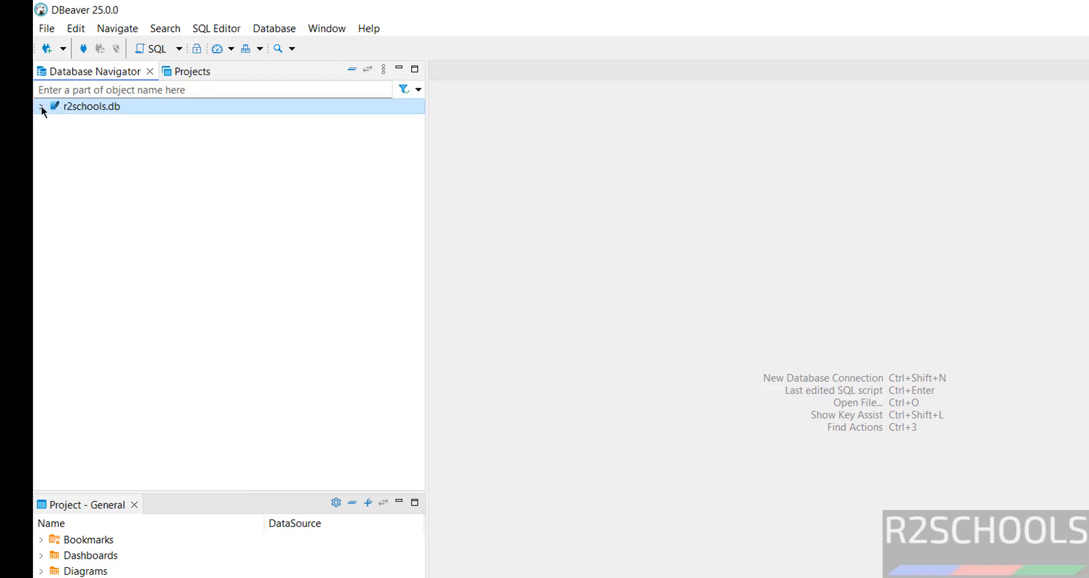
pyautogui.click(41, 106)
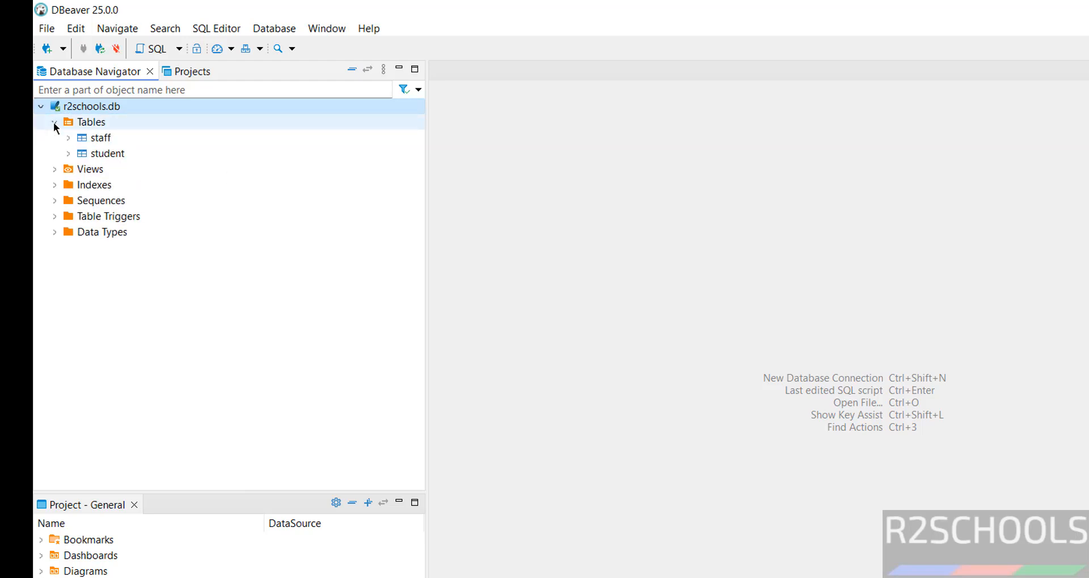
pyautogui.click(101, 137)
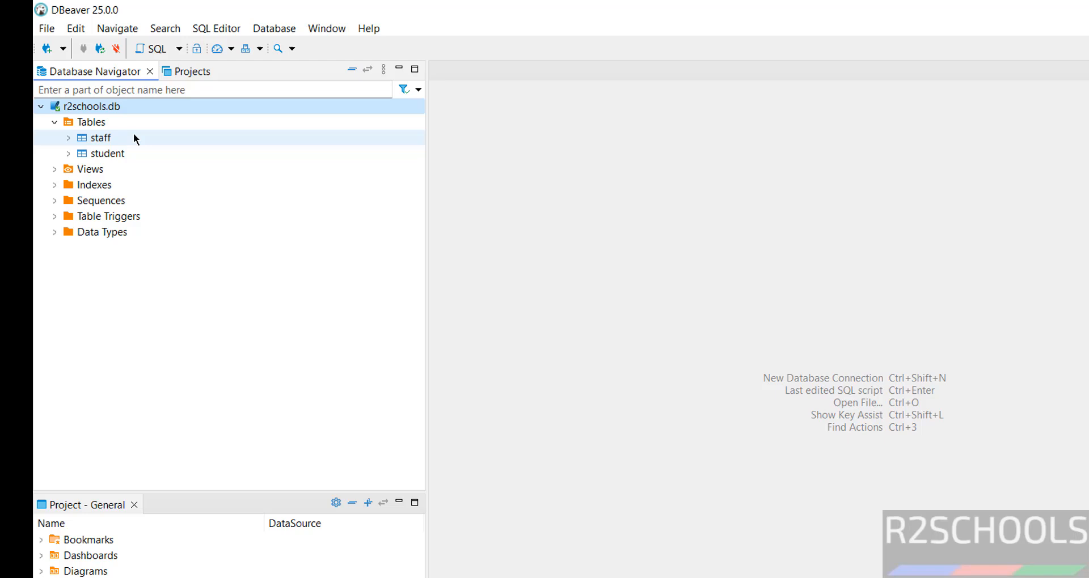
pyautogui.click(91, 121)
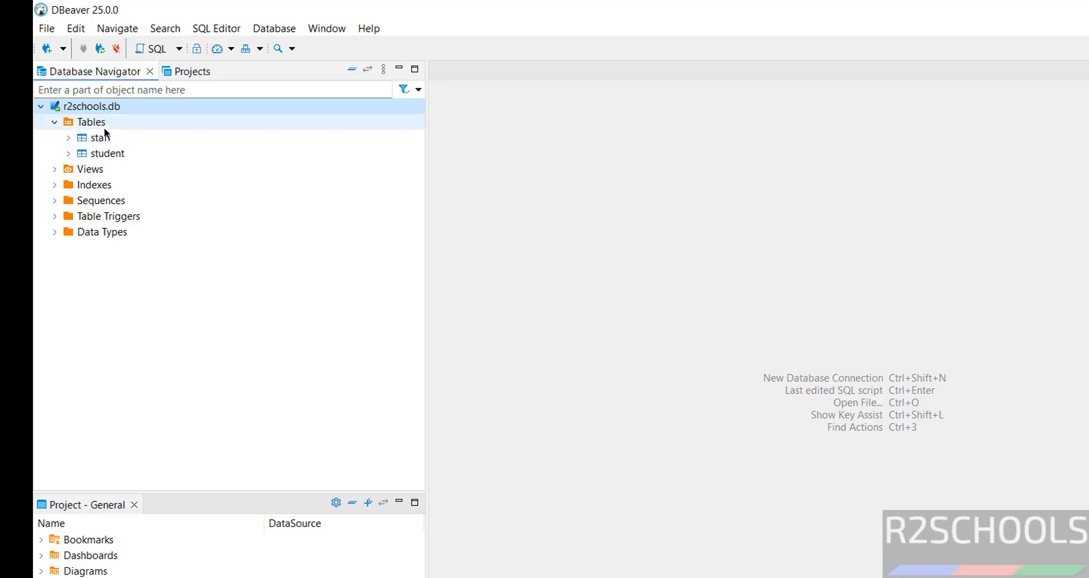
pyautogui.click(91, 106)
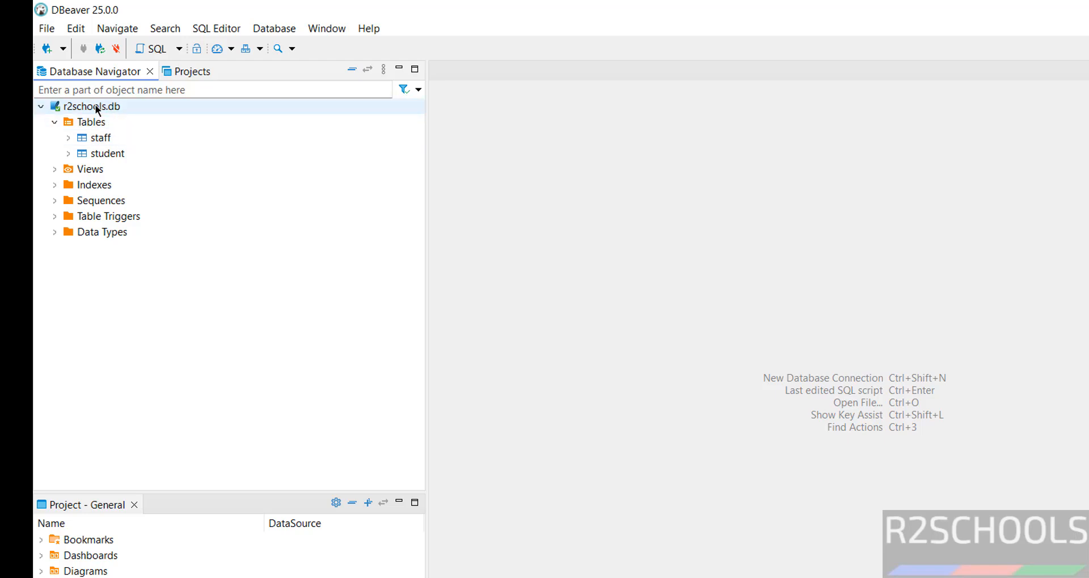
# - Open an SQL console on r2schools.db and run select * from staff, returning no rows
pyautogui.rightClick(88, 106)
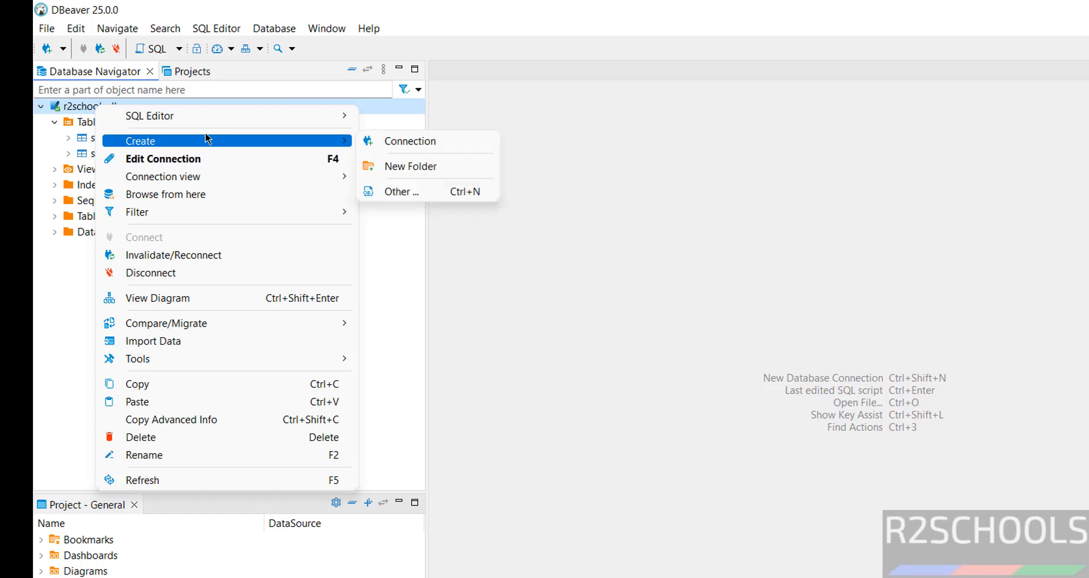
pyautogui.moveTo(150, 116)
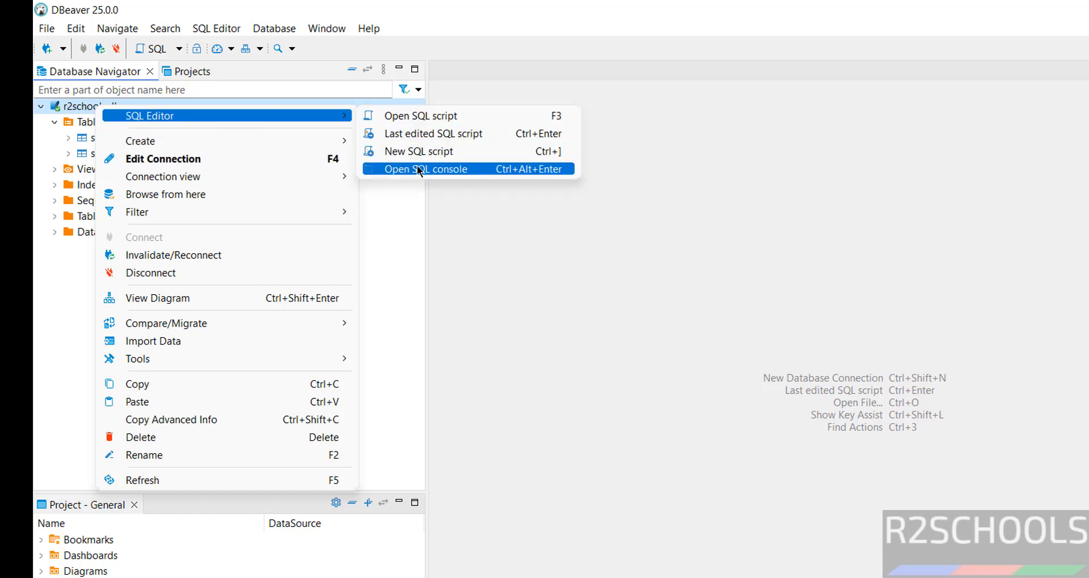
pyautogui.click(431, 169)
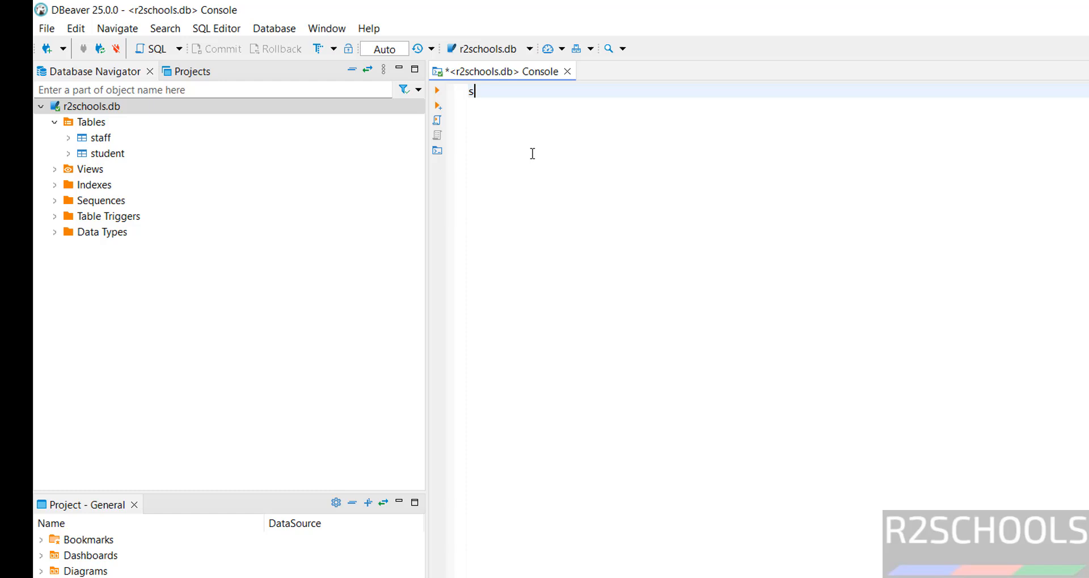
pyautogui.write('elect * fro')
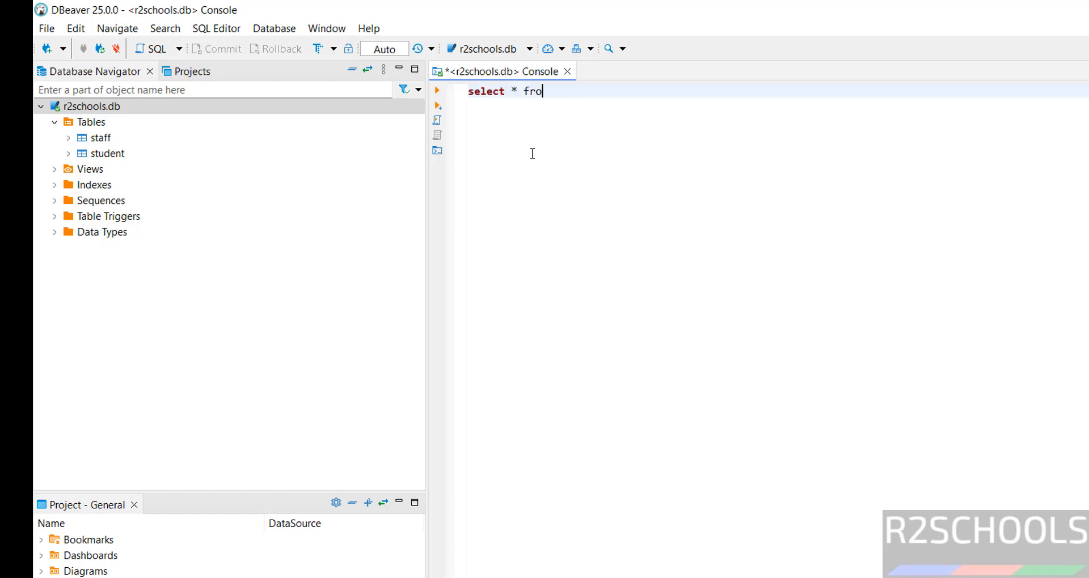
pyautogui.write('m s')
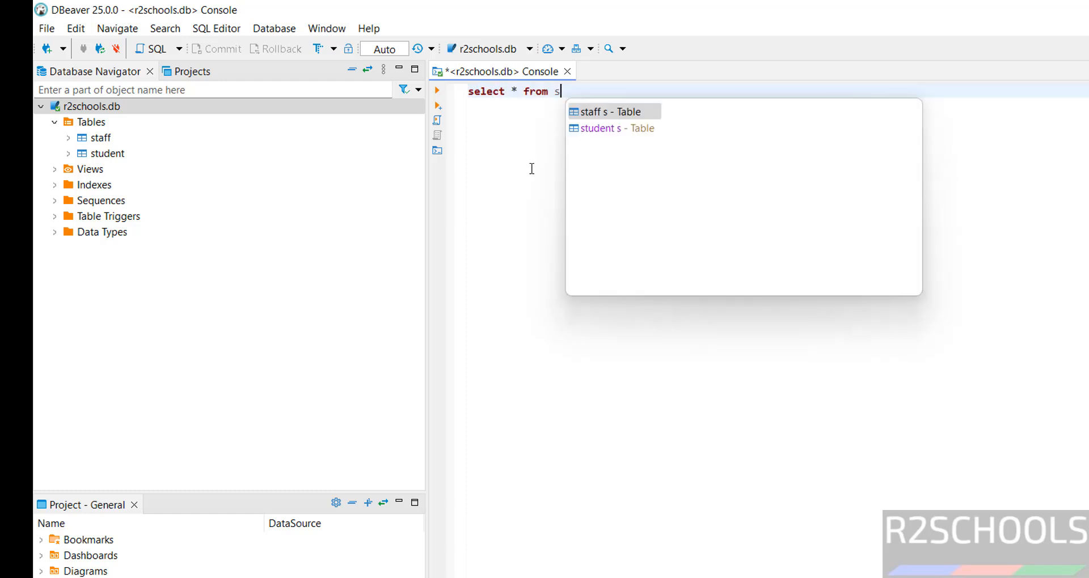
pyautogui.write('taff')
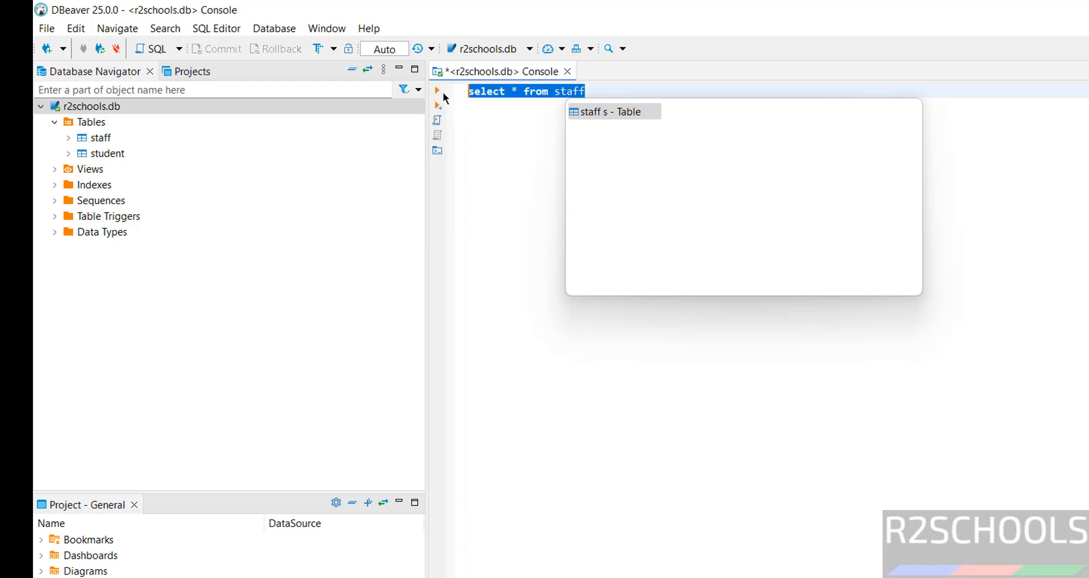
pyautogui.click(436, 91)
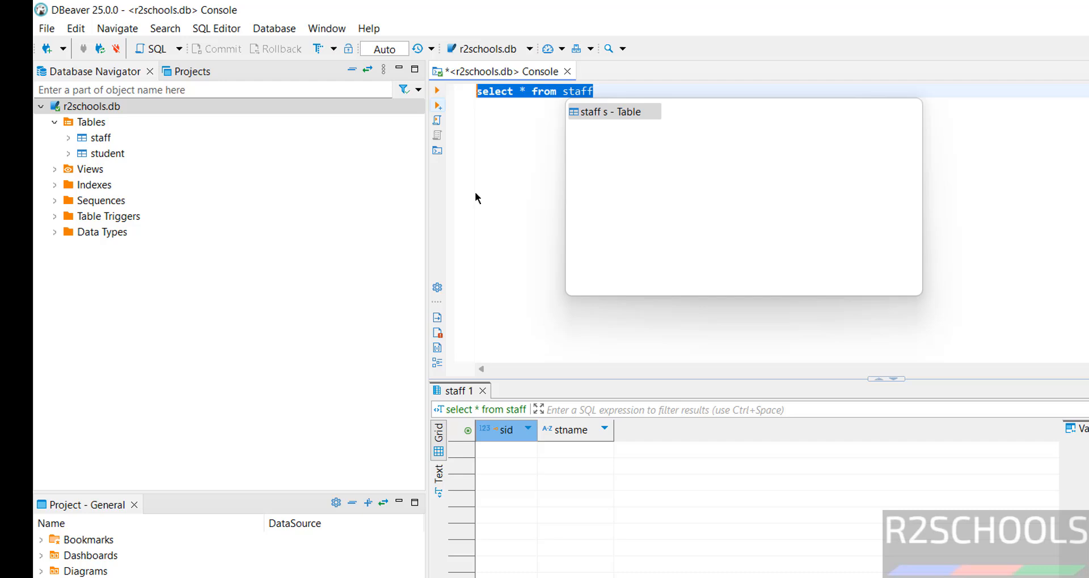
pyautogui.press('Escape')
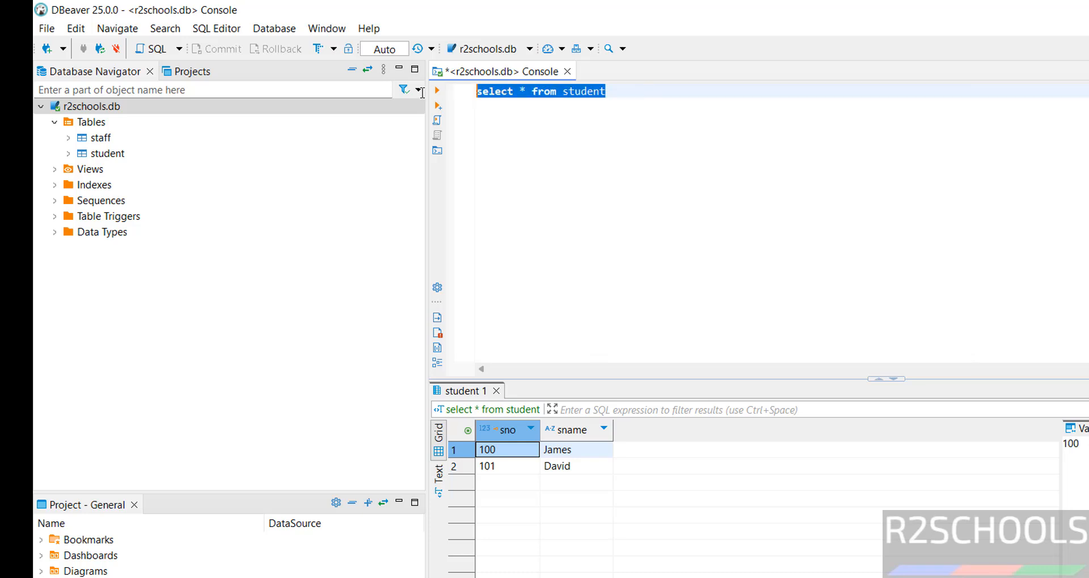
# - Run create table customer (cno int primary key, cname varchar(100) not null) and refresh Tables
pyautogui.write('create table')
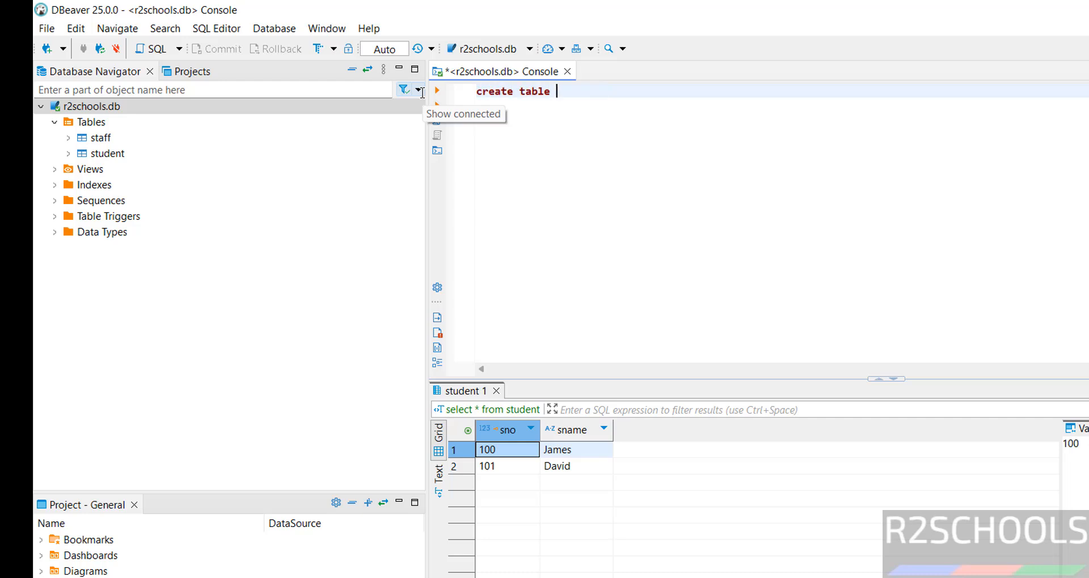
pyautogui.write('custoe')
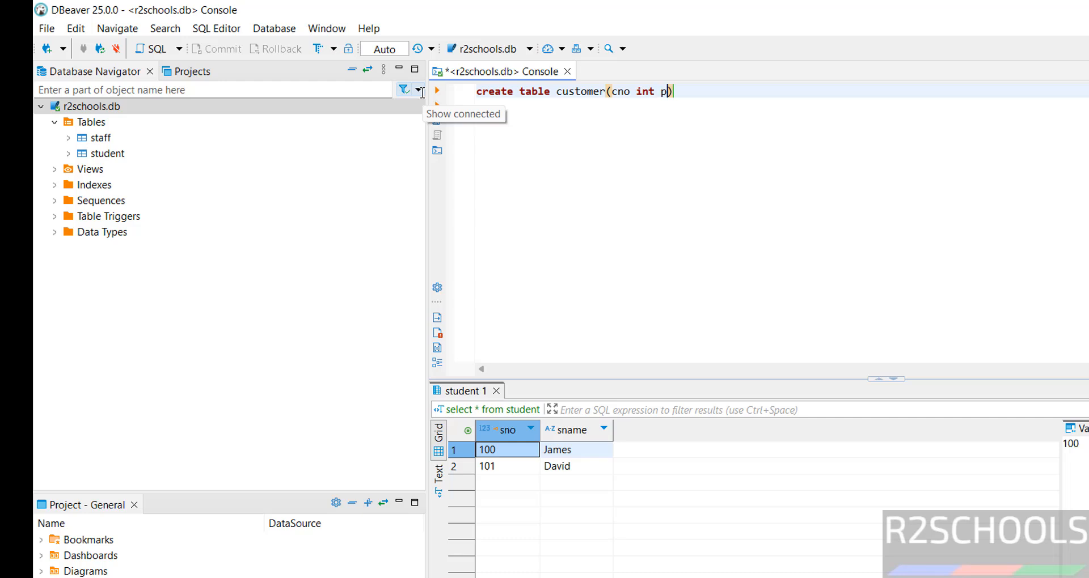
pyautogui.write('rimary je')
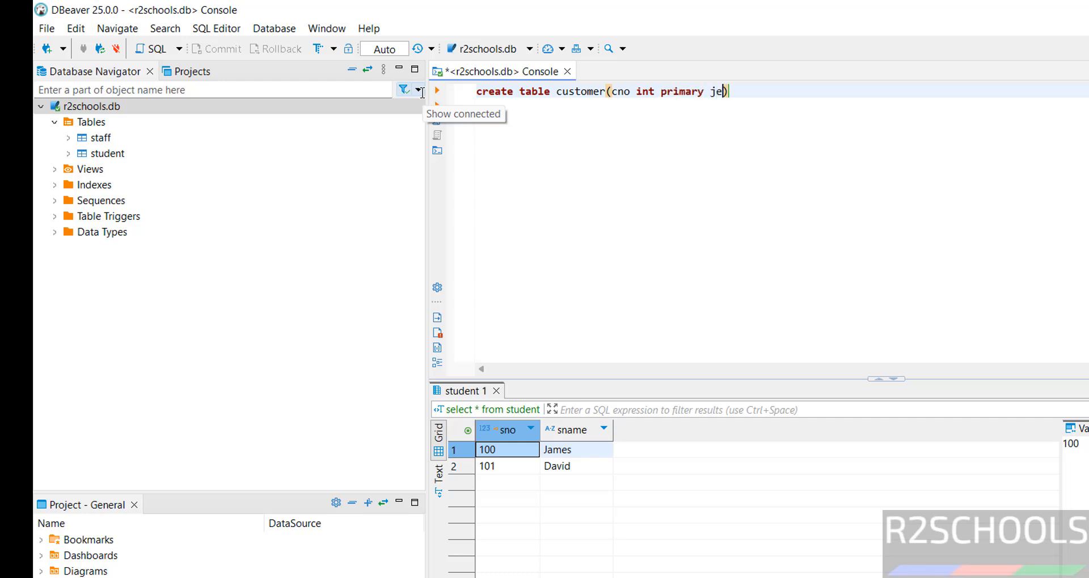
pyautogui.write('key,')
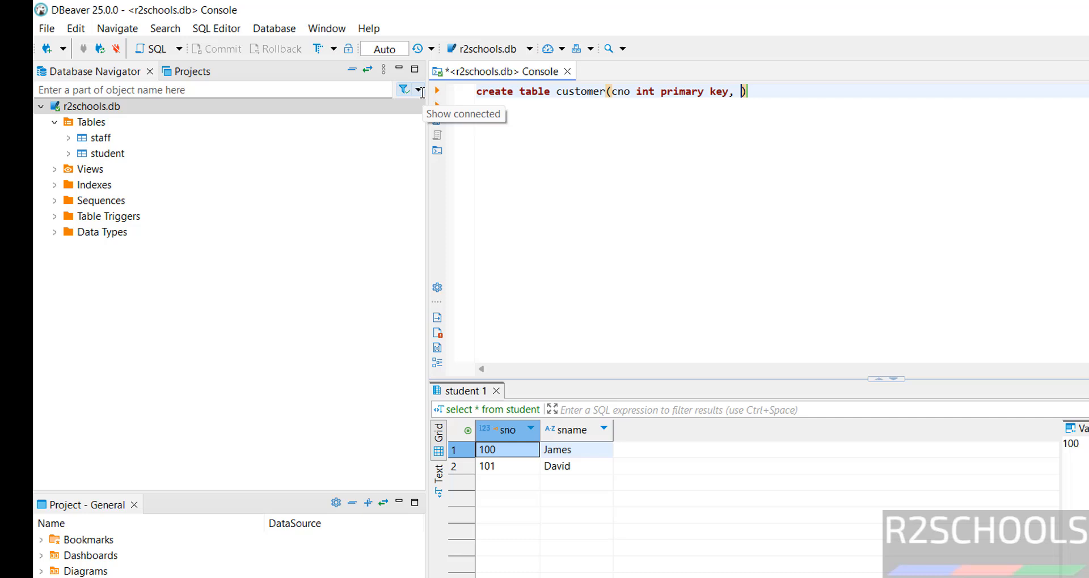
pyautogui.write('cname varchar')
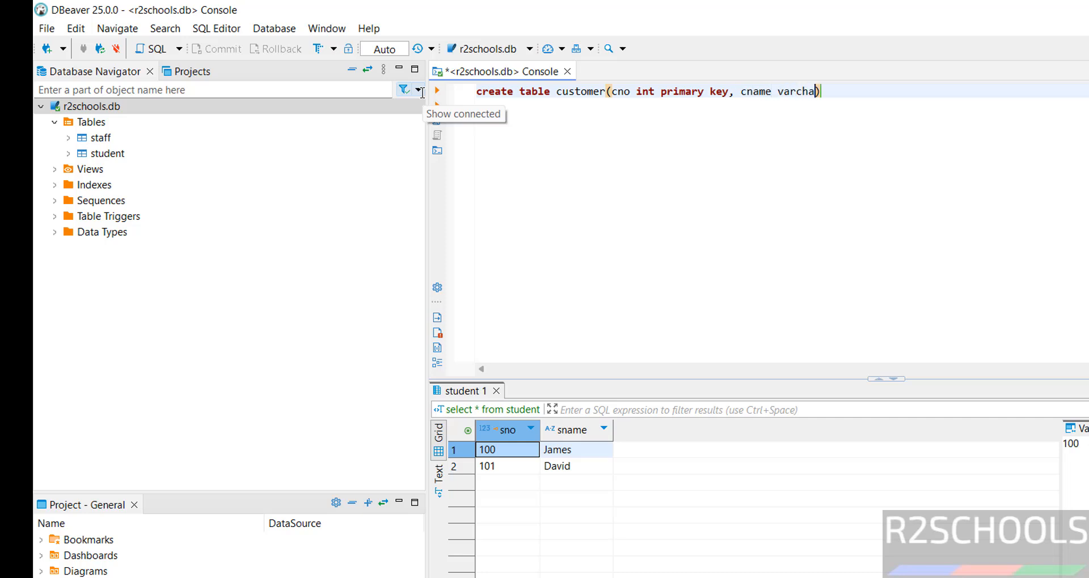
pyautogui.write('(100)')
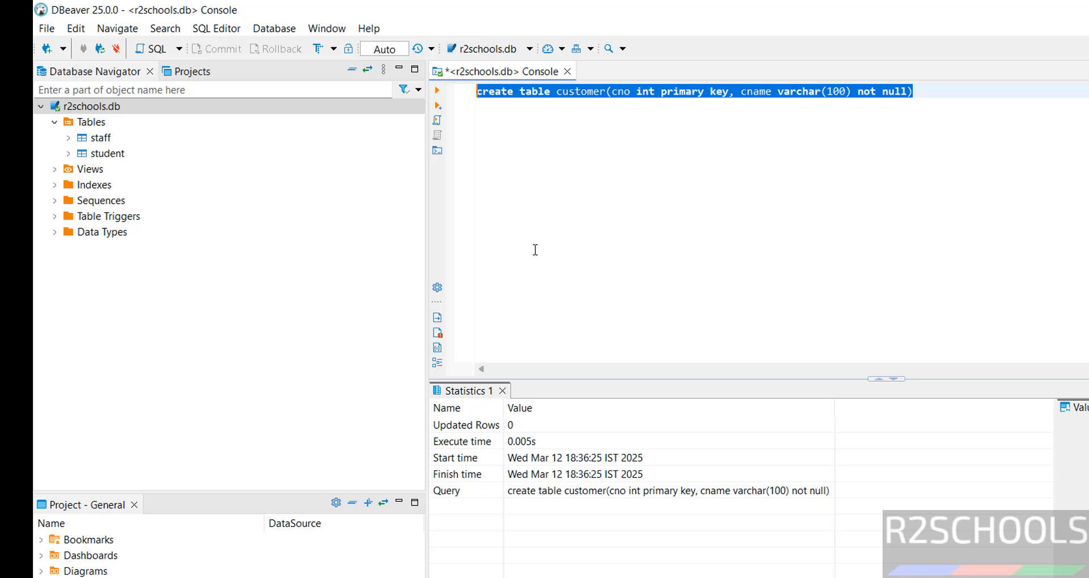
pyautogui.rightClick(90, 121)
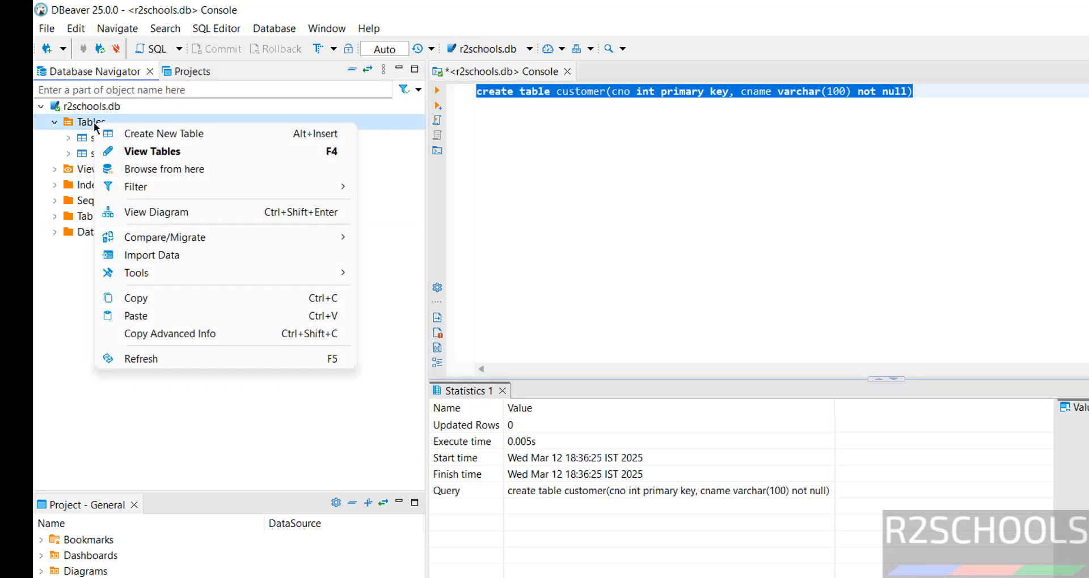
pyautogui.moveTo(164, 169)
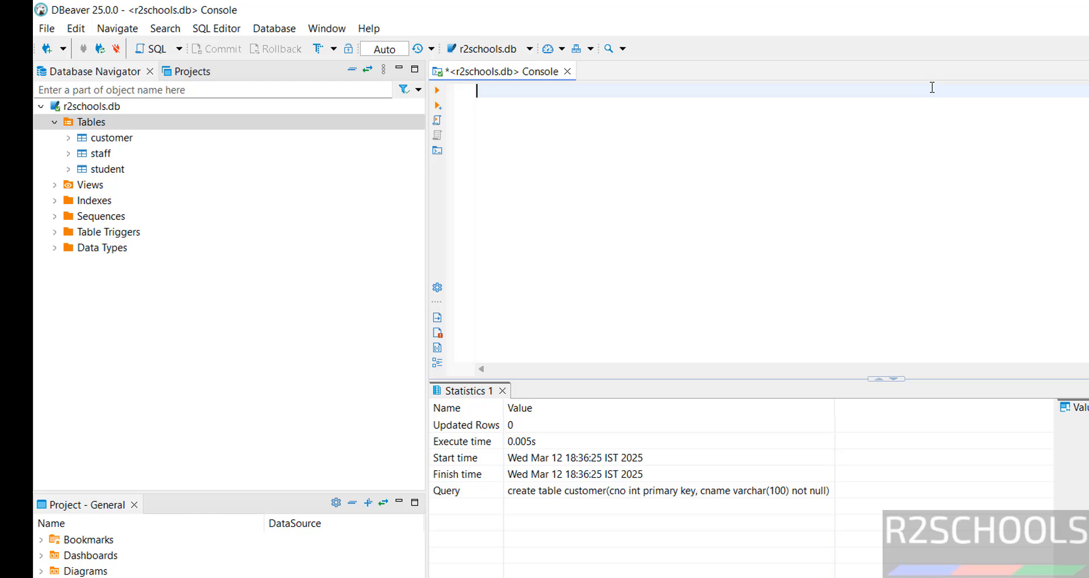
# - Insert the row (100,'Vijay') into customer
pyautogui.write('insert into')
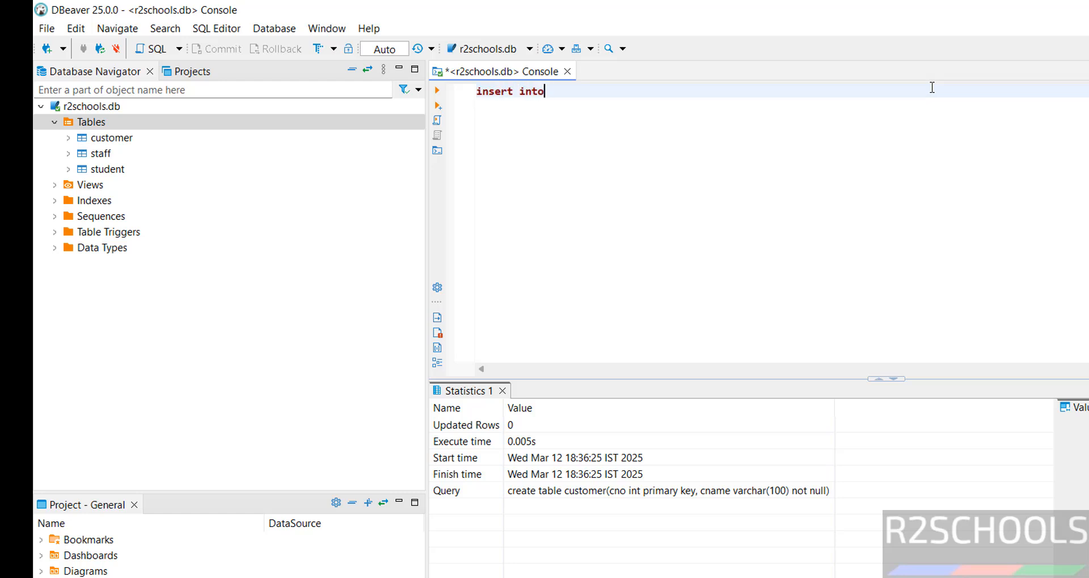
pyautogui.write('customer()')
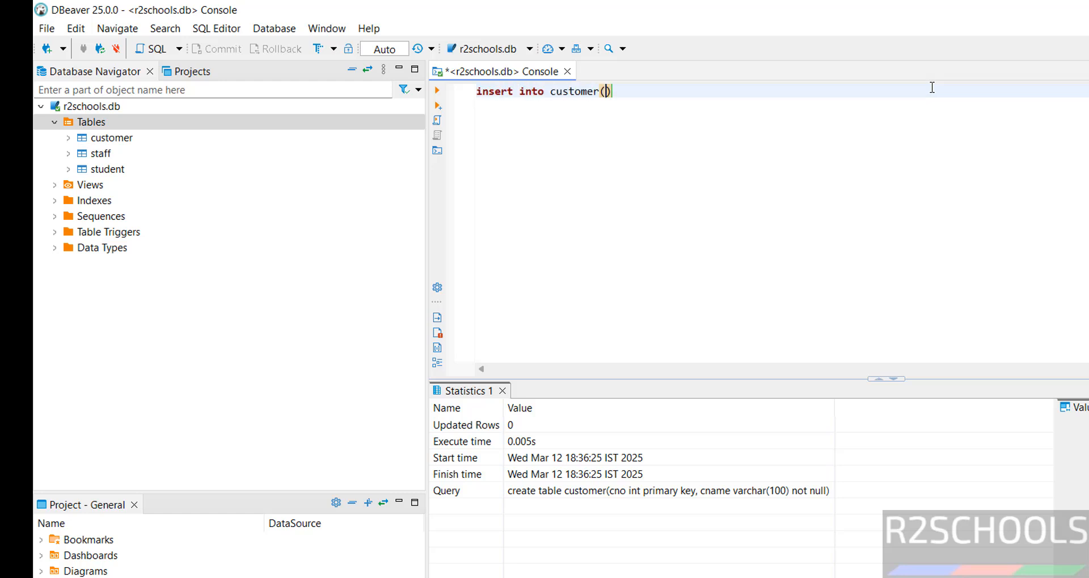
pyautogui.write('va')
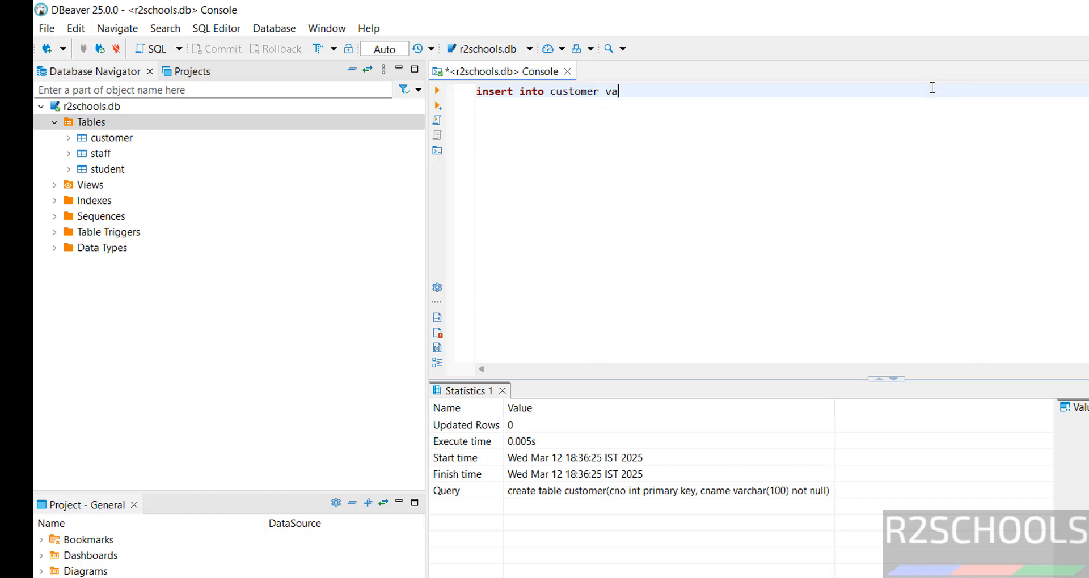
pyautogui.write('lues(100)')
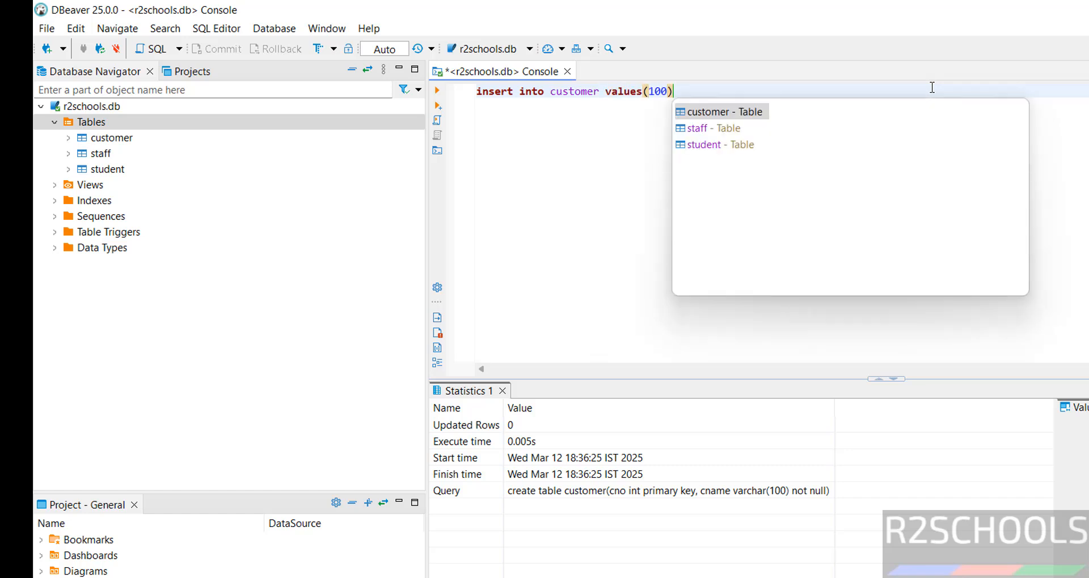
pyautogui.write(",'Vijay'")
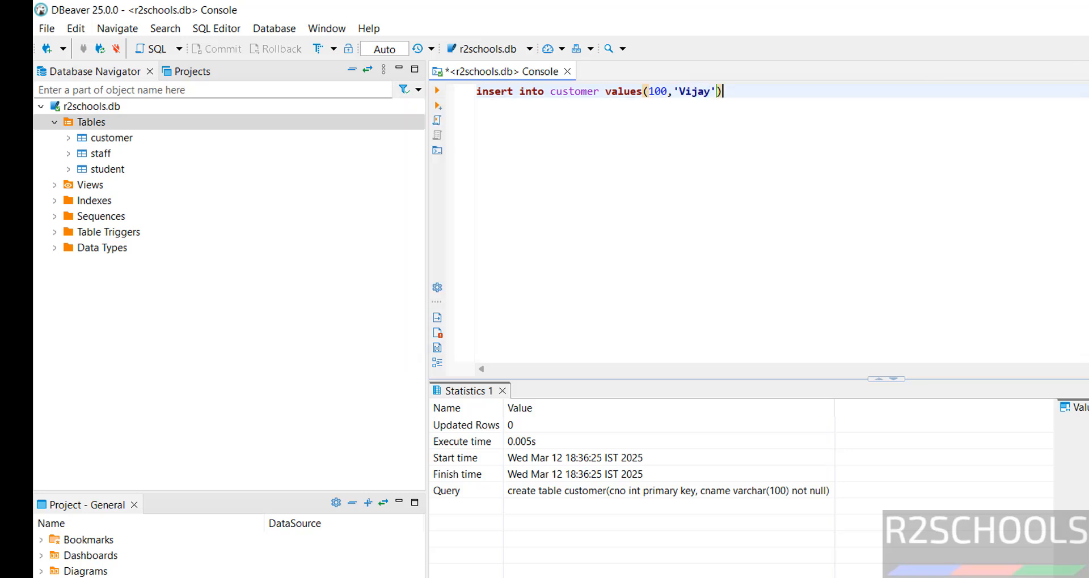
pyautogui.click(436, 90)
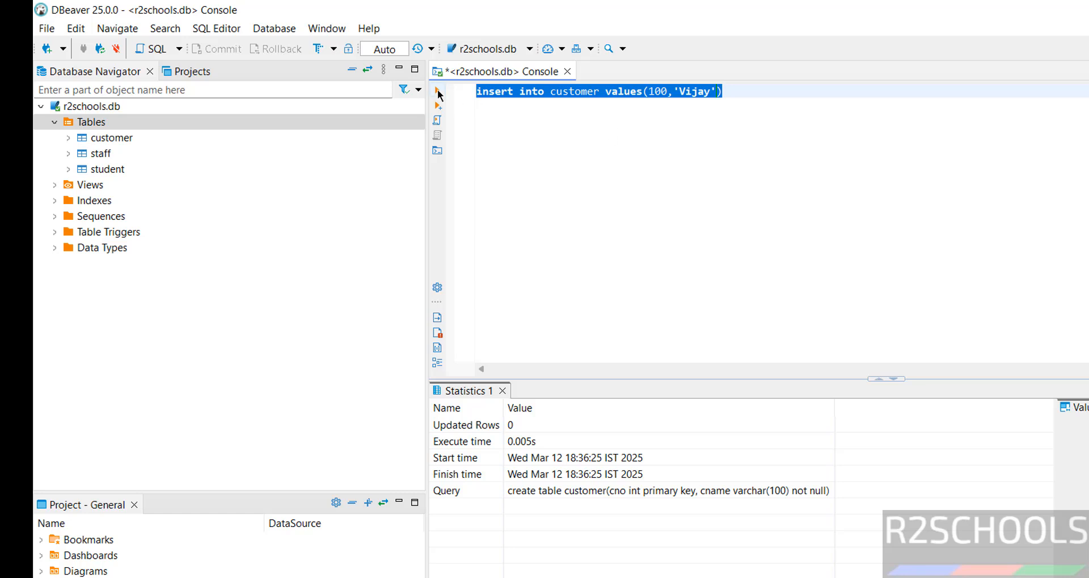
# - Edit the insert to (101,'James') and run it for the second row
pyautogui.click(436, 91)
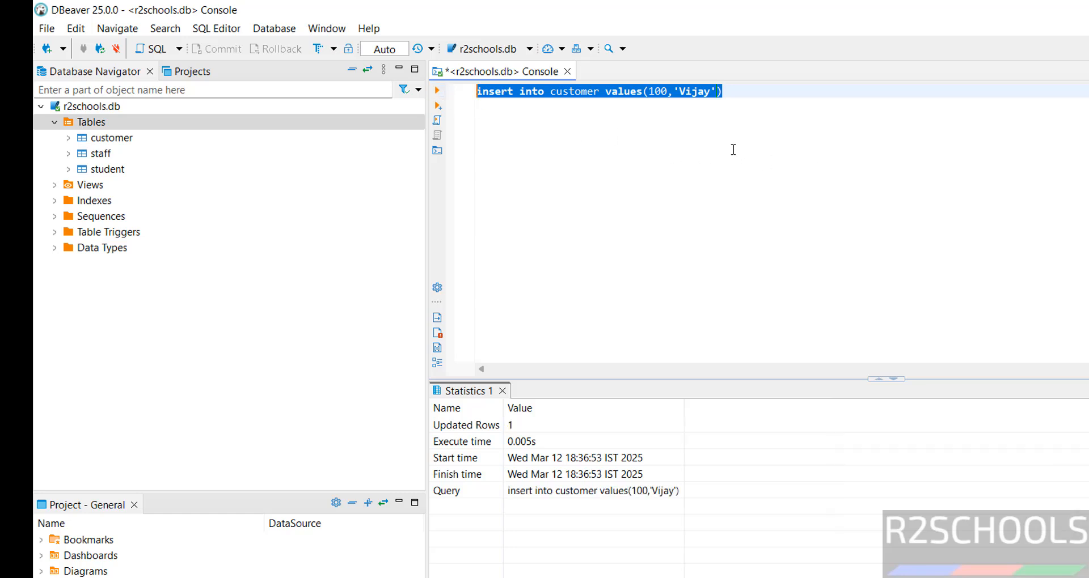
pyautogui.click(667, 91)
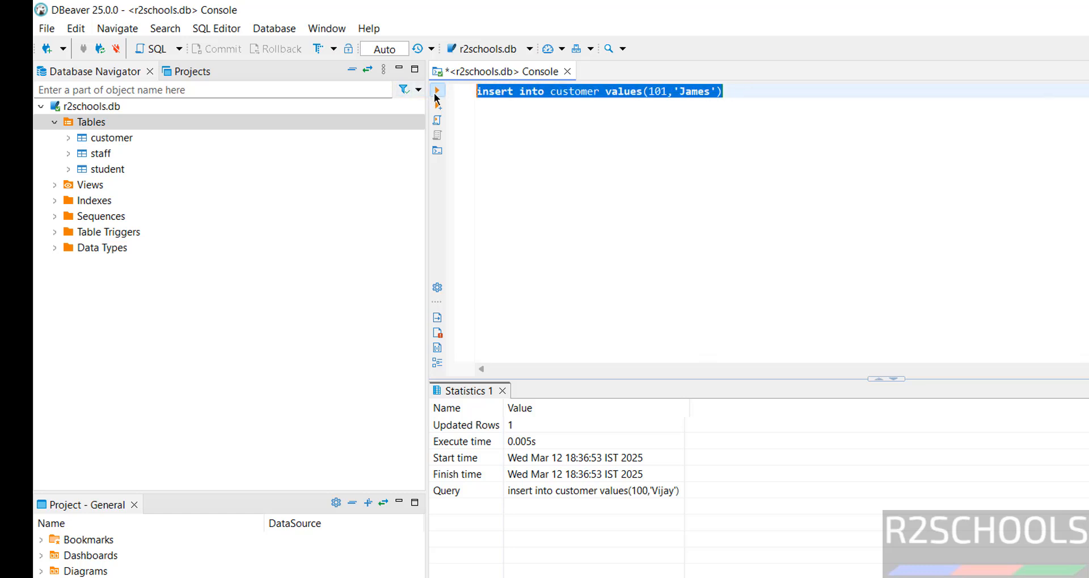
pyautogui.click(437, 90)
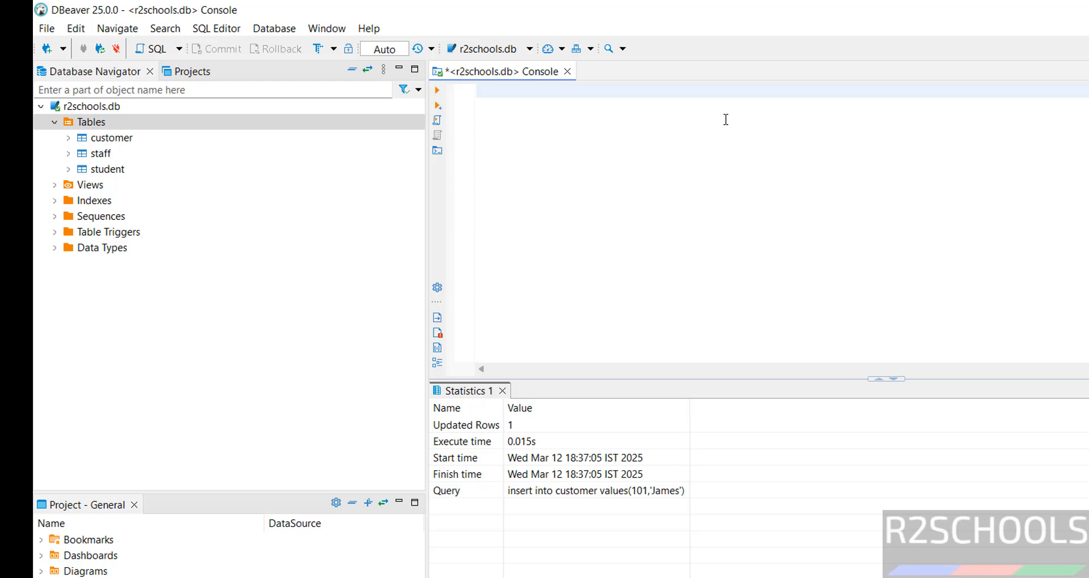
# - Run select * from customer to return both rows, 100 Vijay and 101 James
pyautogui.write('select * from')
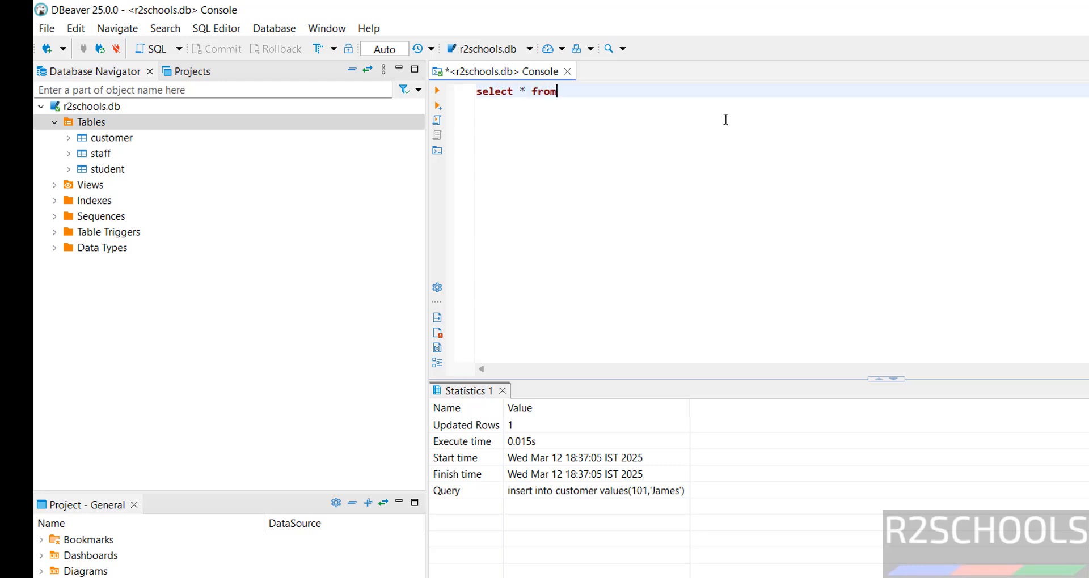
pyautogui.write('customer')
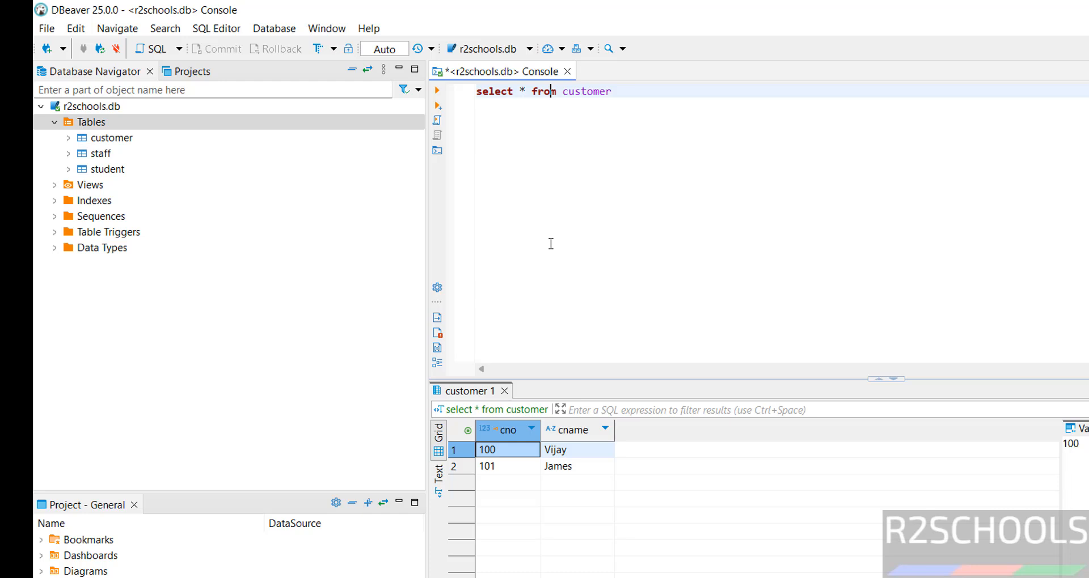
pyautogui.moveTo(763, 187)
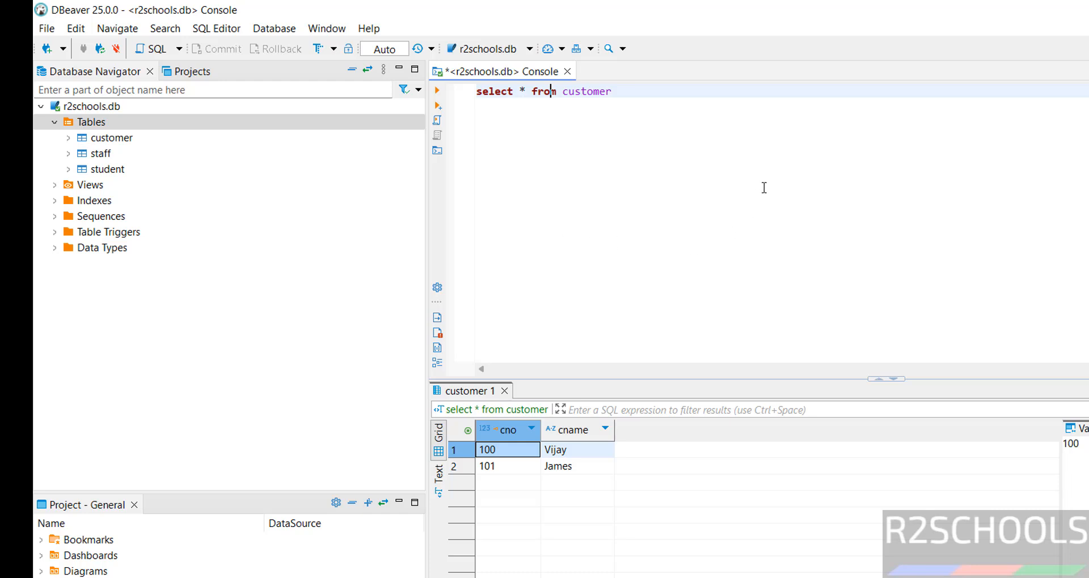